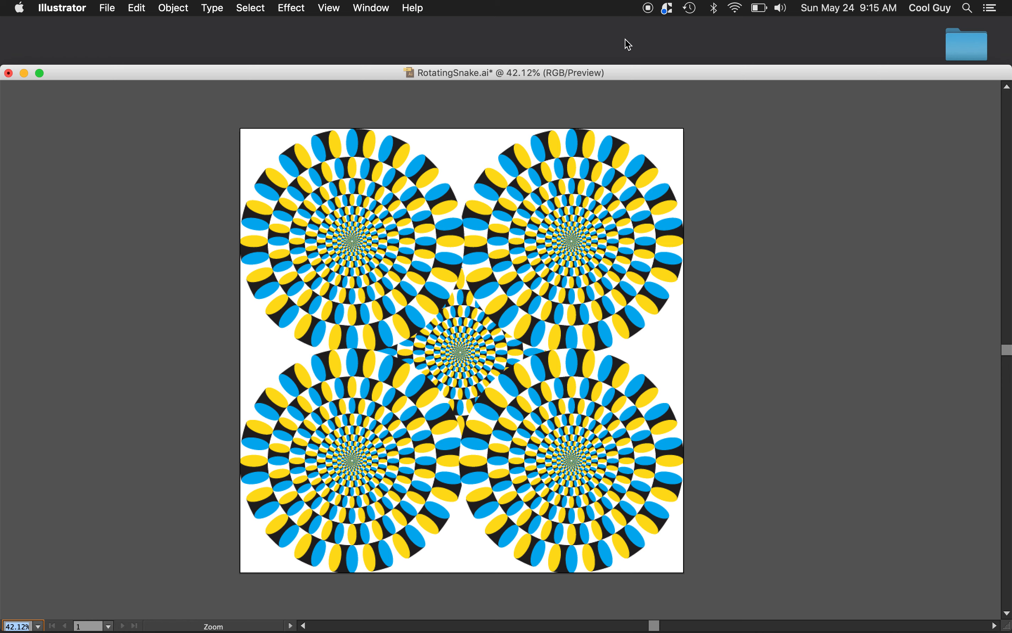
{"action": "mouse_move", "coordinate": [554, 92]}
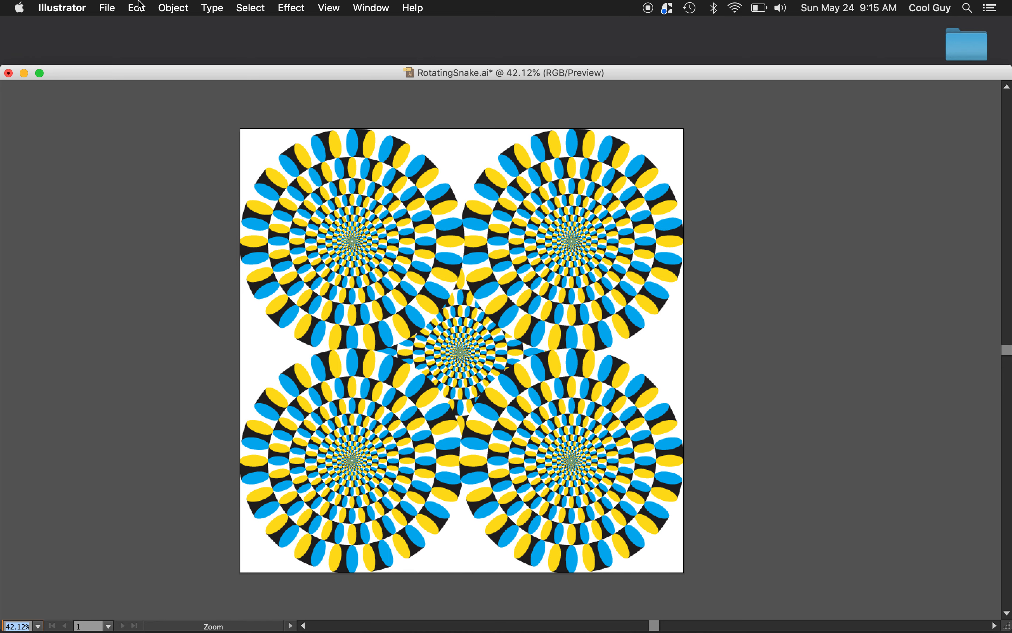
- Create a new 1500 × 1500 px RGB document named 'Rotating Snakes'
{"action": "left_click", "coordinate": [107, 8]}
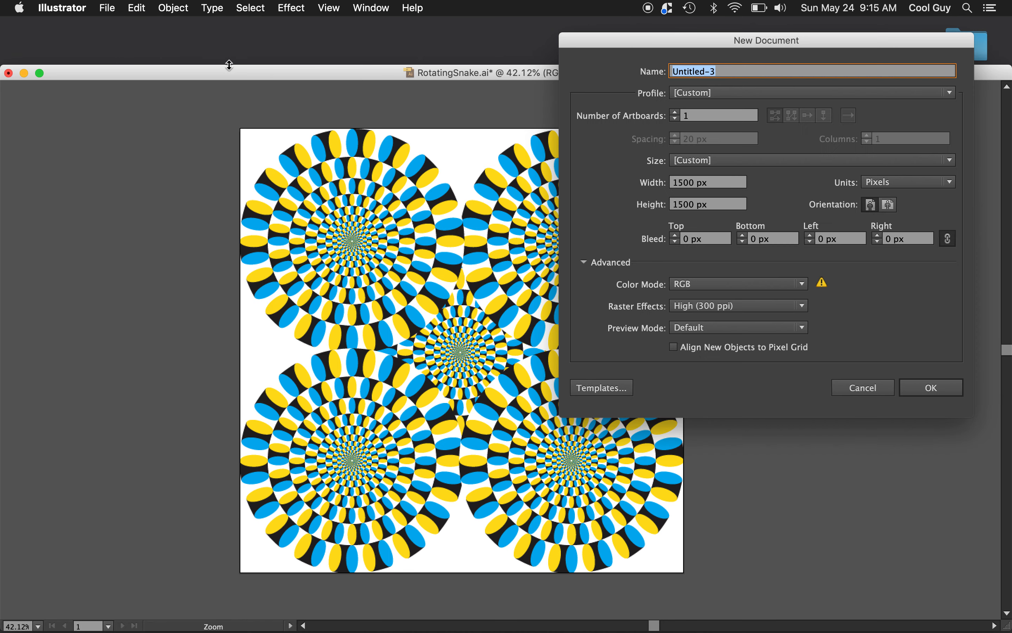
{"action": "type", "text": "Rotating"}
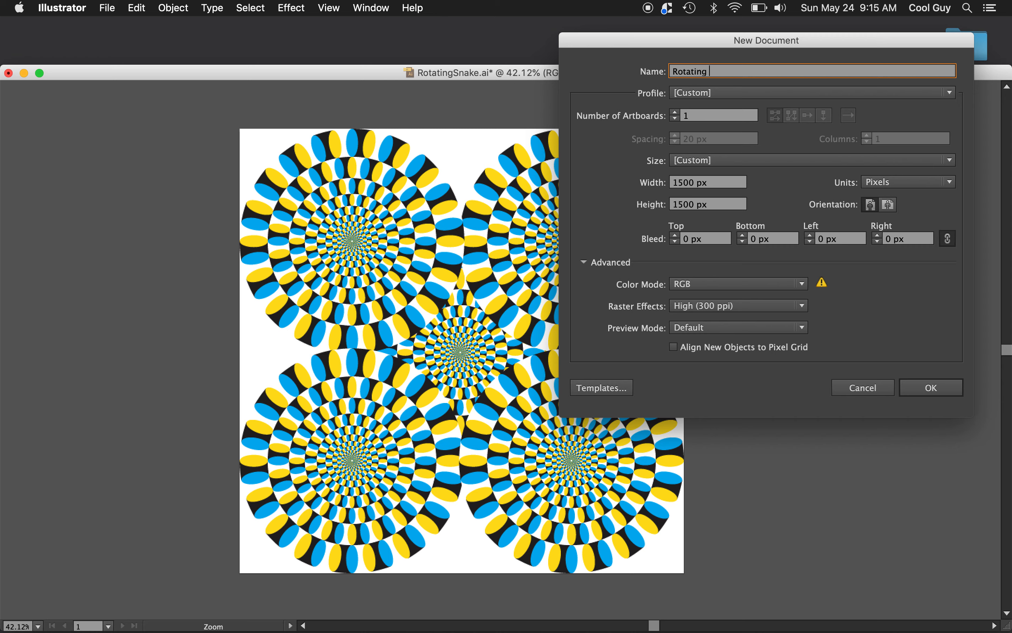
{"action": "type", "text": "Snakes"}
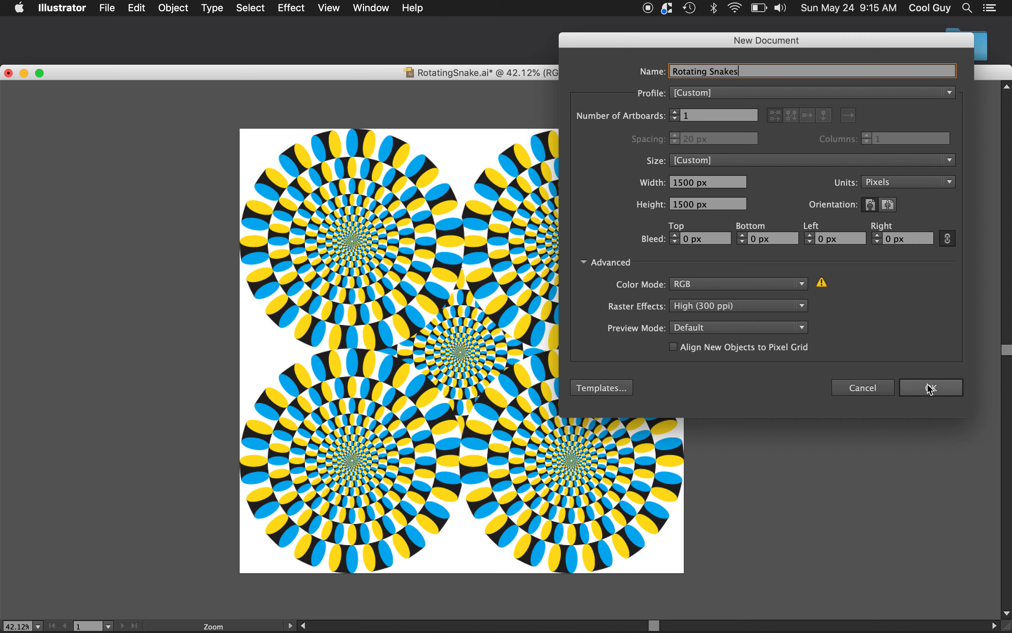
{"action": "left_click", "coordinate": [930, 387]}
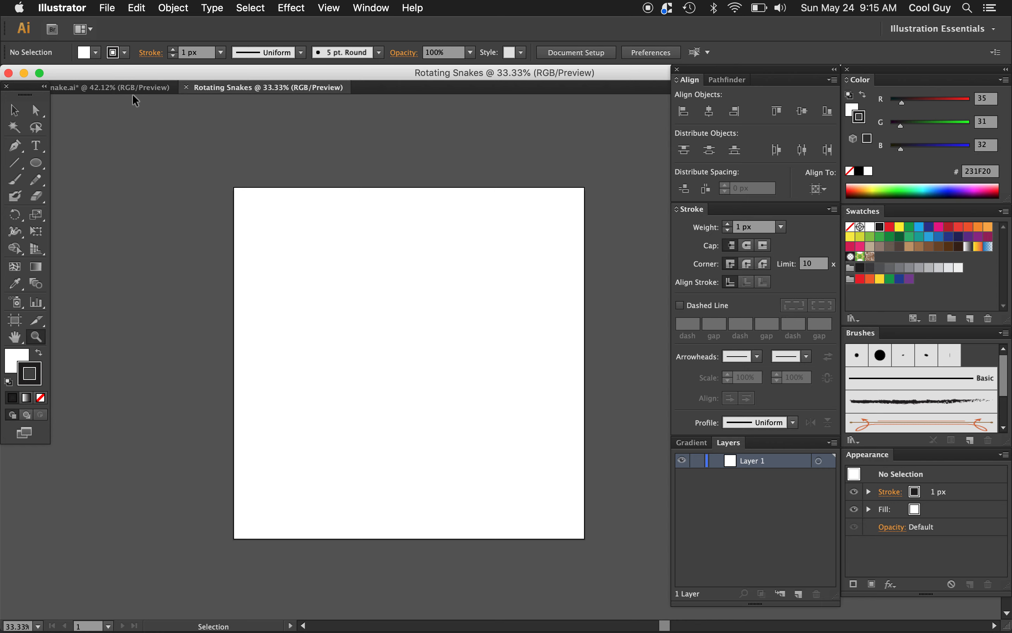
- Glance at the finished RotatingSnake.ai for reference, then set no fill and a magenta stroke
{"action": "left_click", "coordinate": [109, 87]}
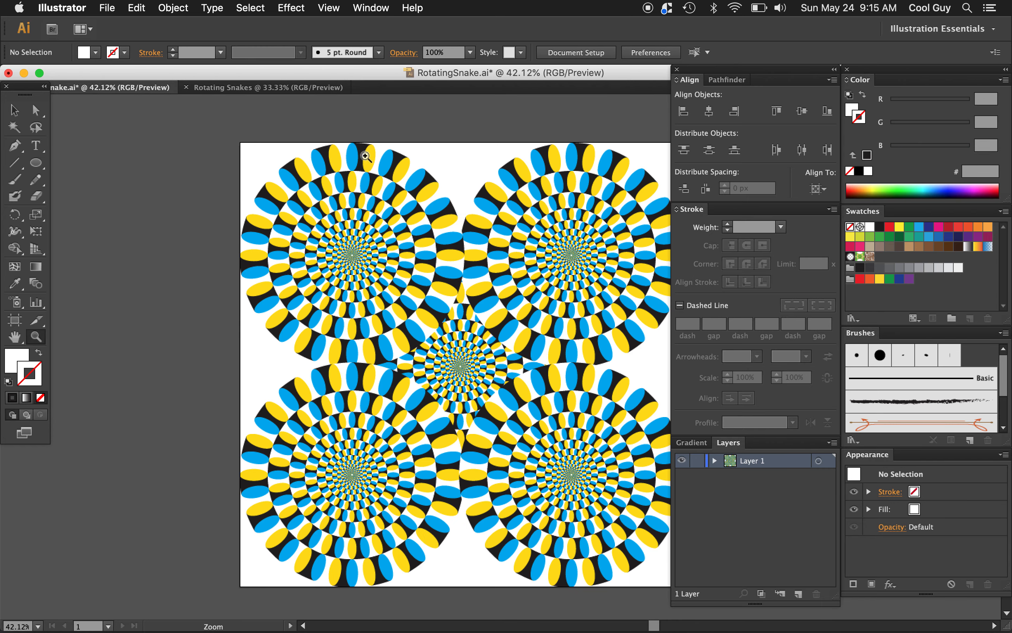
{"action": "mouse_move", "coordinate": [392, 349]}
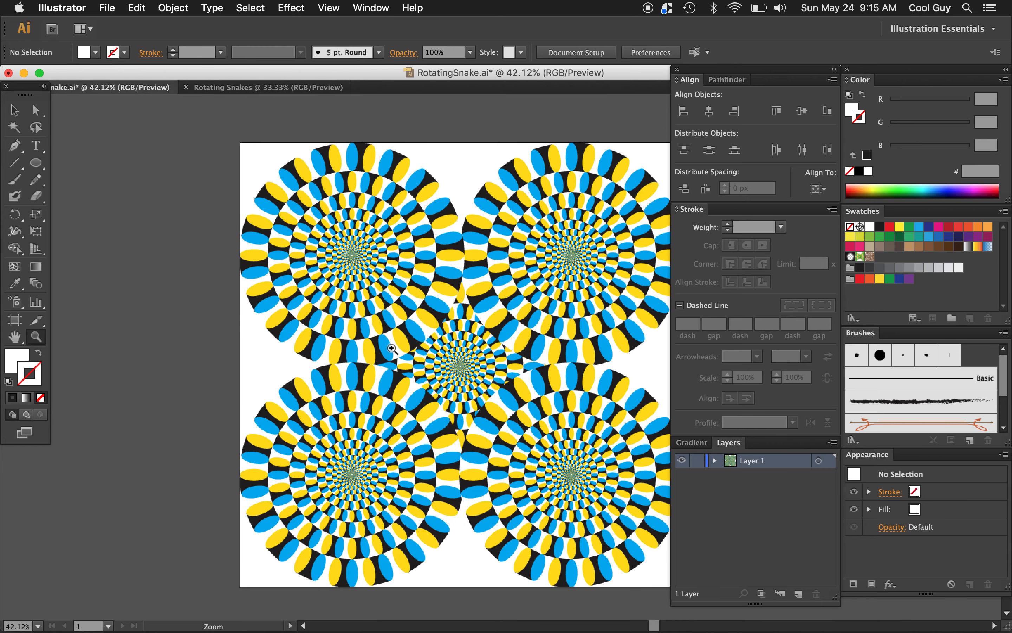
{"action": "mouse_move", "coordinate": [250, 263]}
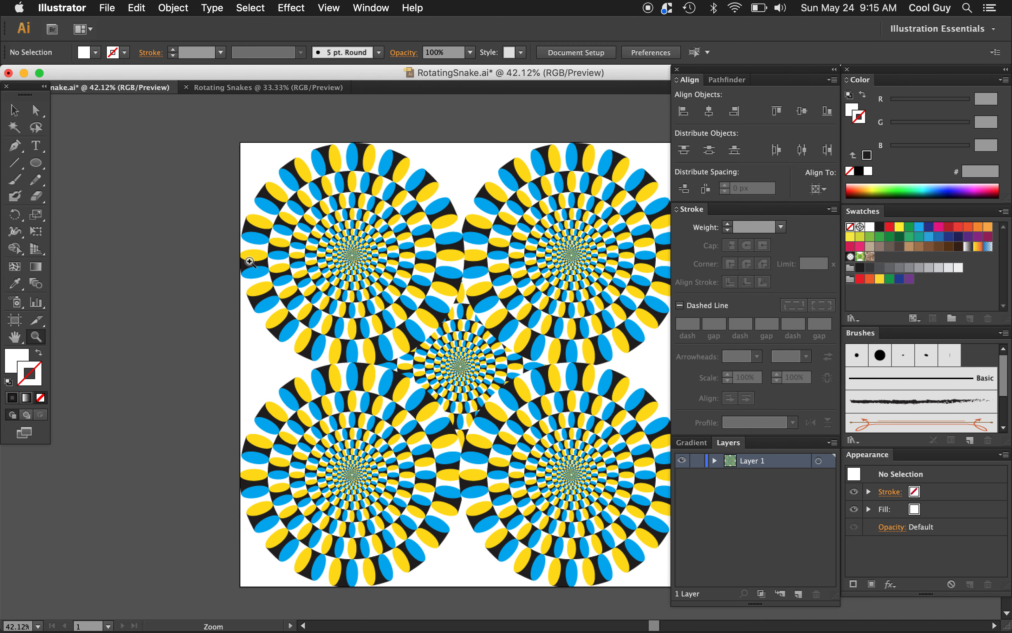
{"action": "left_click", "coordinate": [268, 87]}
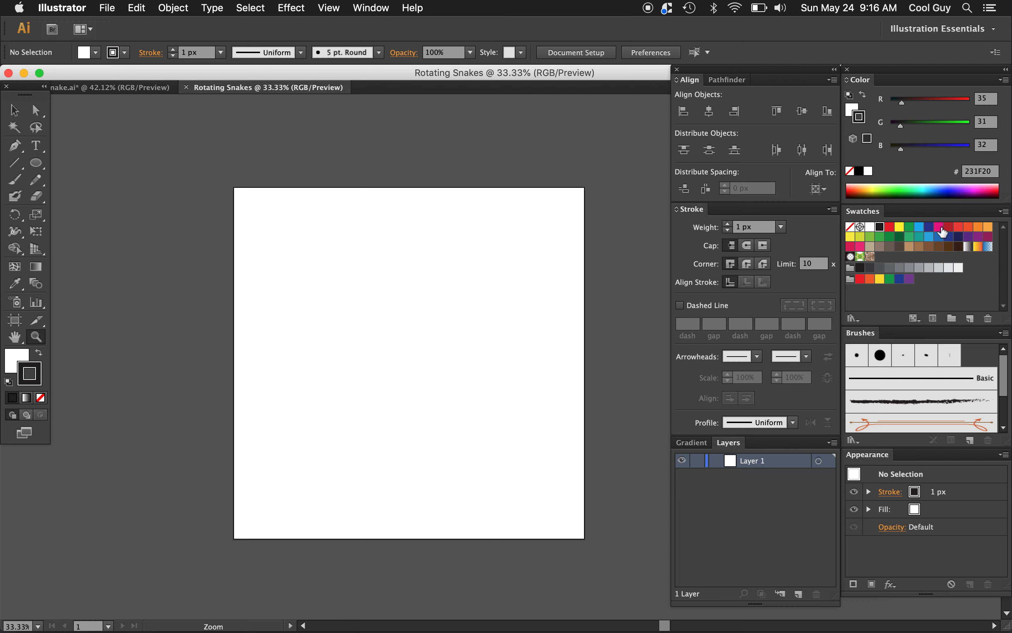
{"action": "left_click", "coordinate": [938, 227]}
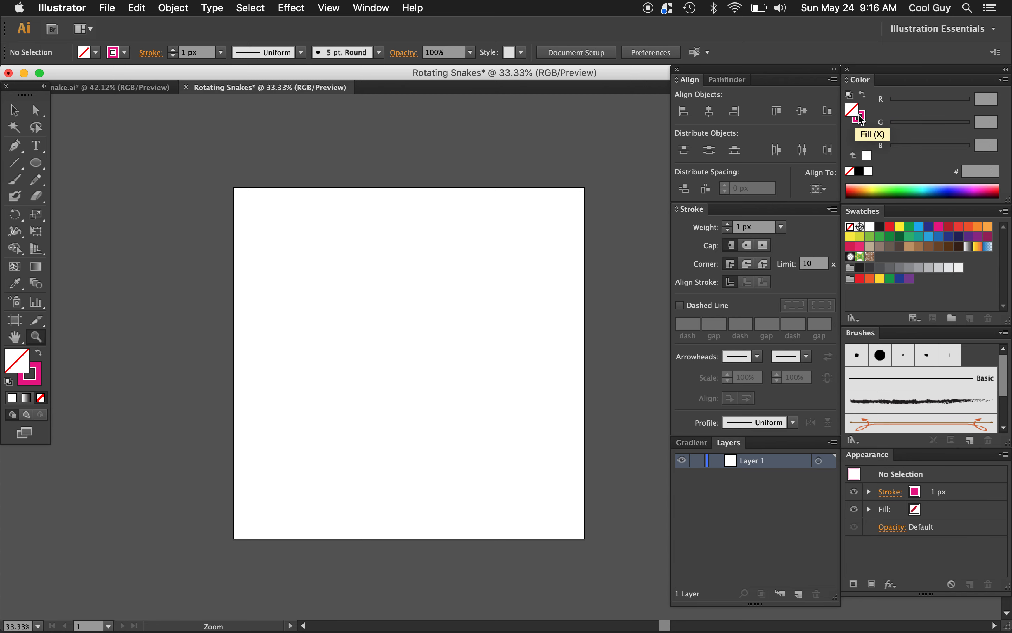
{"action": "mouse_move", "coordinate": [862, 119]}
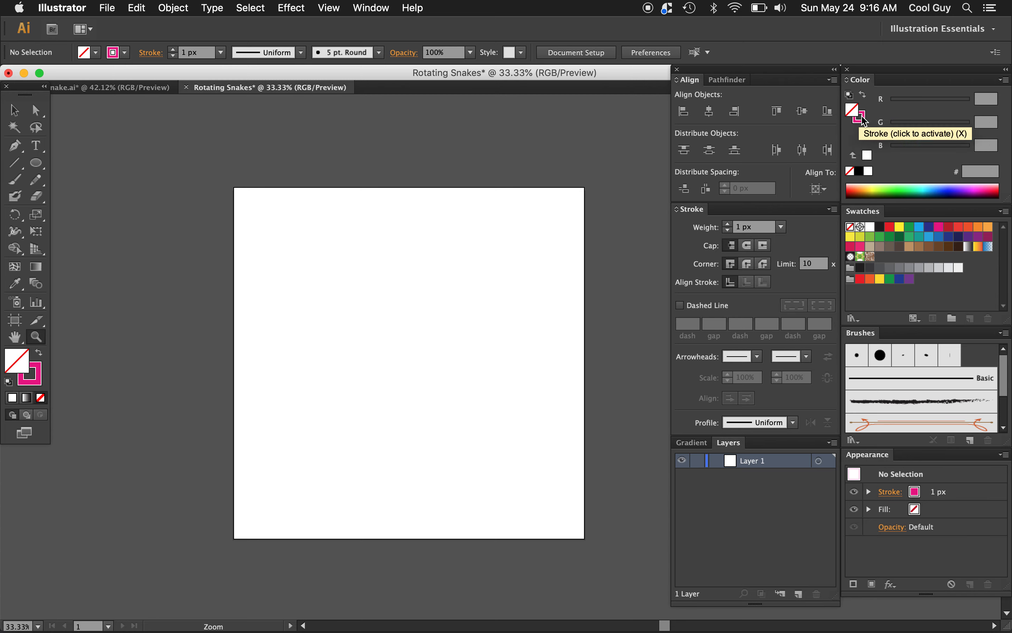
{"action": "mouse_move", "coordinate": [463, 193]}
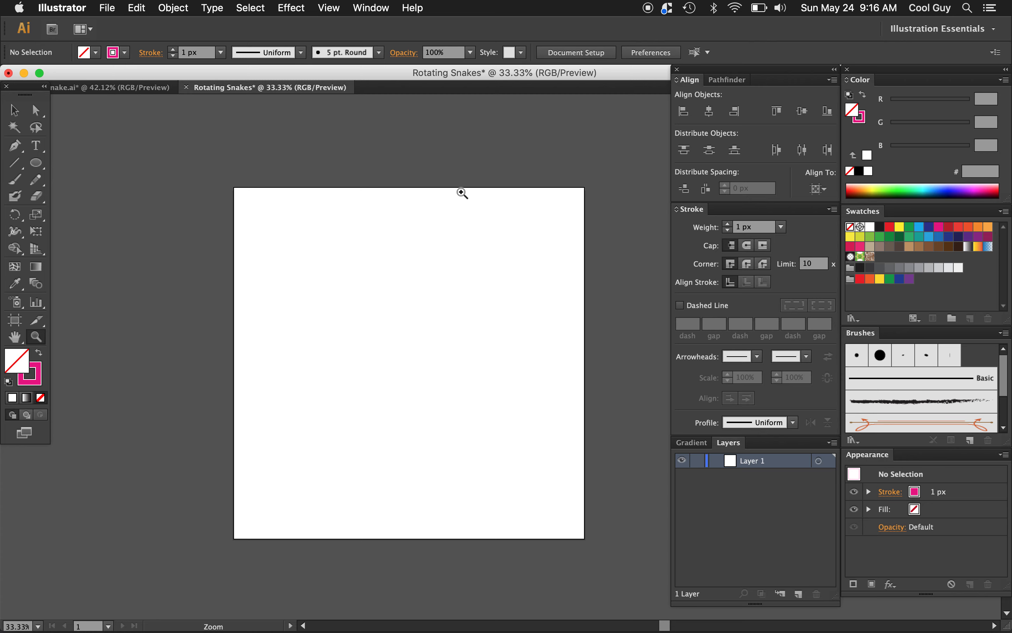
{"action": "mouse_move", "coordinate": [145, 207]}
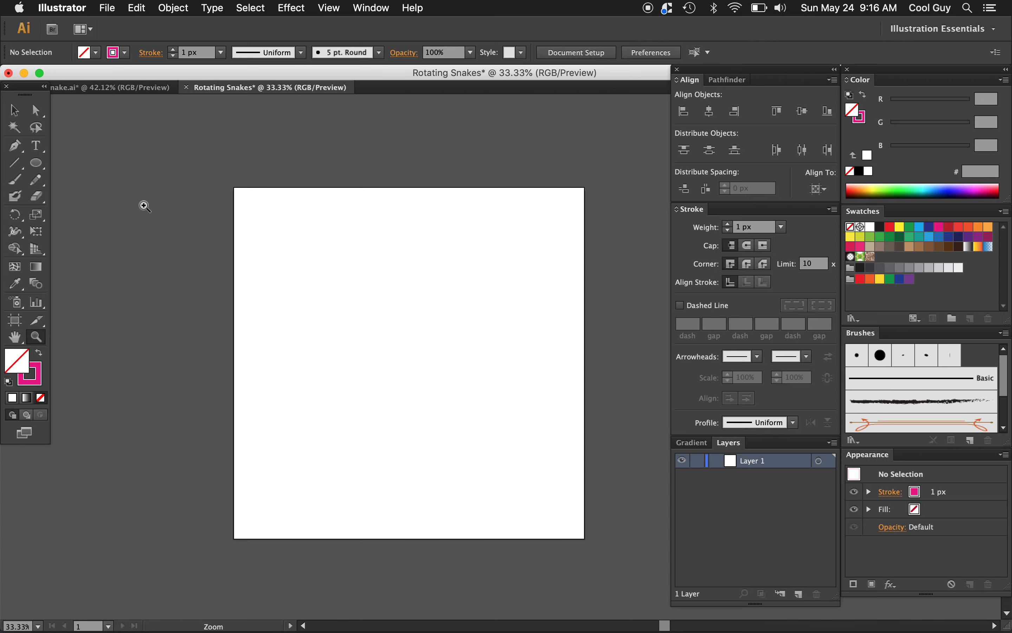
- Draw a large 10 px magenta-stroked circle and align it to the artboard centre
{"action": "left_click", "coordinate": [36, 163]}
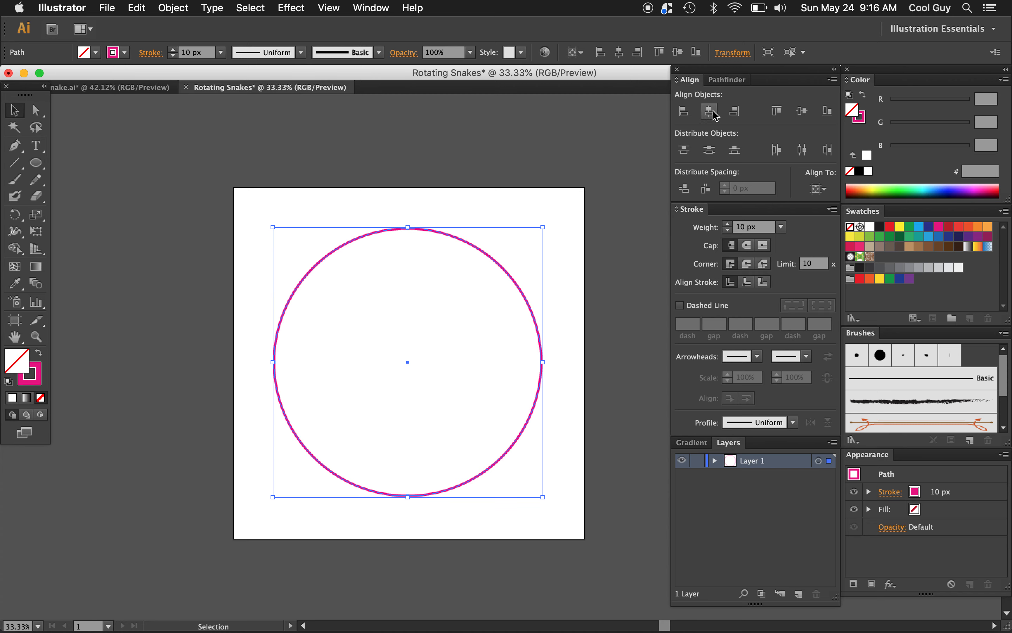
{"action": "mouse_move", "coordinate": [712, 118]}
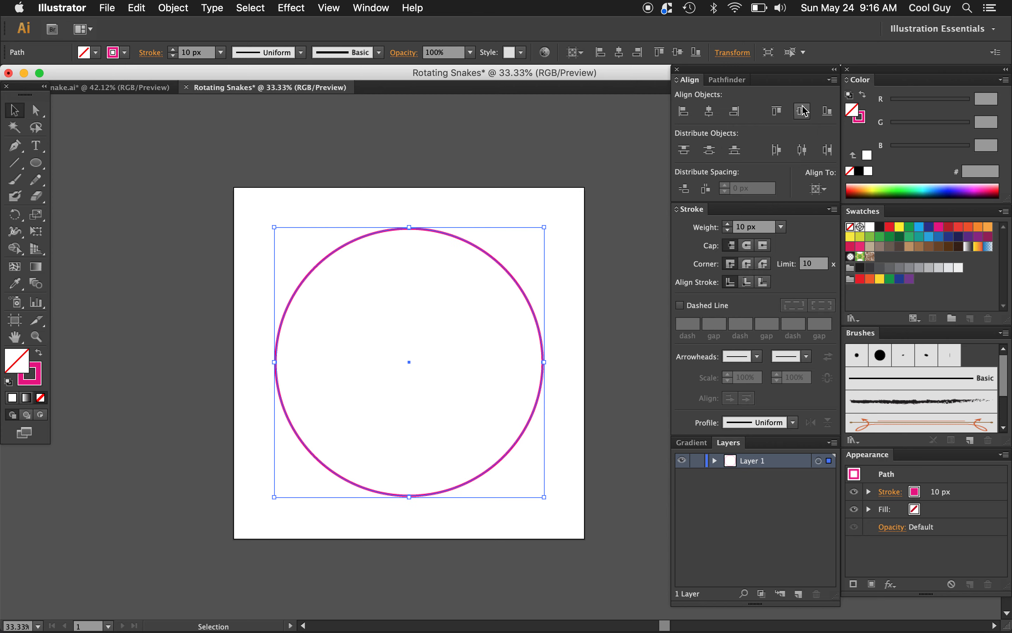
{"action": "left_click", "coordinate": [817, 188]}
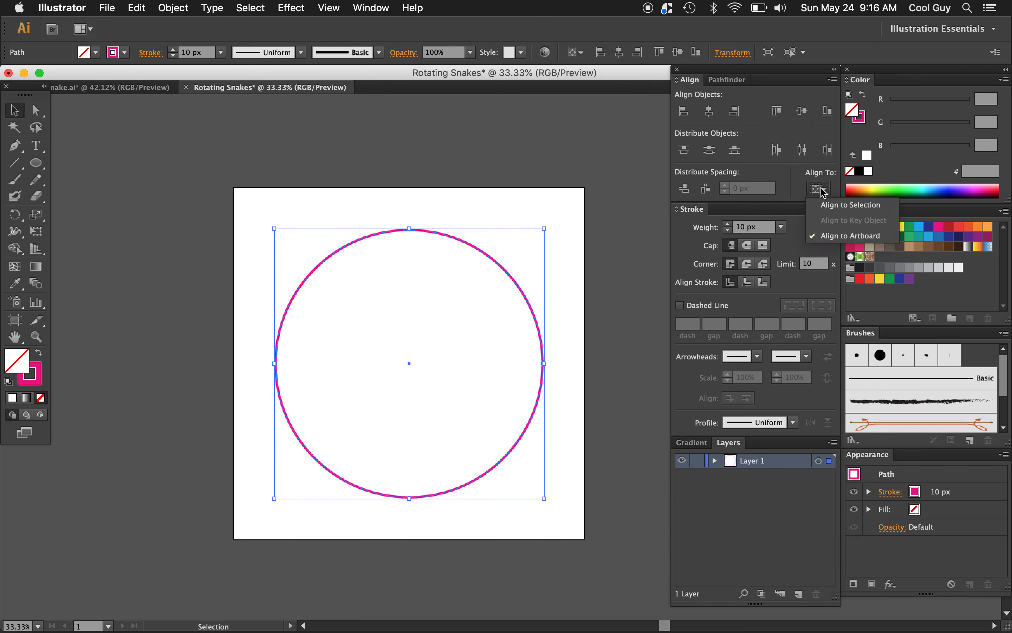
{"action": "mouse_move", "coordinate": [537, 202]}
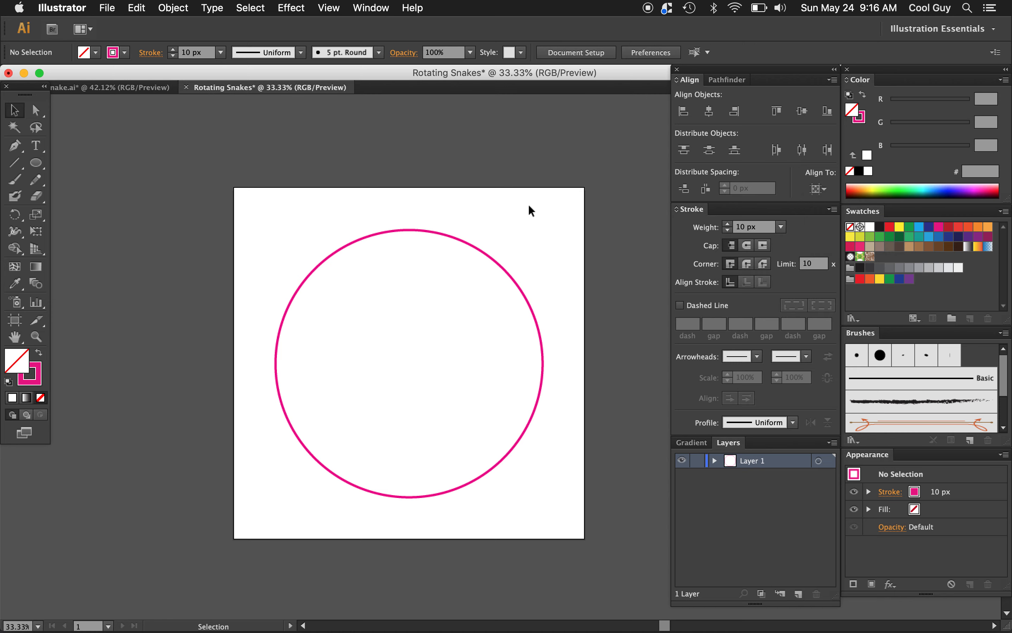
{"action": "mouse_move", "coordinate": [14, 163]}
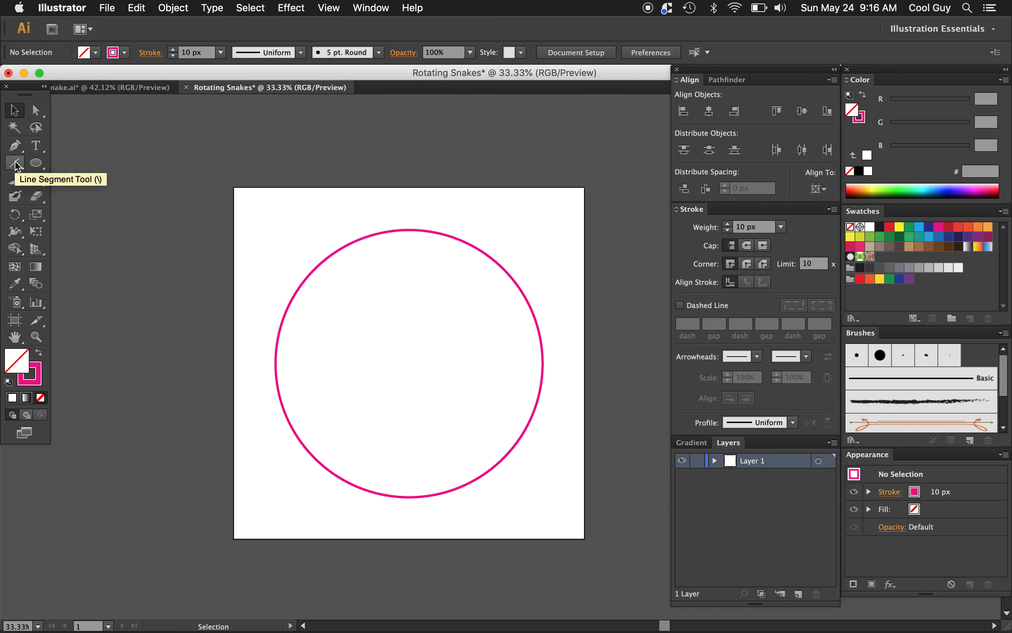
{"action": "mouse_move", "coordinate": [36, 127]}
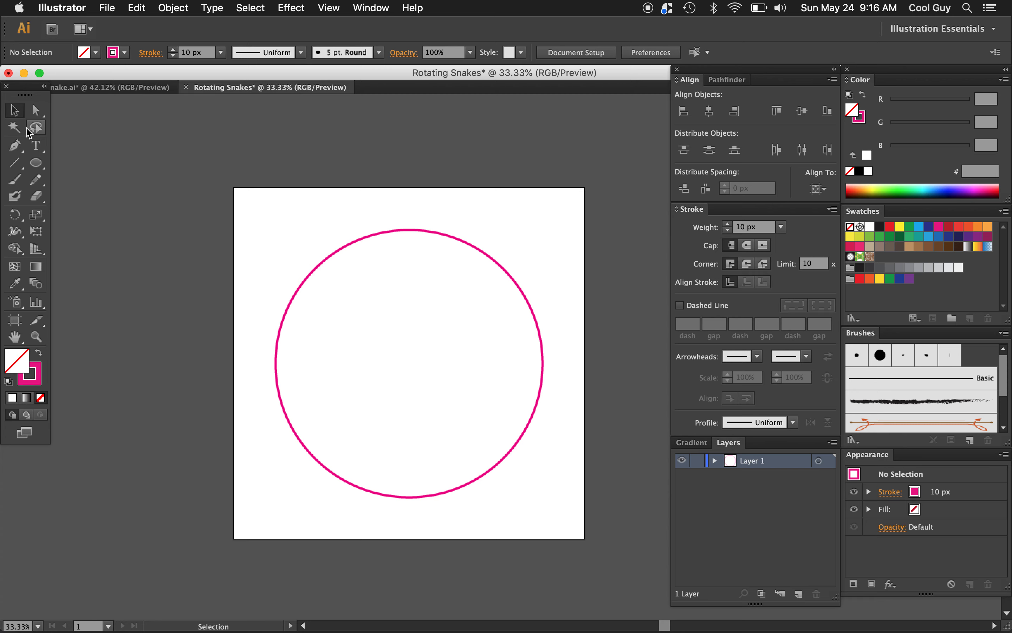
- Draw a vertical 10 px magenta line through the circle's centre and select it
{"action": "left_click", "coordinate": [14, 162]}
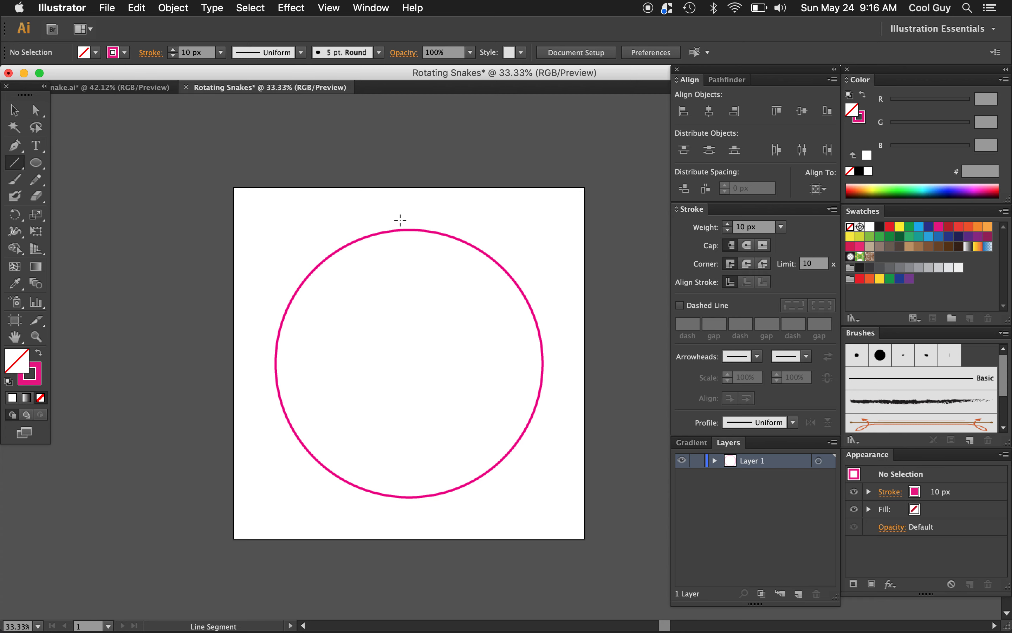
{"action": "mouse_move", "coordinate": [14, 162]}
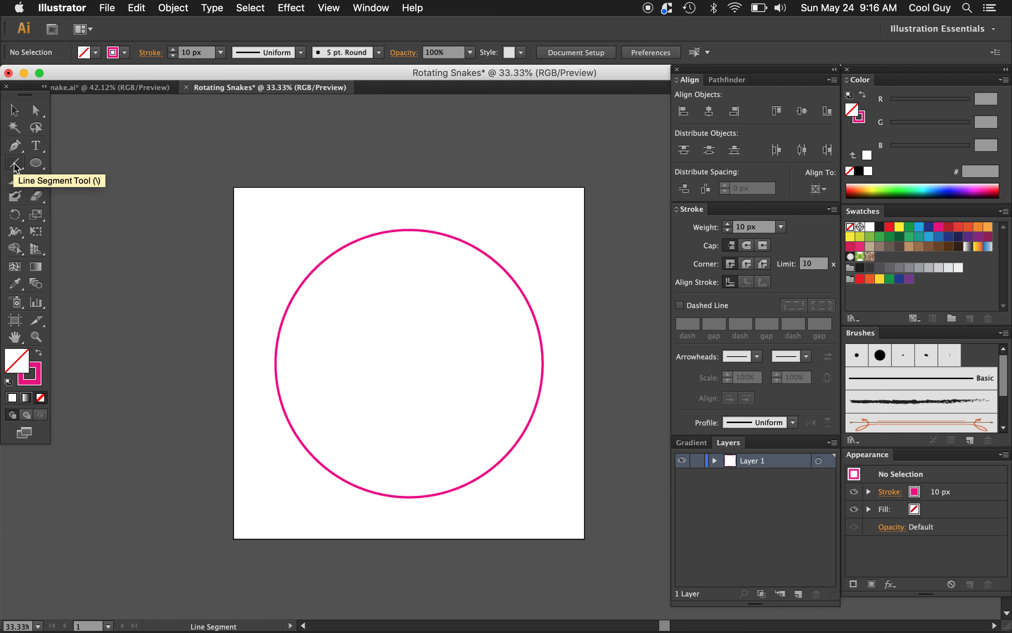
{"action": "mouse_move", "coordinate": [409, 223]}
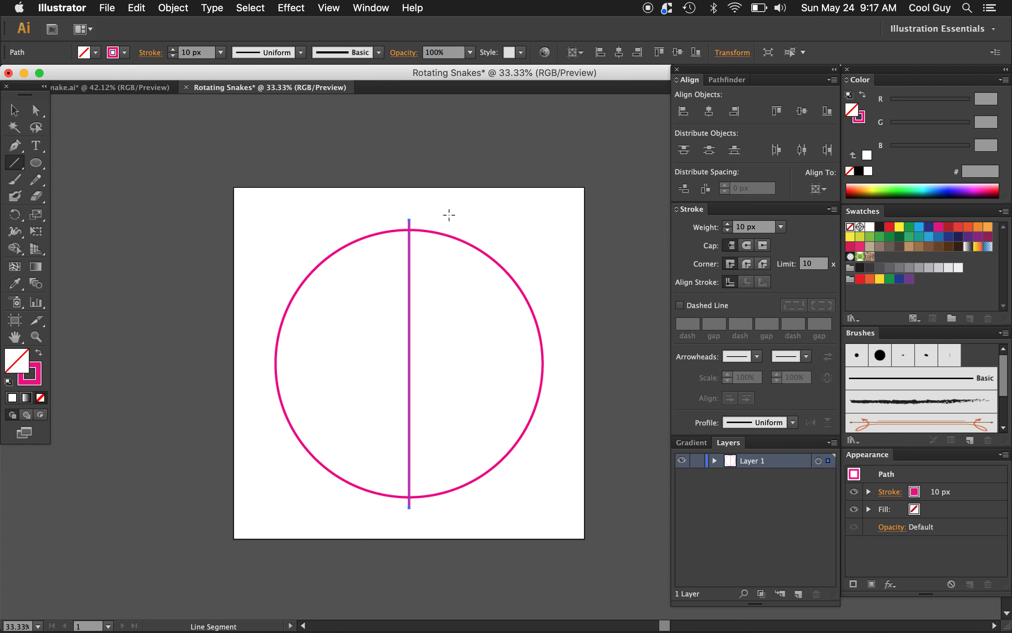
{"action": "mouse_move", "coordinate": [802, 111]}
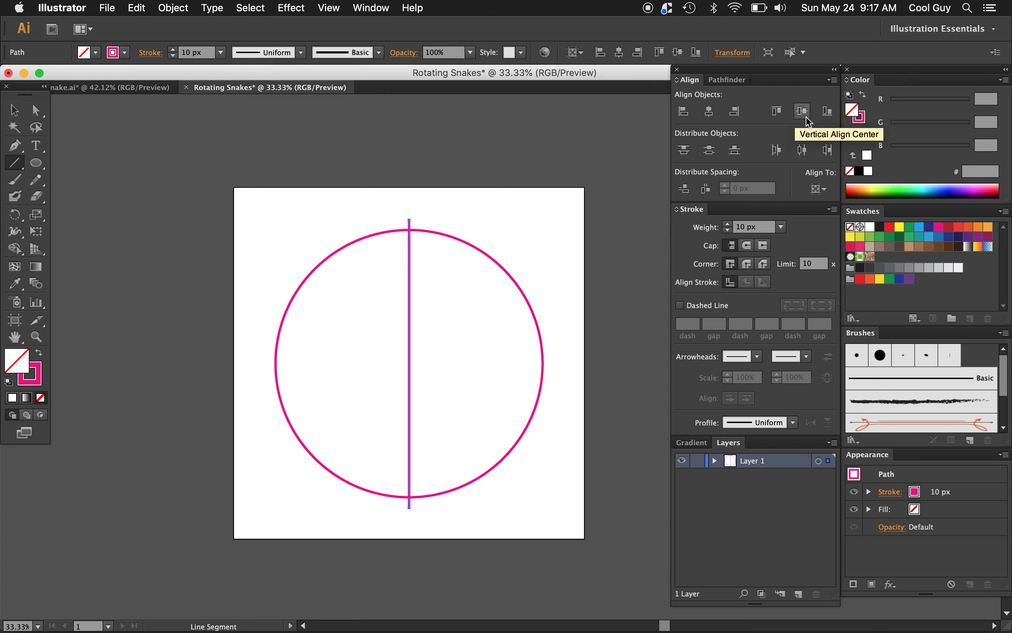
{"action": "mouse_move", "coordinate": [373, 143]}
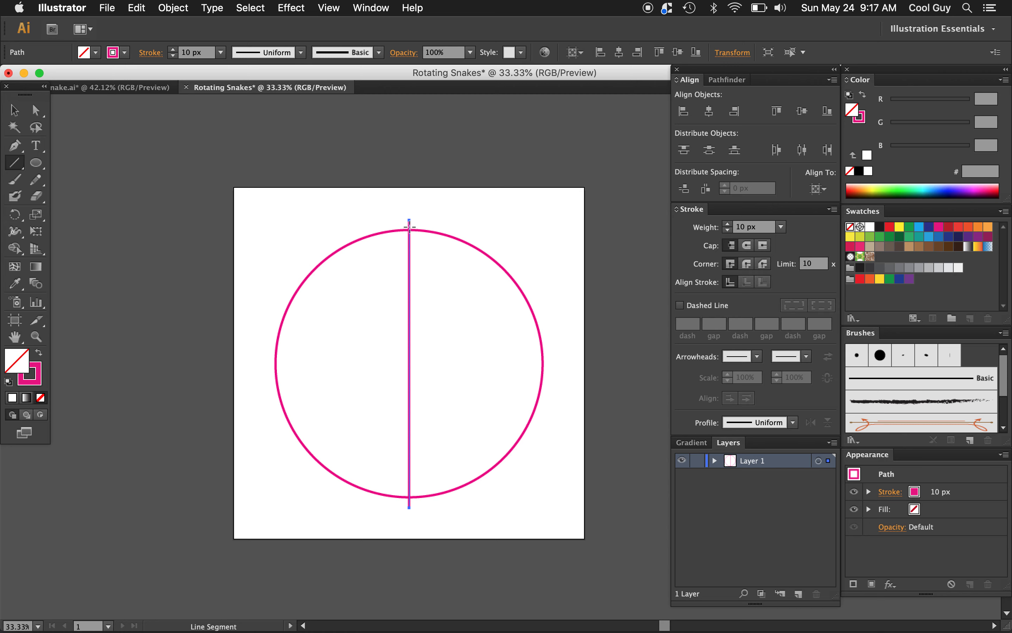
{"action": "left_click", "coordinate": [14, 110]}
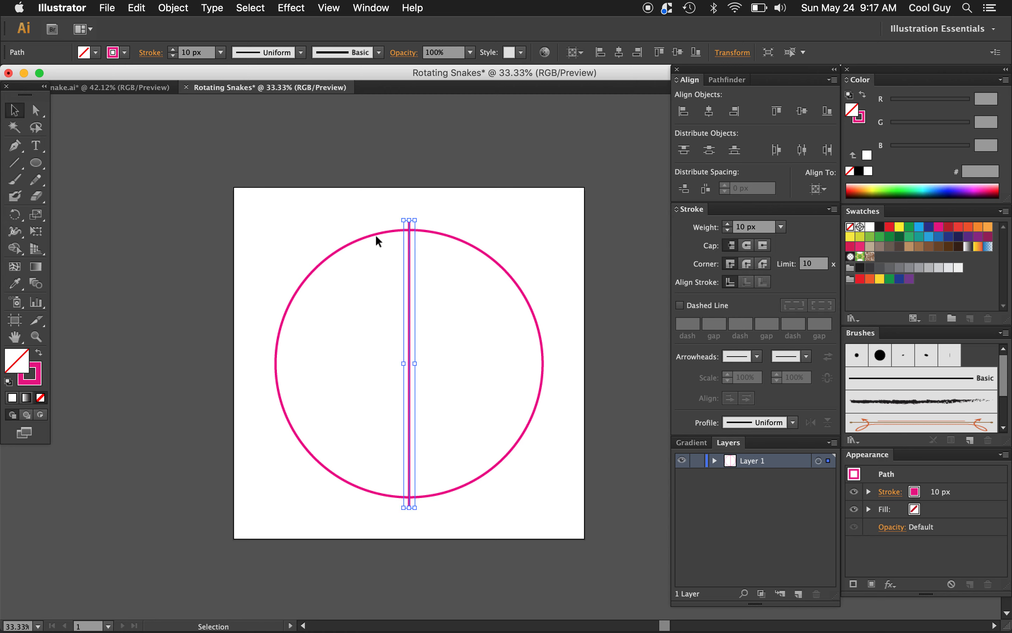
- Rotate-copy the line at 10° and repeat with Cmd+D to form spokes all around
{"action": "left_click", "coordinate": [172, 8]}
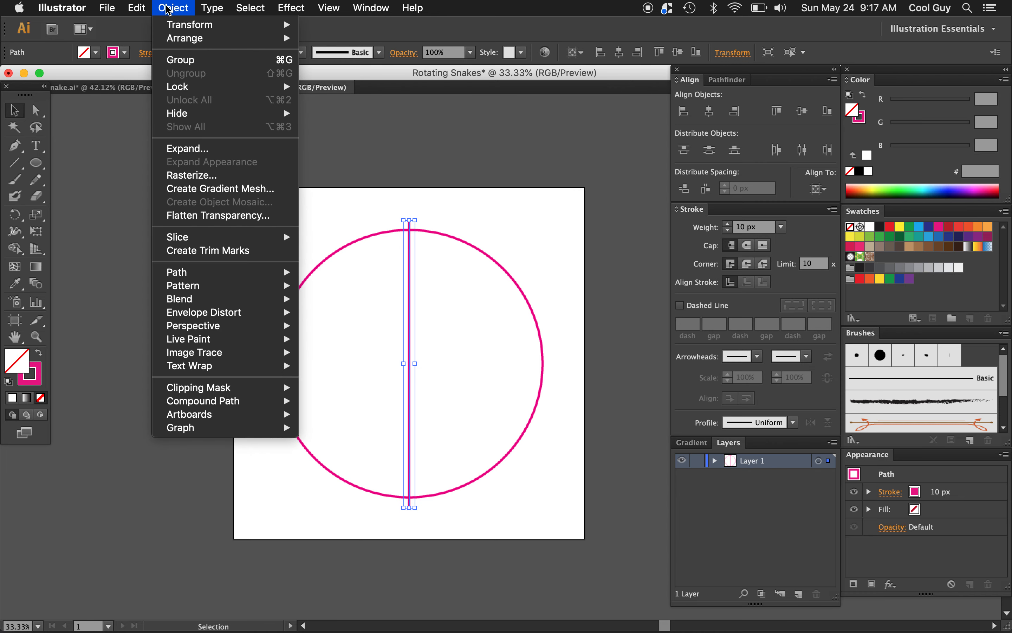
{"action": "mouse_move", "coordinate": [190, 24]}
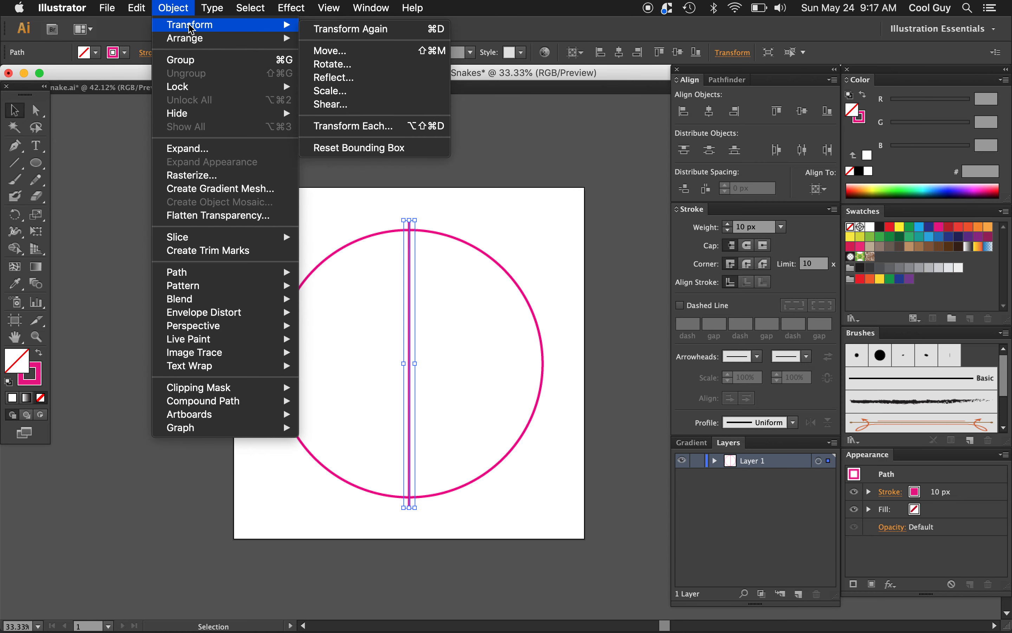
{"action": "mouse_move", "coordinate": [258, 23]}
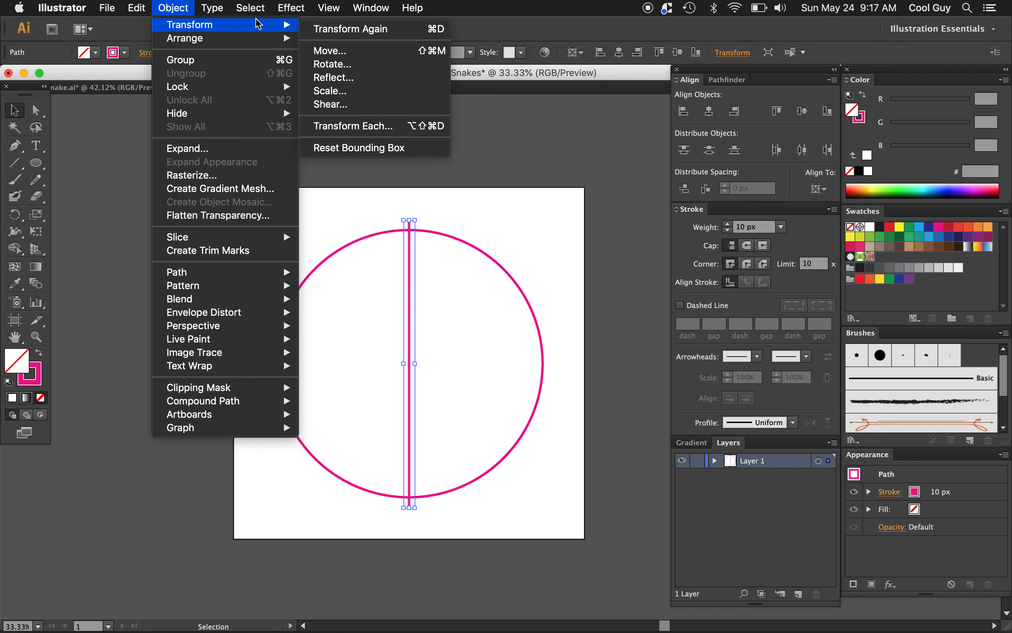
{"action": "left_click", "coordinate": [333, 64]}
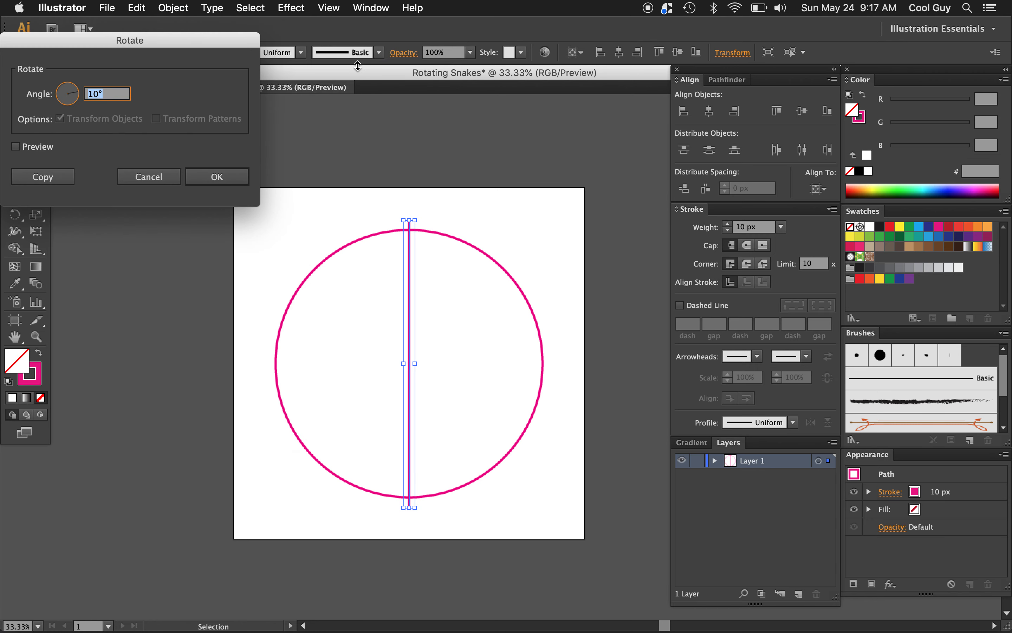
{"action": "left_click", "coordinate": [14, 146]}
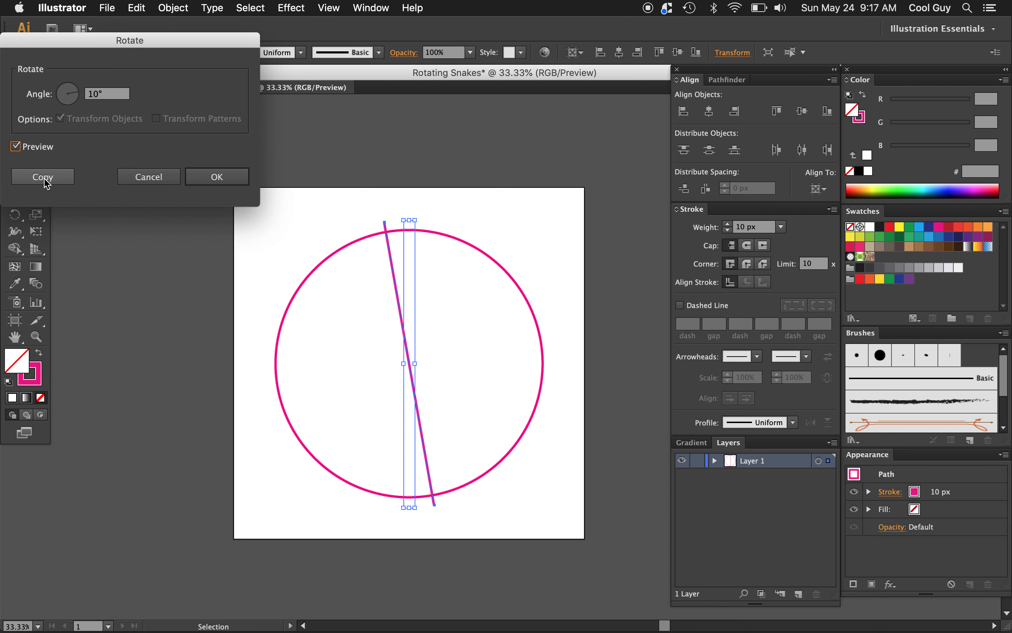
{"action": "left_click", "coordinate": [42, 177]}
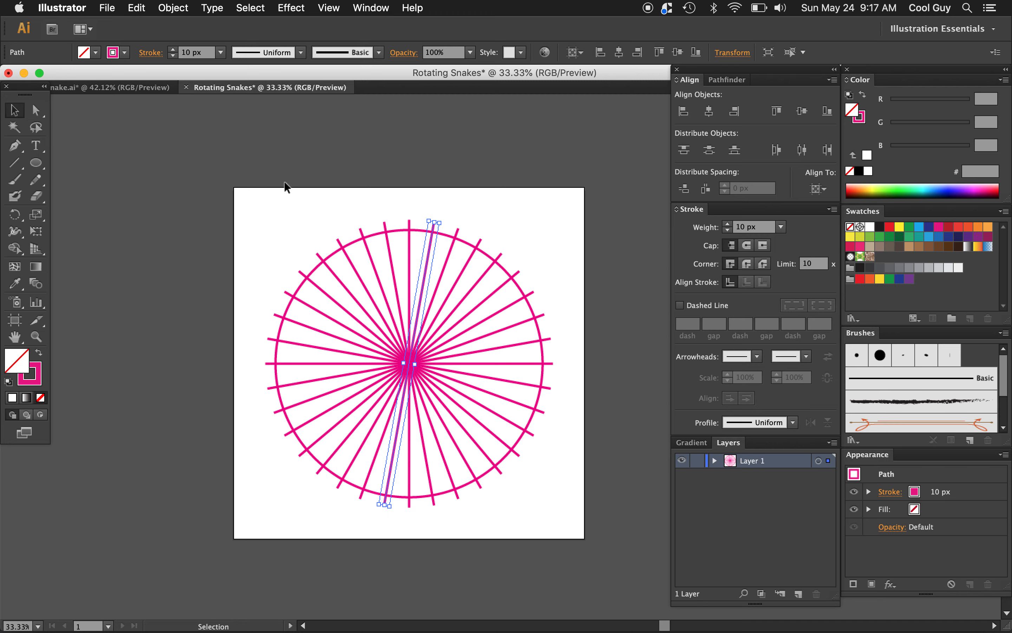
{"action": "mouse_move", "coordinate": [473, 259]}
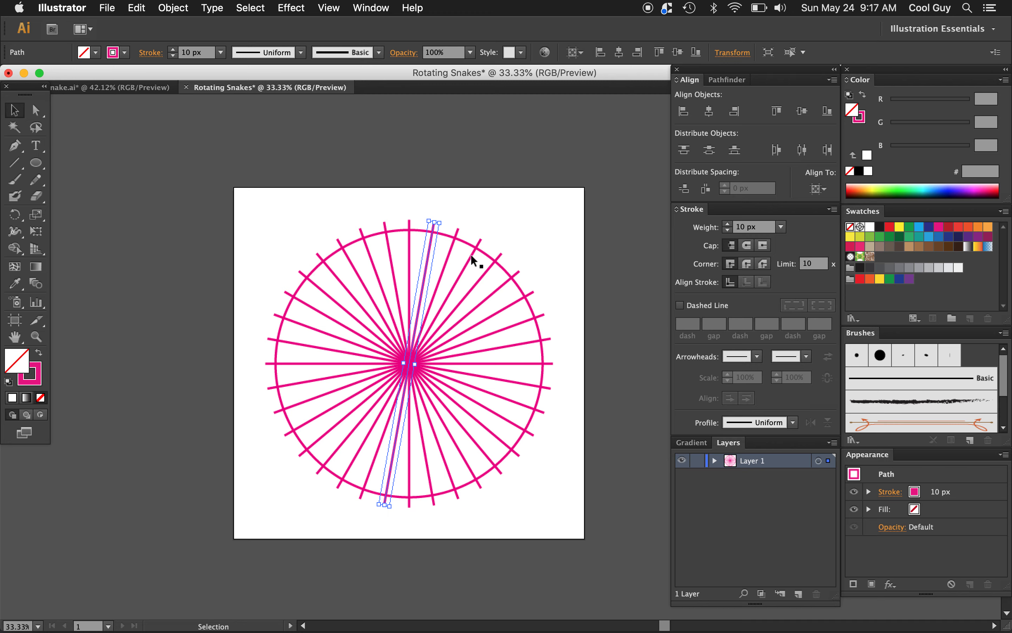
{"action": "mouse_move", "coordinate": [489, 312]}
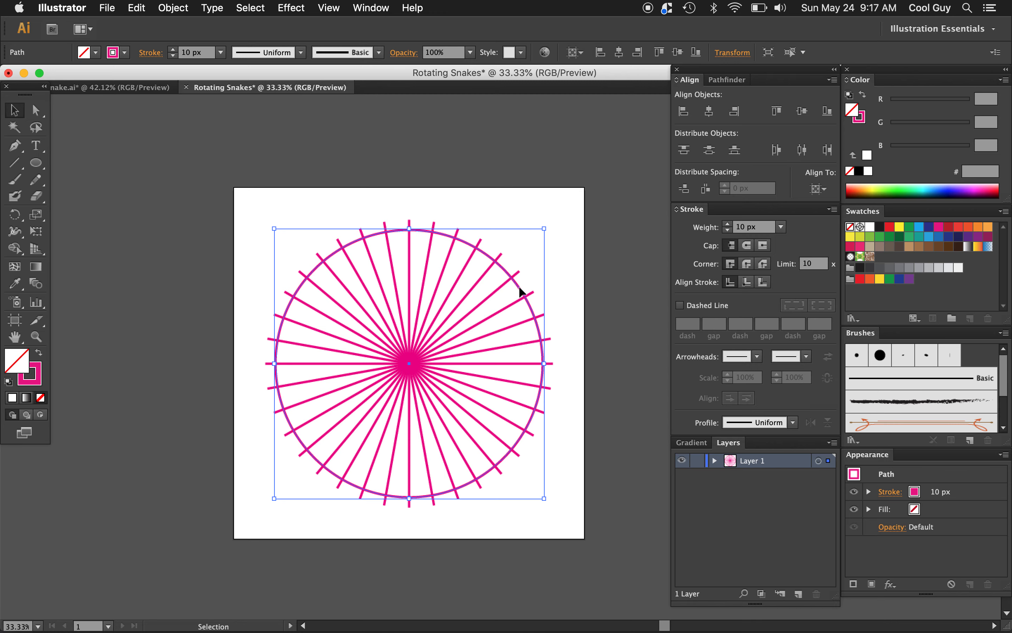
{"action": "mouse_move", "coordinate": [401, 134]}
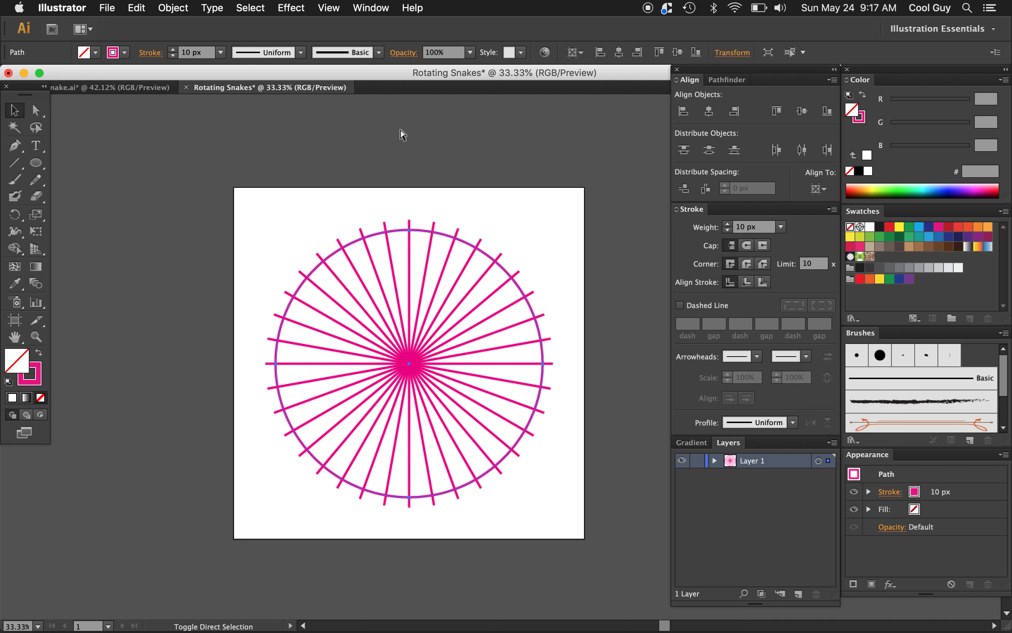
- Scale a copy of the outer circle down into a smaller concentric circle, then deselect
{"action": "left_click", "coordinate": [408, 345]}
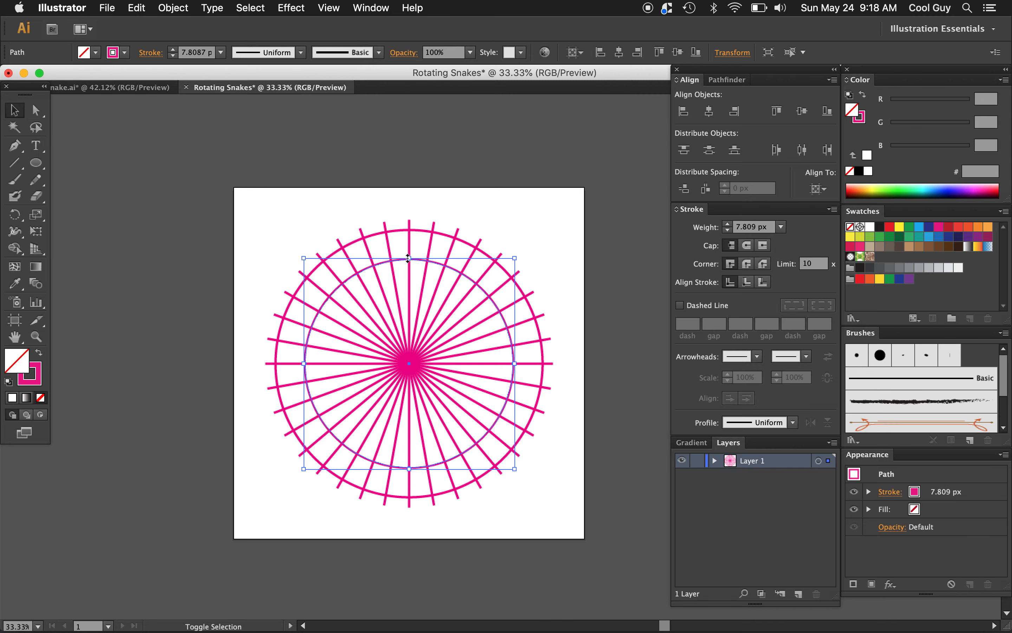
{"action": "left_click", "coordinate": [400, 203]}
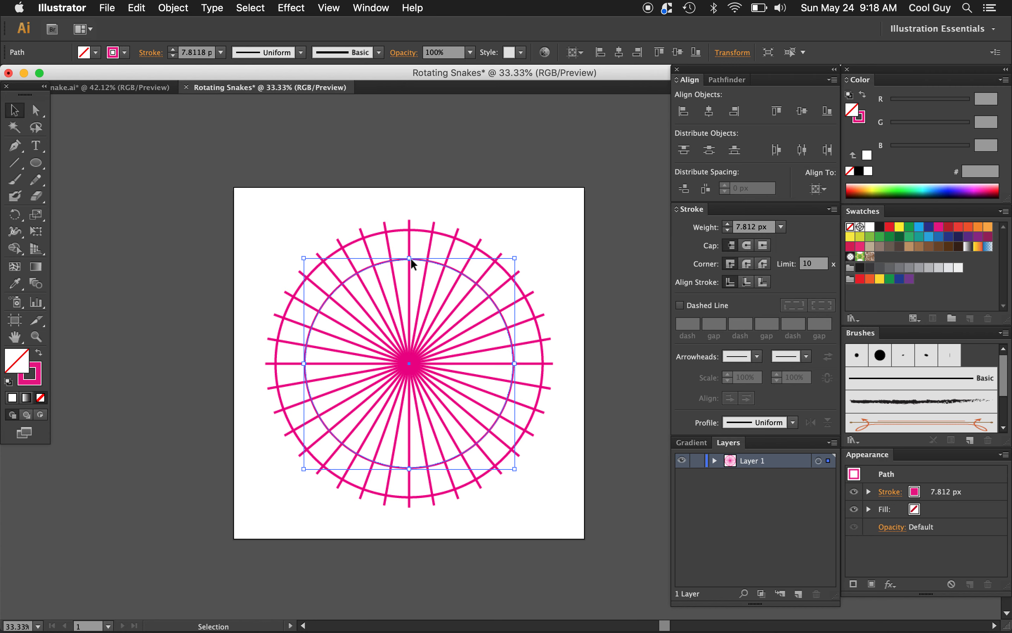
{"action": "left_click", "coordinate": [478, 215]}
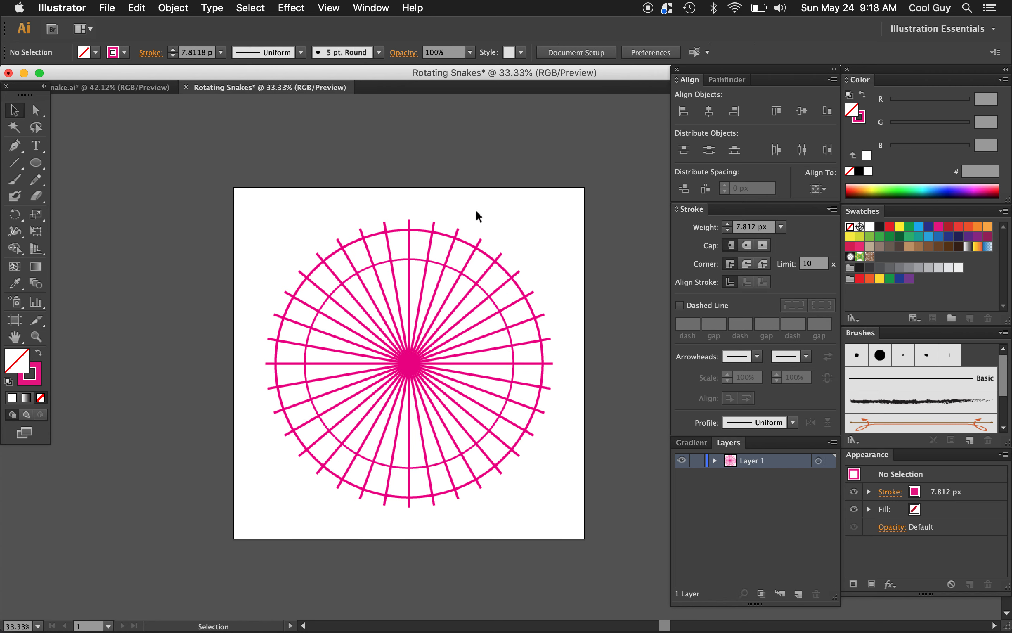
{"action": "mouse_move", "coordinate": [546, 234]}
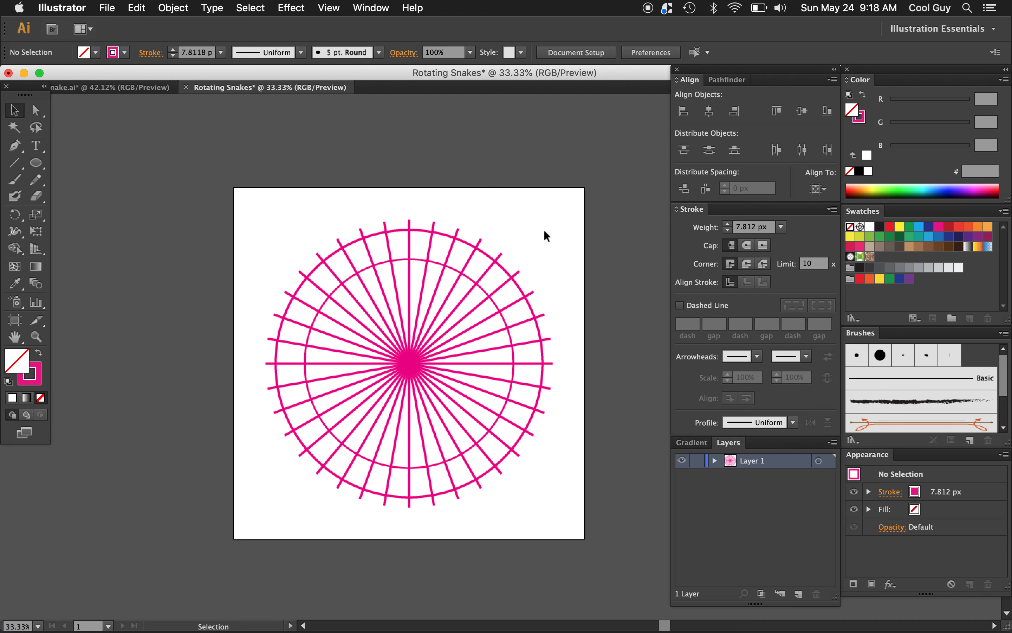
{"action": "mouse_move", "coordinate": [537, 237]}
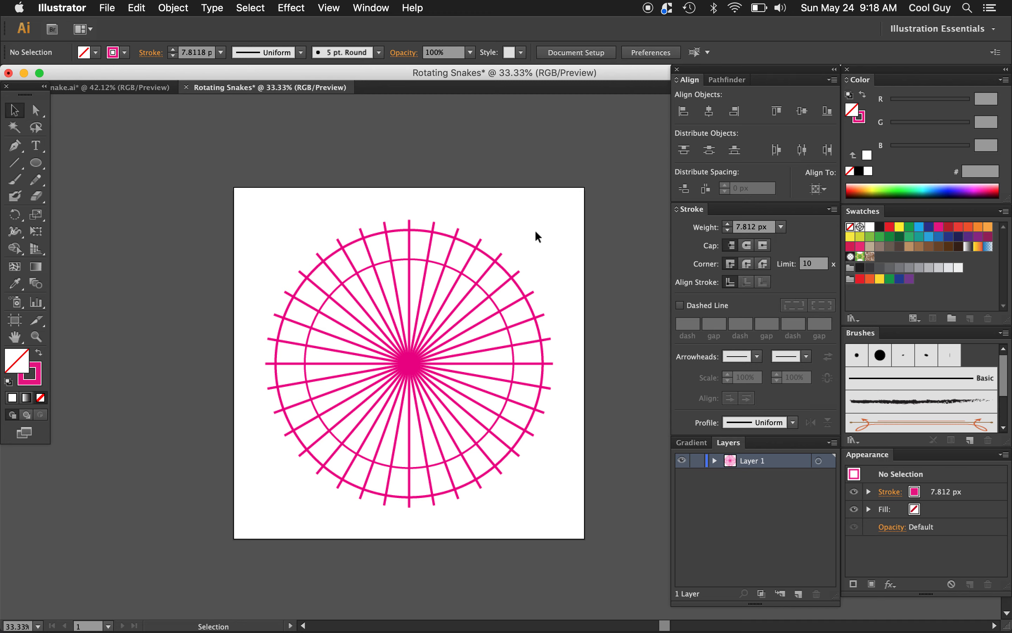
{"action": "mouse_move", "coordinate": [570, 205]}
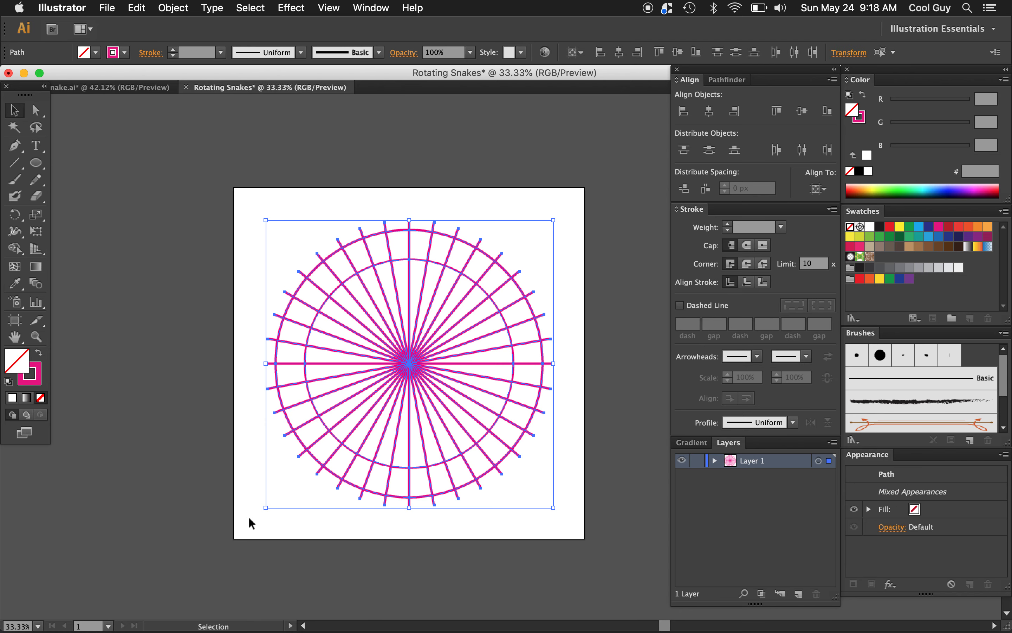
{"action": "mouse_move", "coordinate": [14, 249]}
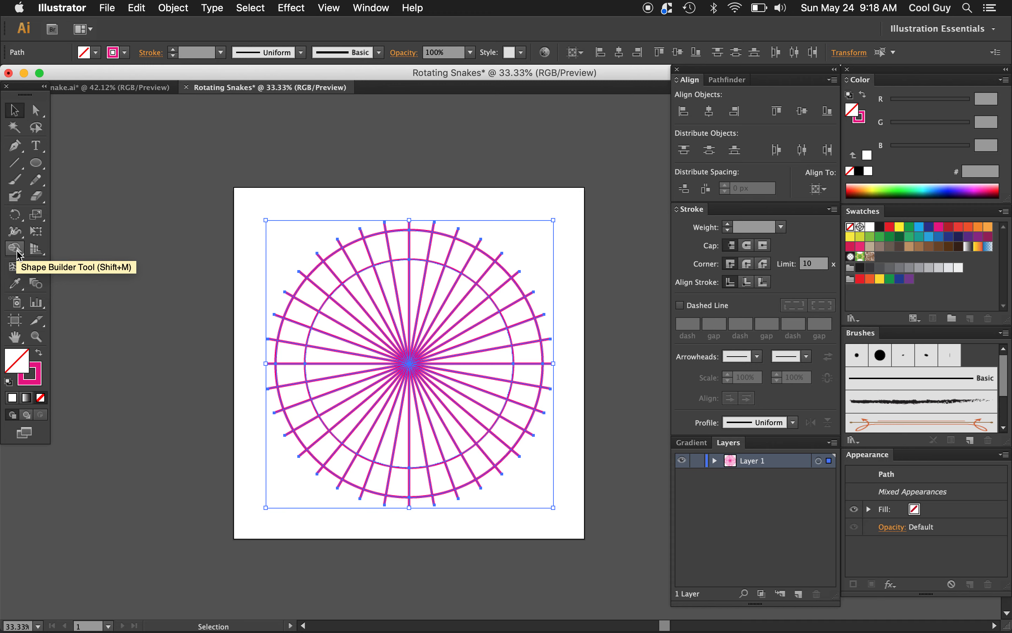
- Trim spokes inside the inner circle and beyond the outer one with the Shape Builder tool
{"action": "left_click", "coordinate": [14, 248]}
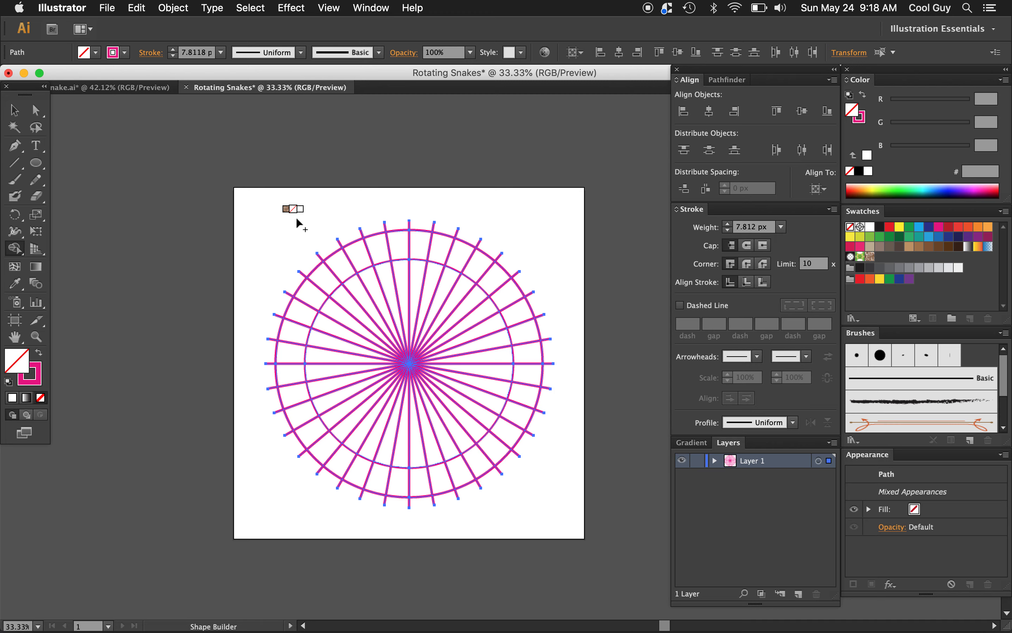
{"action": "mouse_move", "coordinate": [300, 223]}
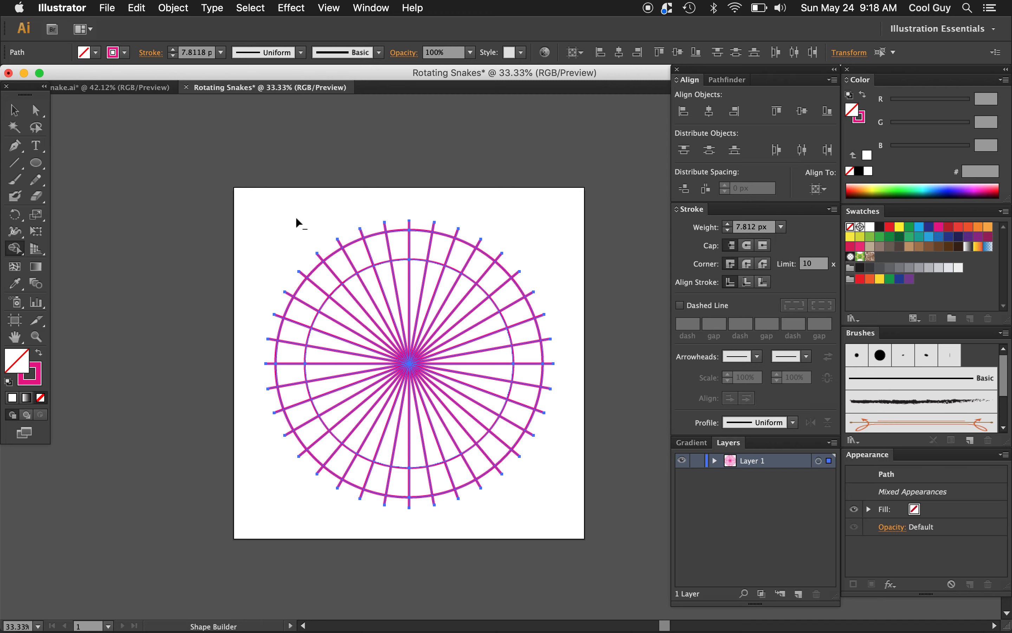
{"action": "mouse_move", "coordinate": [297, 224]}
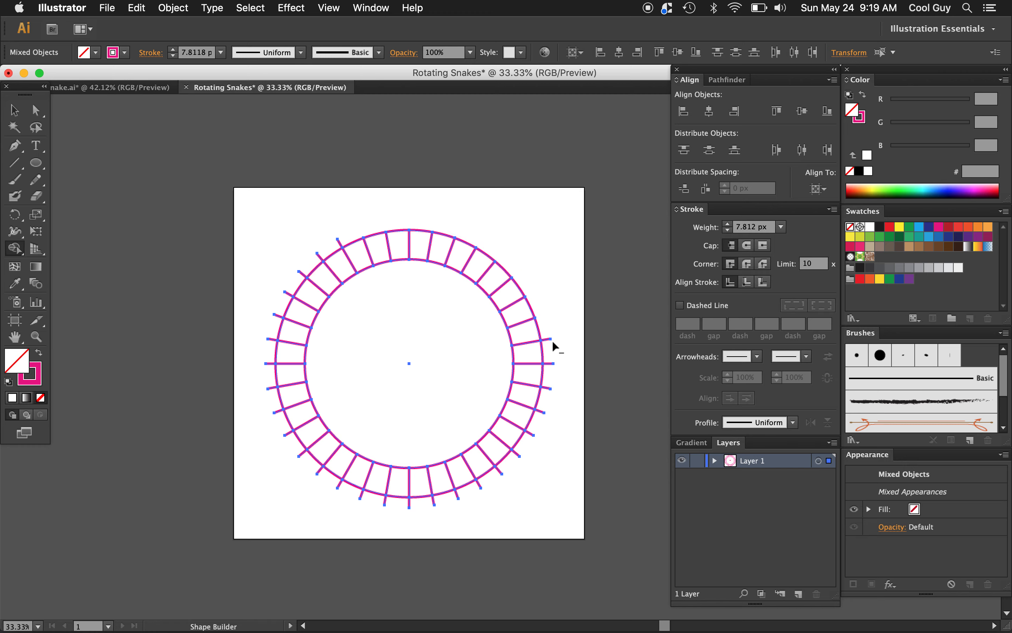
{"action": "mouse_move", "coordinate": [550, 368]}
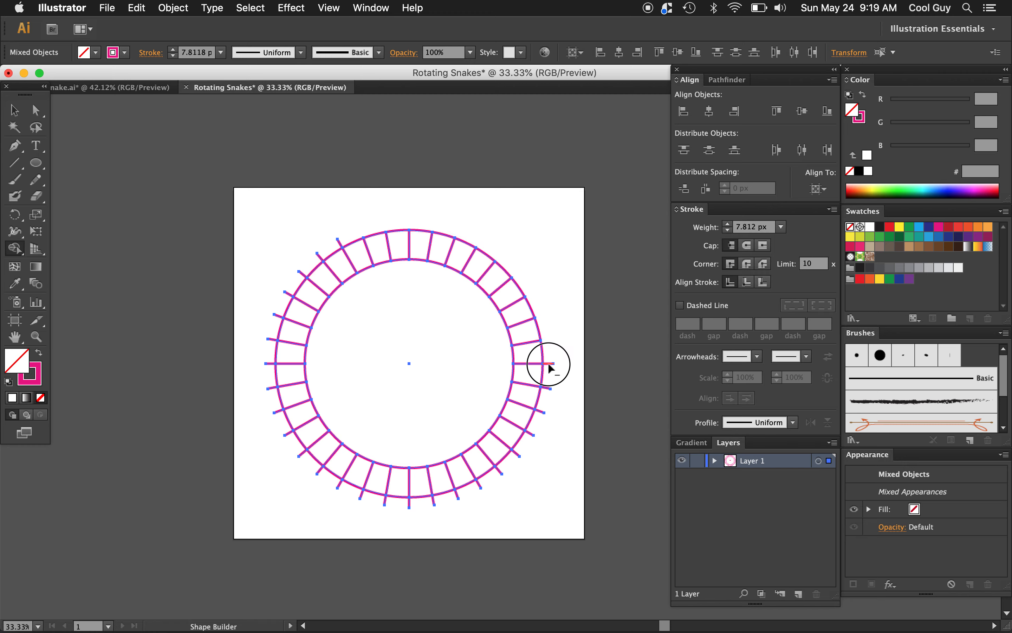
{"action": "mouse_move", "coordinate": [527, 462]}
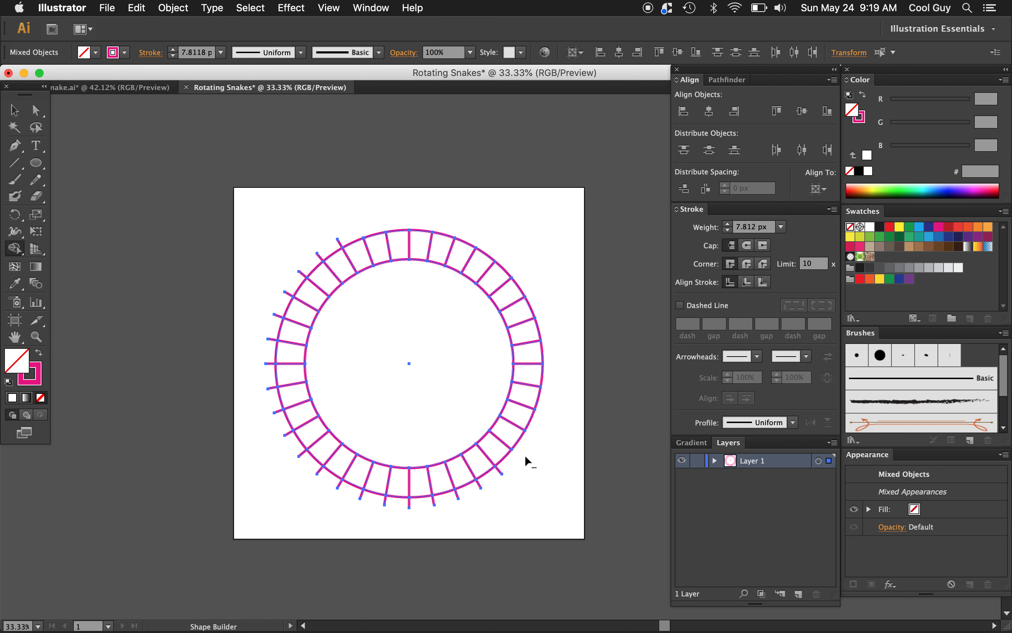
{"action": "mouse_move", "coordinate": [432, 511]}
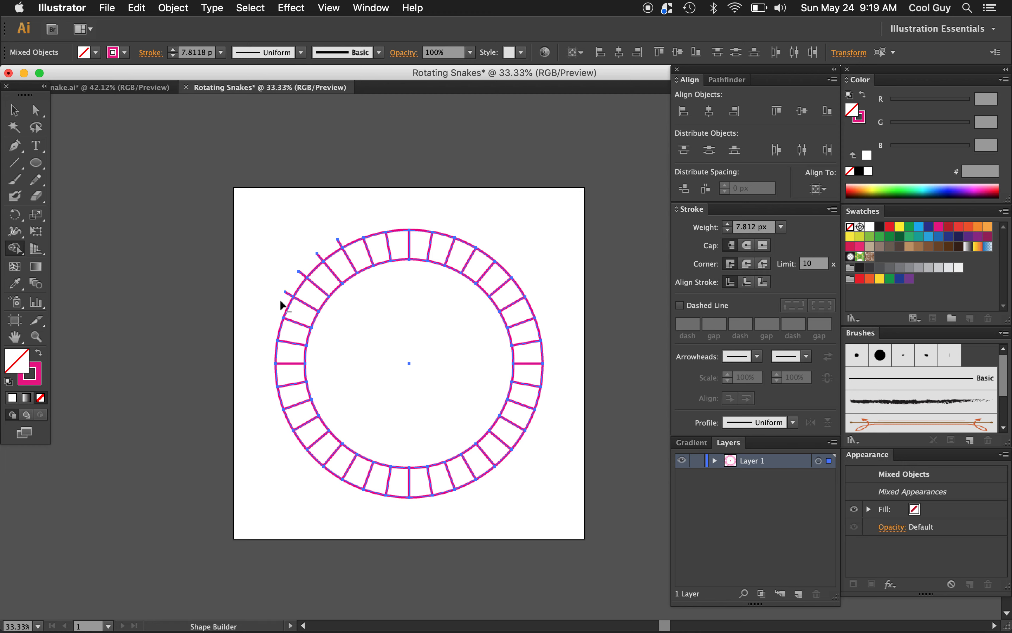
{"action": "mouse_move", "coordinate": [346, 242]}
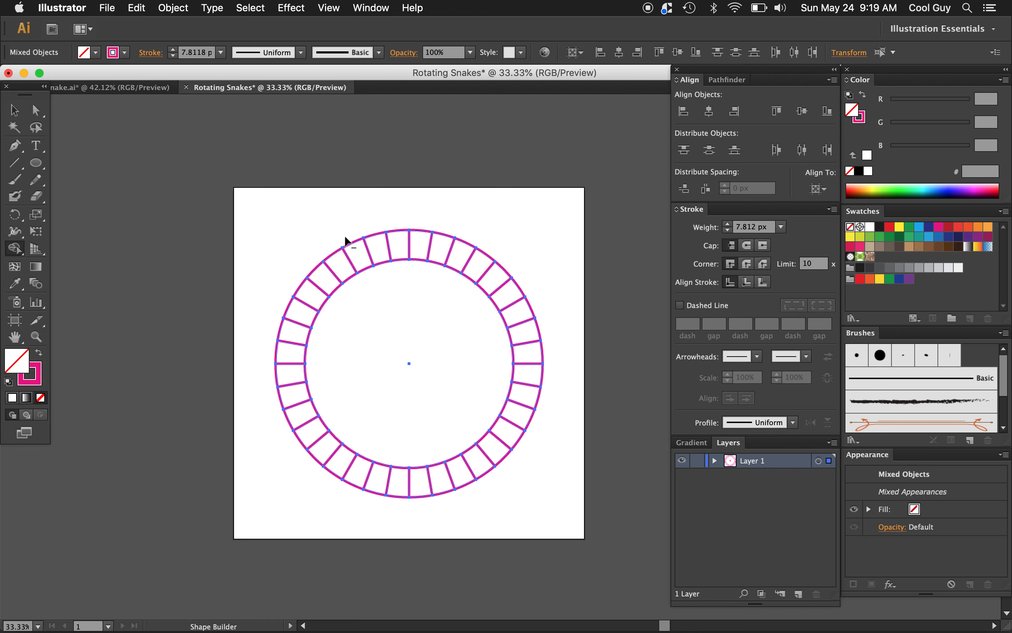
{"action": "left_click", "coordinate": [14, 110]}
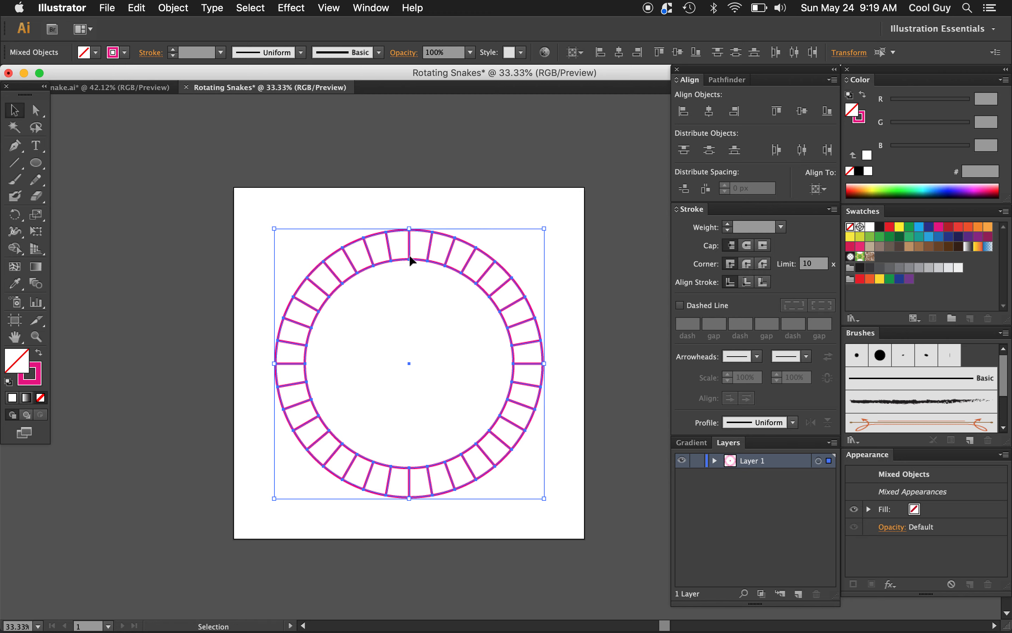
- Select the whole ring and fill alternating segments black with the Shape Builder tool
{"action": "left_click", "coordinate": [567, 265]}
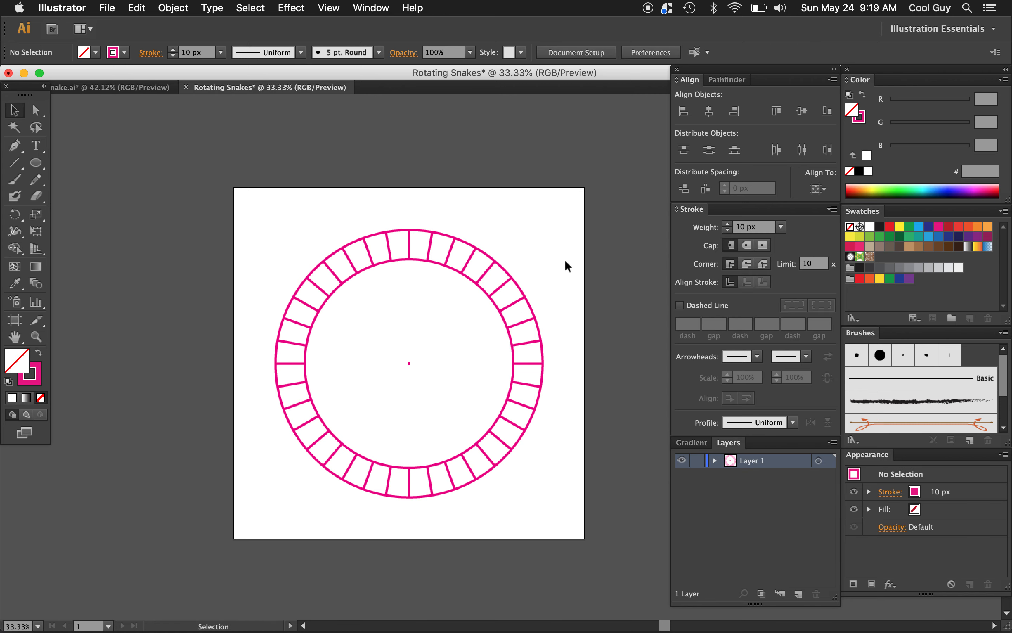
{"action": "mouse_move", "coordinate": [447, 250]}
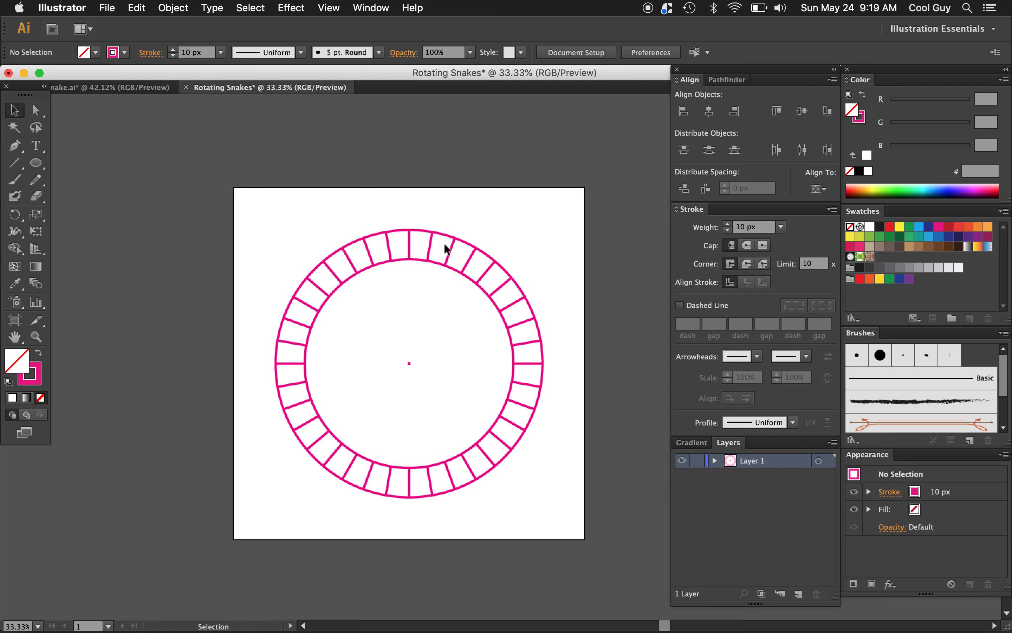
{"action": "mouse_move", "coordinate": [552, 240]}
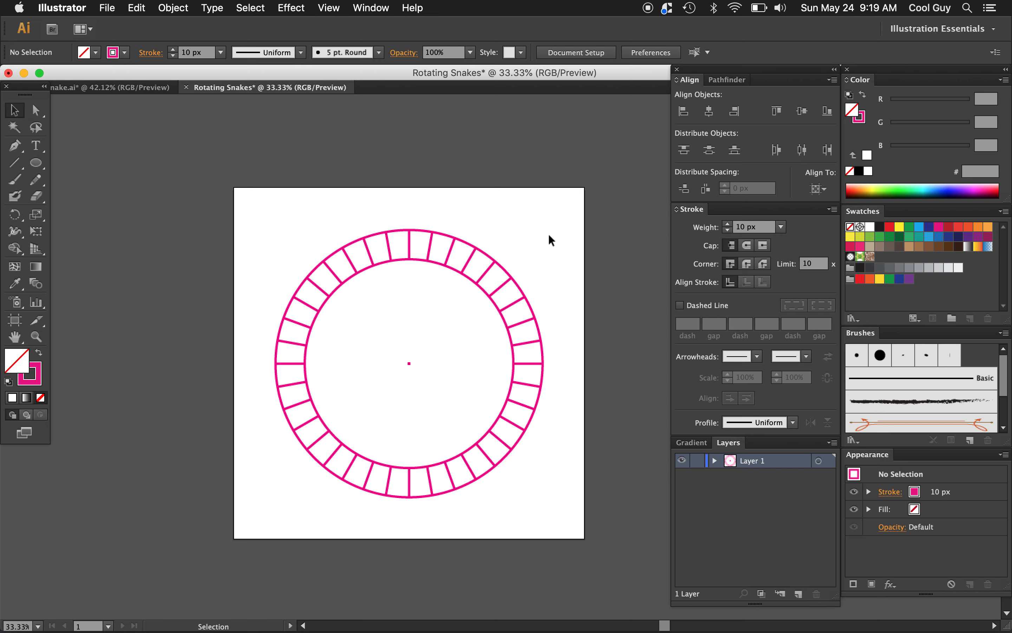
{"action": "key", "text": "cmd+a"}
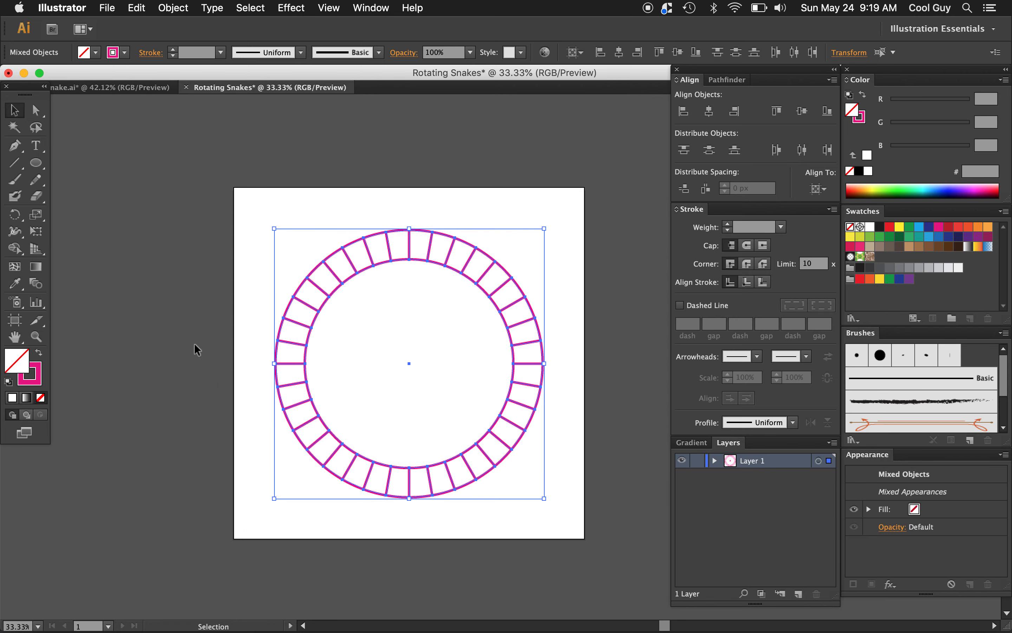
{"action": "left_click", "coordinate": [14, 248]}
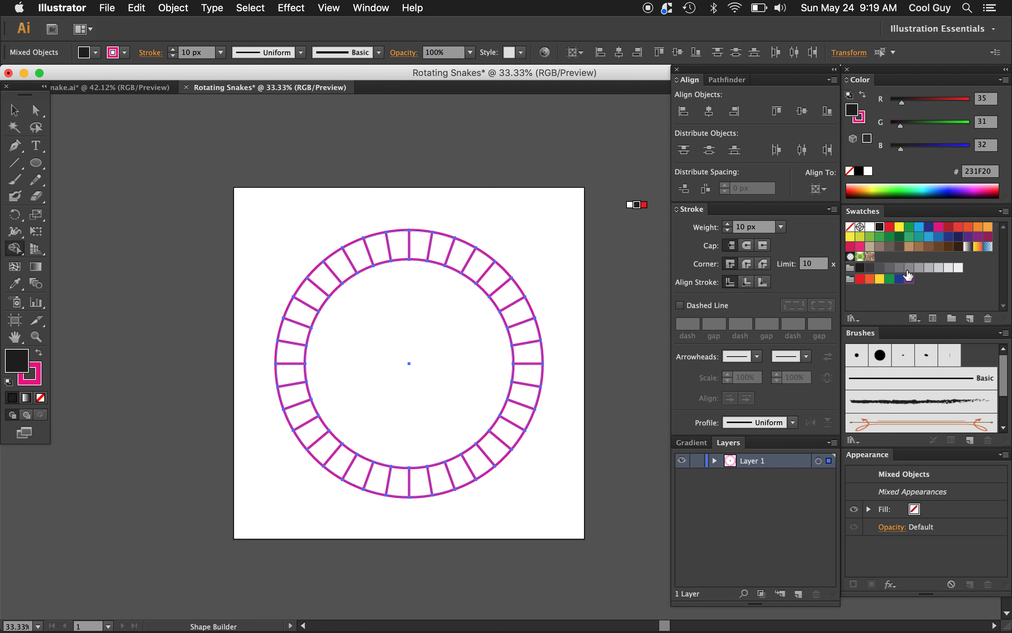
{"action": "left_click", "coordinate": [909, 266]}
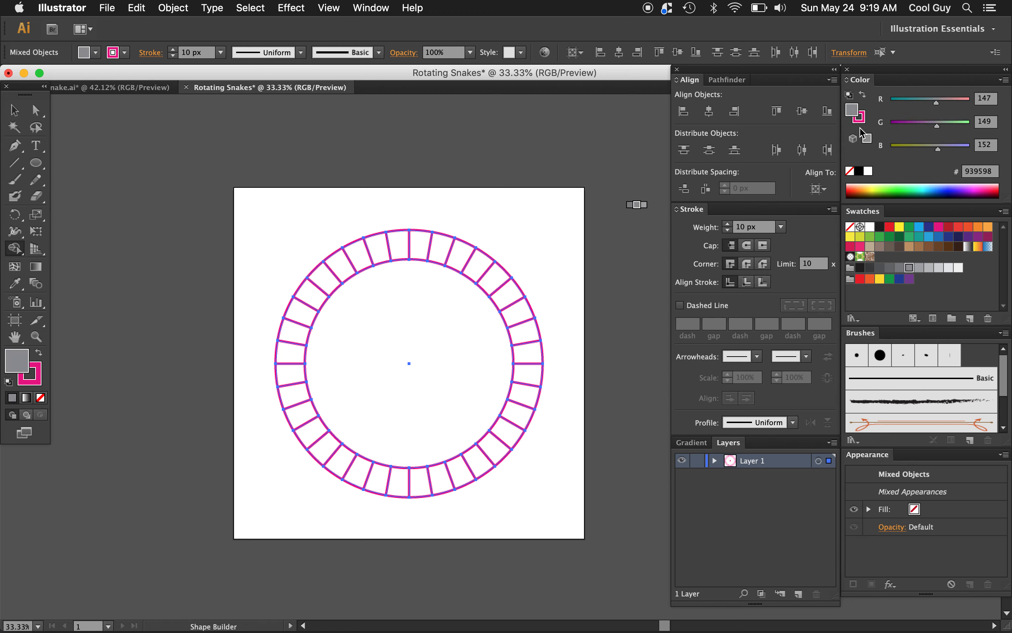
{"action": "mouse_move", "coordinate": [853, 123]}
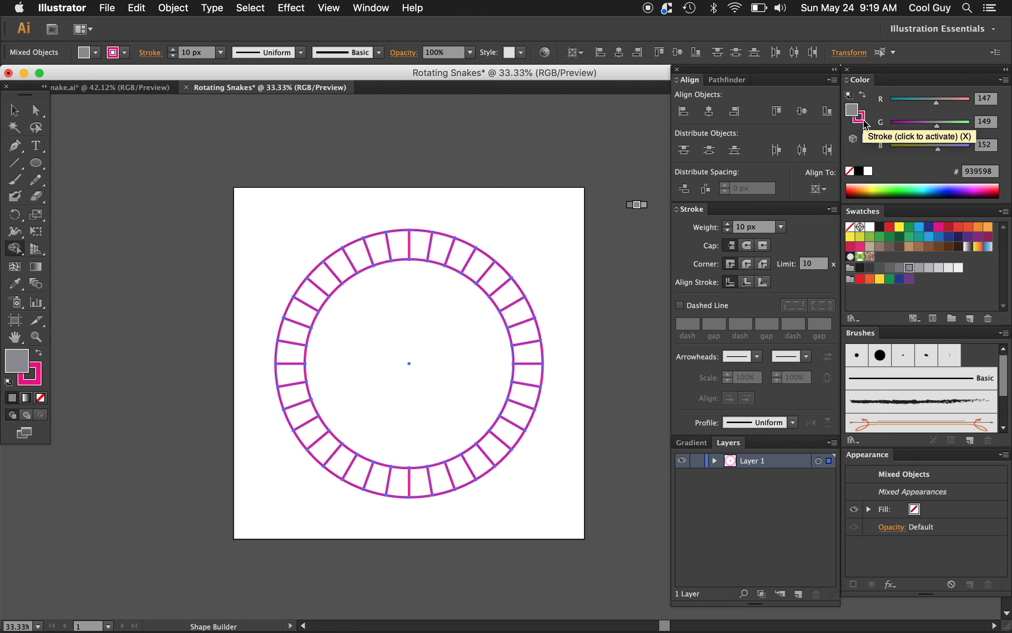
{"action": "mouse_move", "coordinate": [879, 231]}
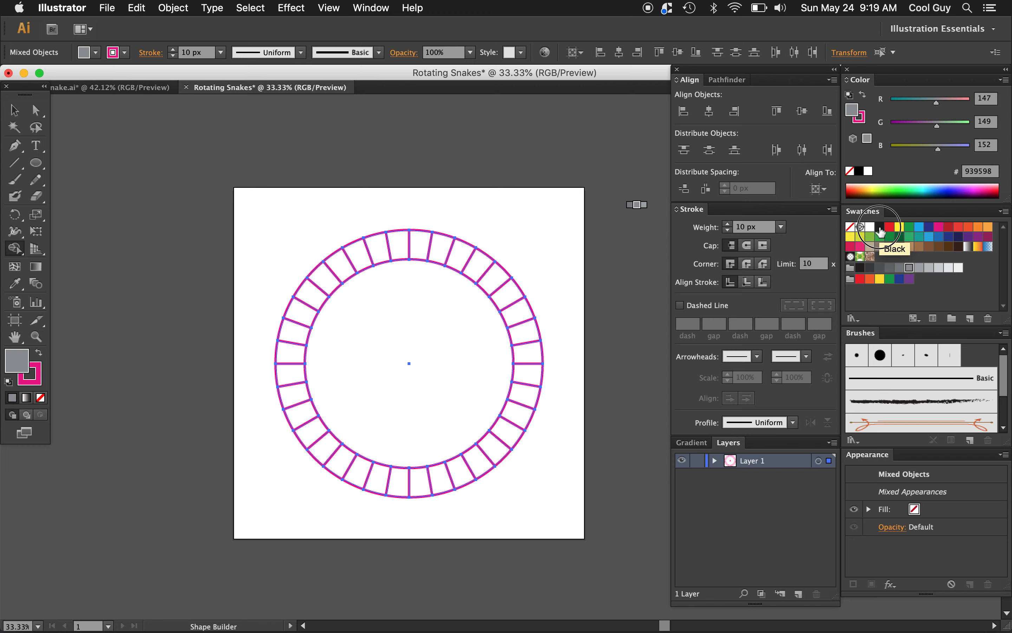
{"action": "left_click", "coordinate": [878, 228]}
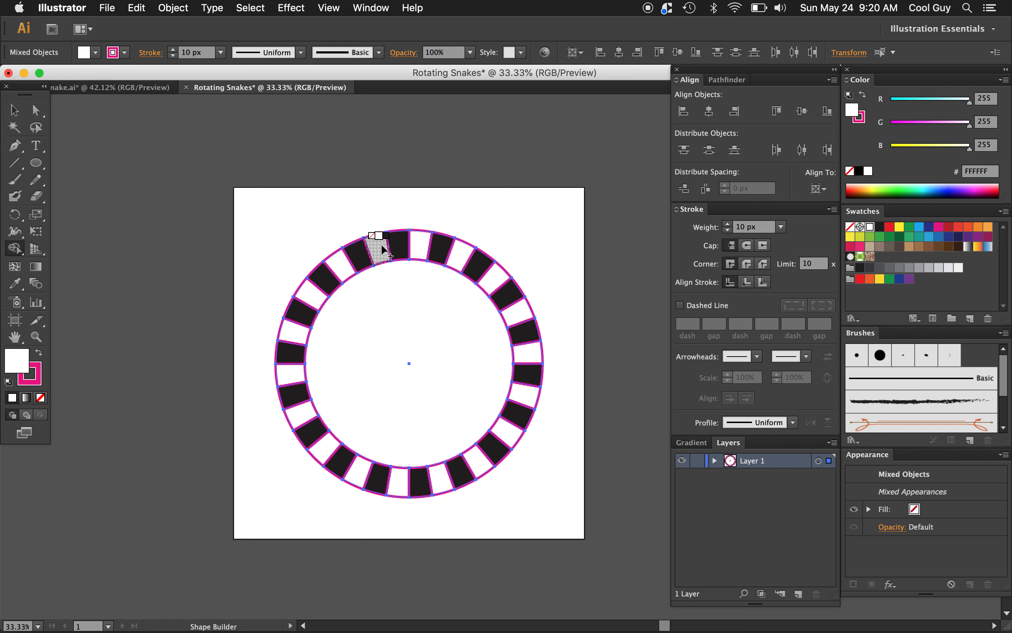
{"action": "mouse_move", "coordinate": [382, 252]}
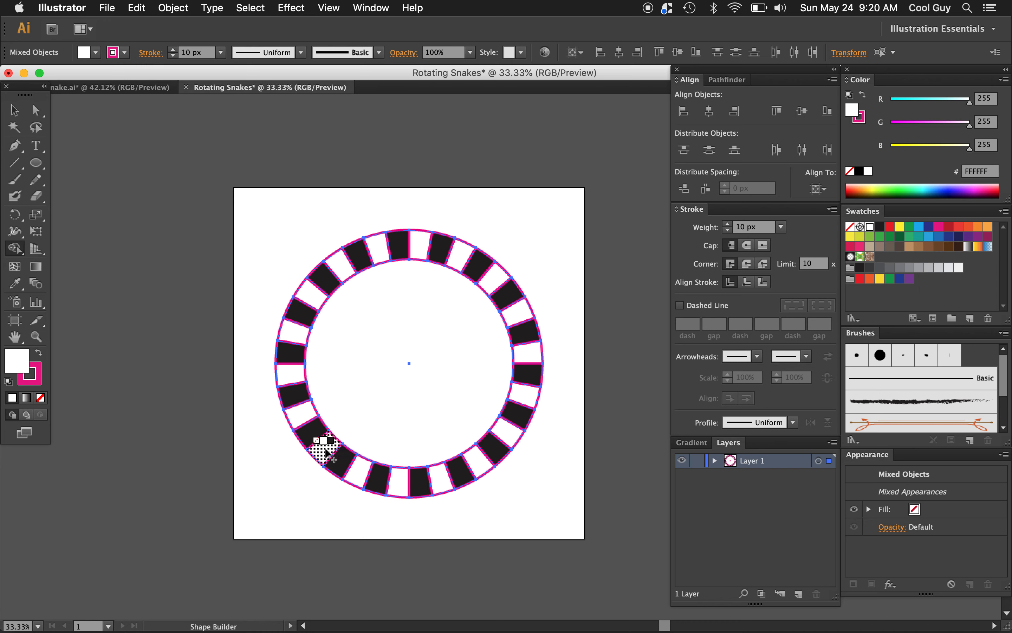
{"action": "mouse_move", "coordinate": [296, 369]}
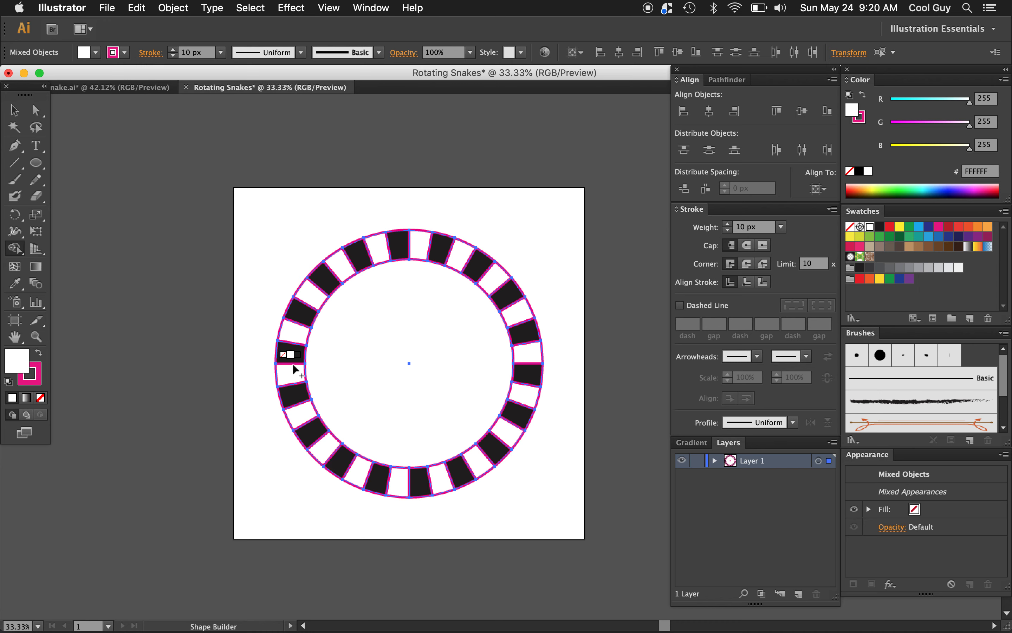
{"action": "mouse_move", "coordinate": [312, 296]}
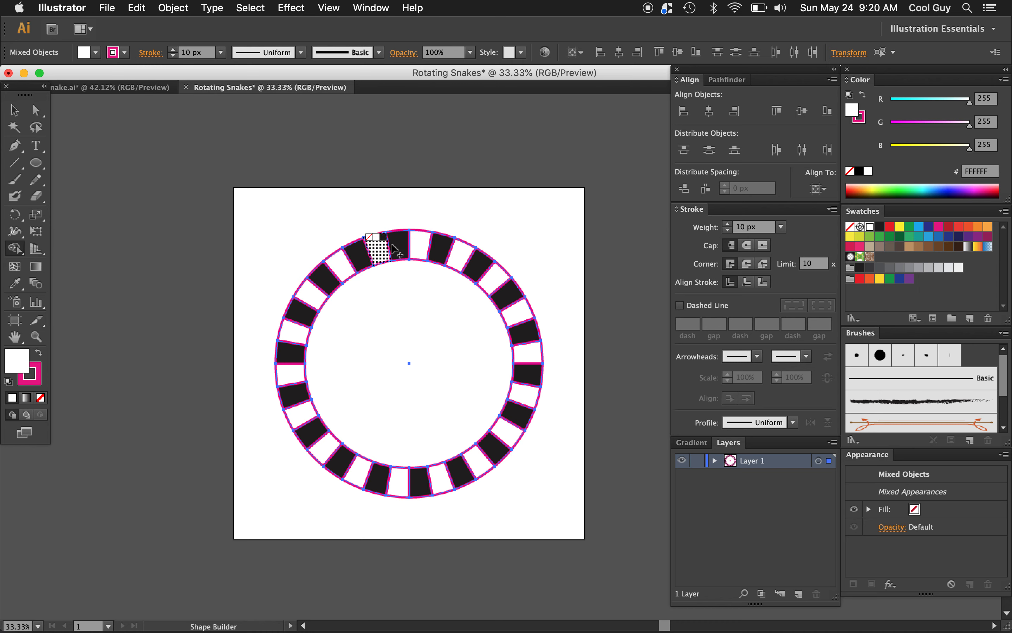
{"action": "mouse_move", "coordinate": [458, 249]}
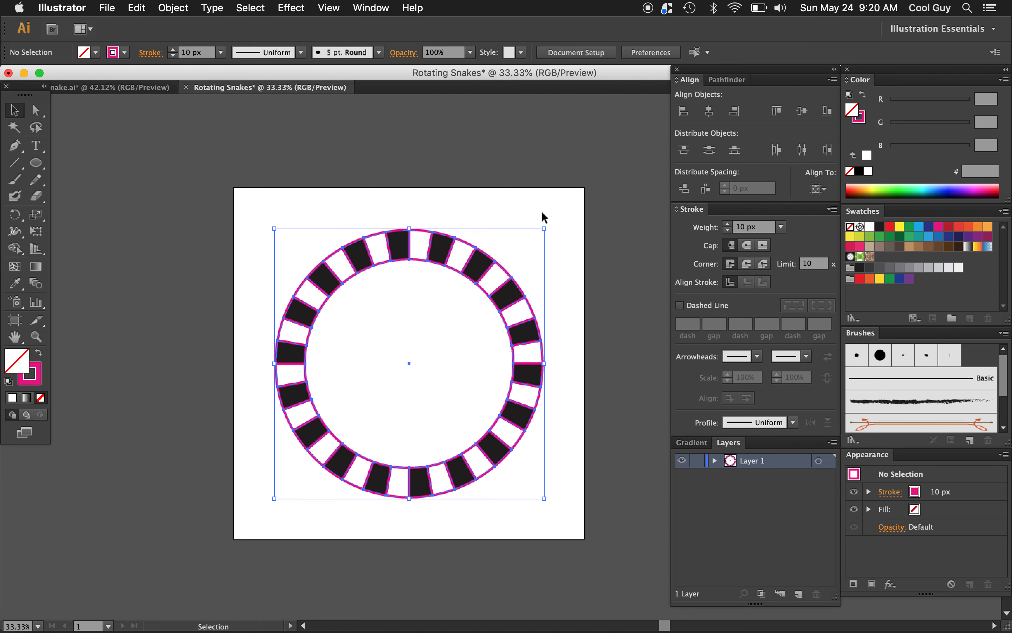
- Remove the magenta stroke, leaving a grouped ring of black blocks, then deselect
{"action": "left_click", "coordinate": [473, 292]}
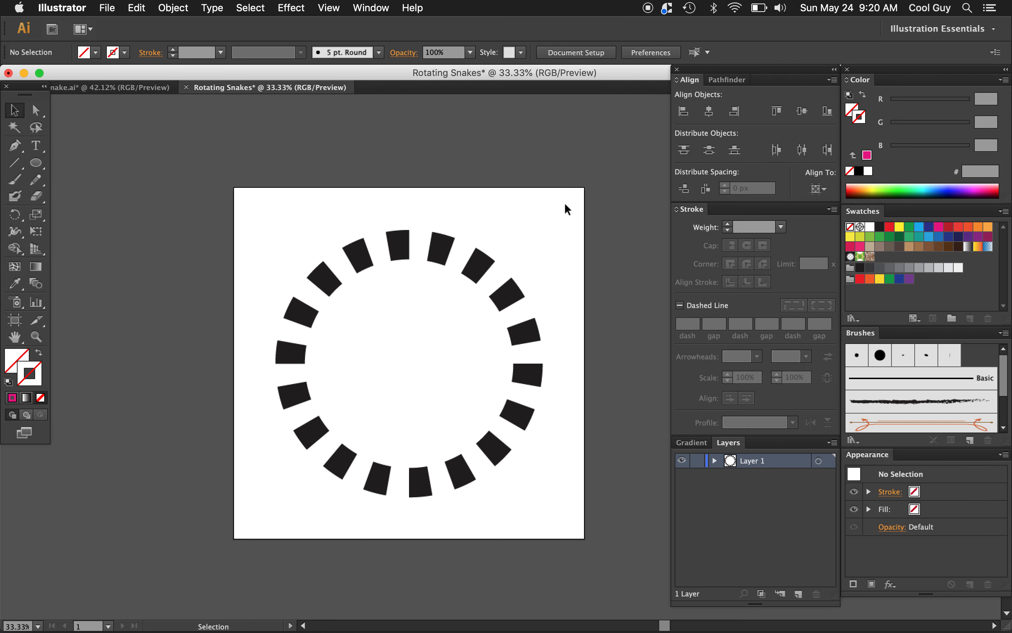
{"action": "left_click", "coordinate": [494, 249]}
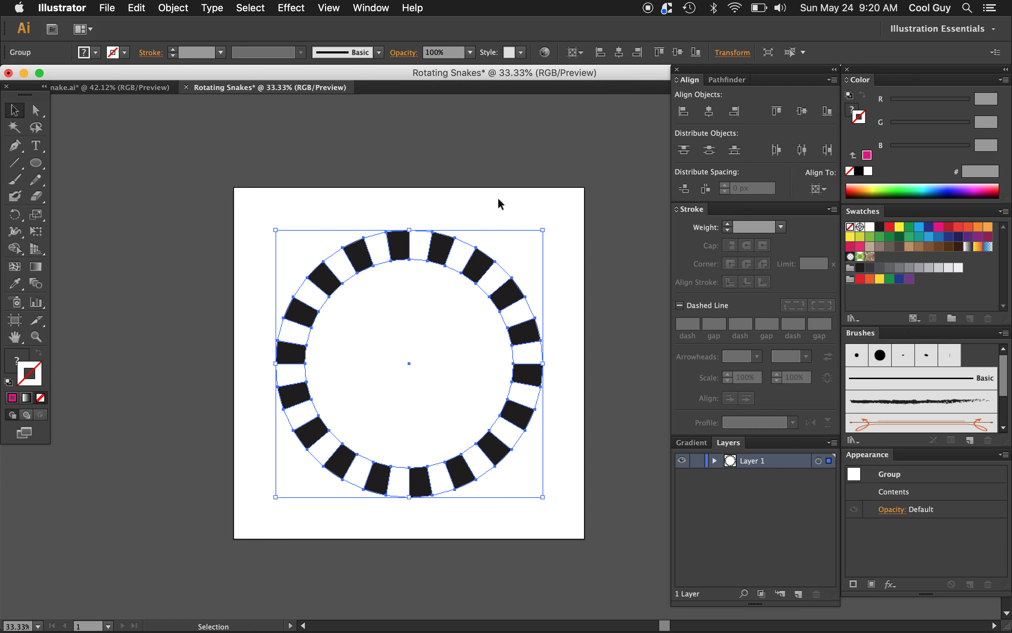
{"action": "left_click", "coordinate": [442, 251]}
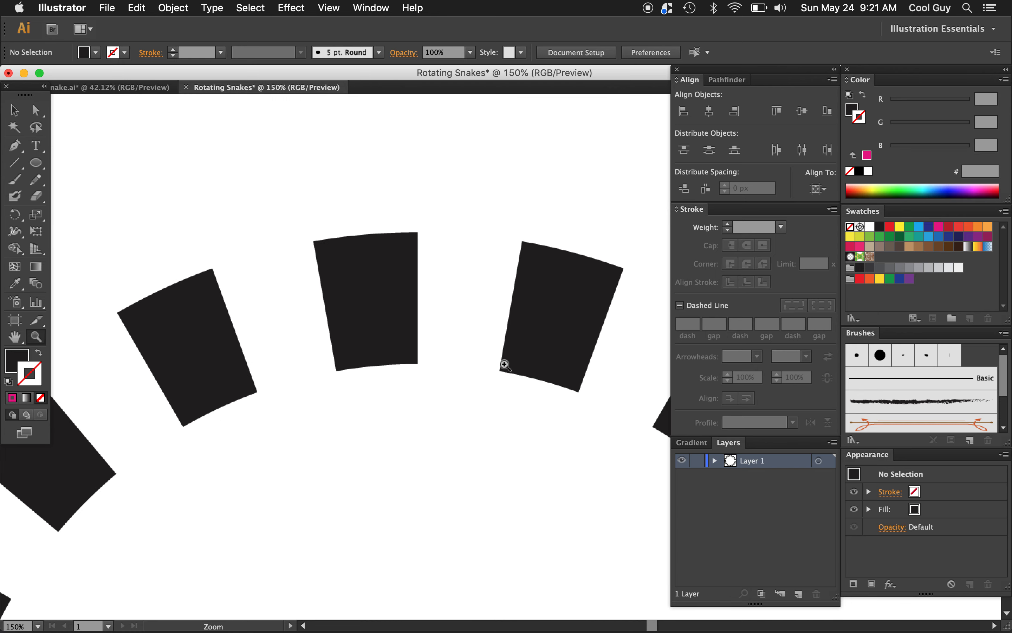
{"action": "mouse_move", "coordinate": [100, 109]}
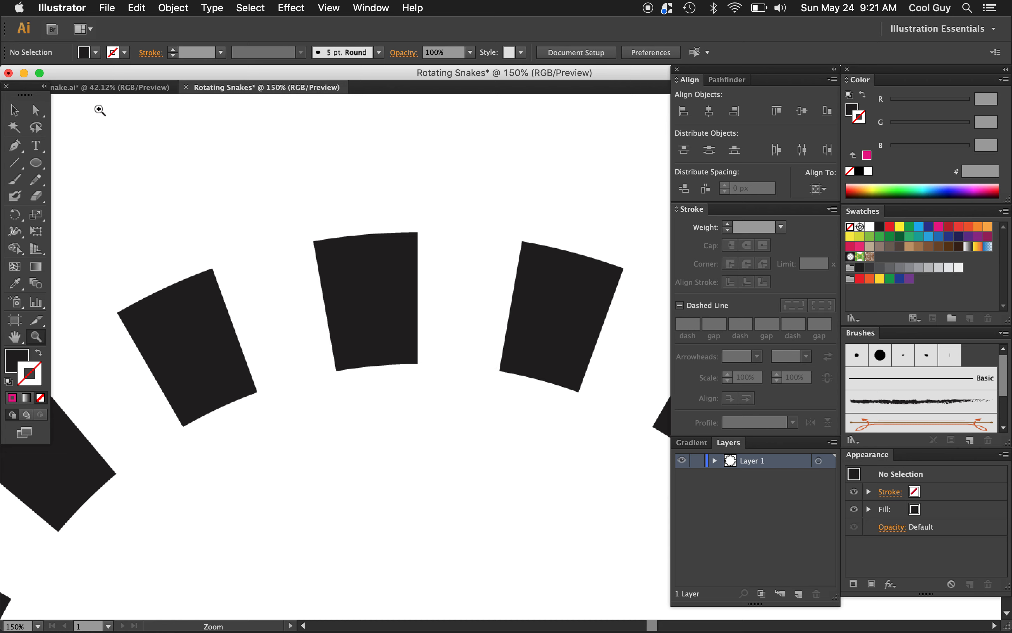
- Draw a green-filled oval over the top black block and align it with the ring
{"action": "left_click", "coordinate": [36, 162]}
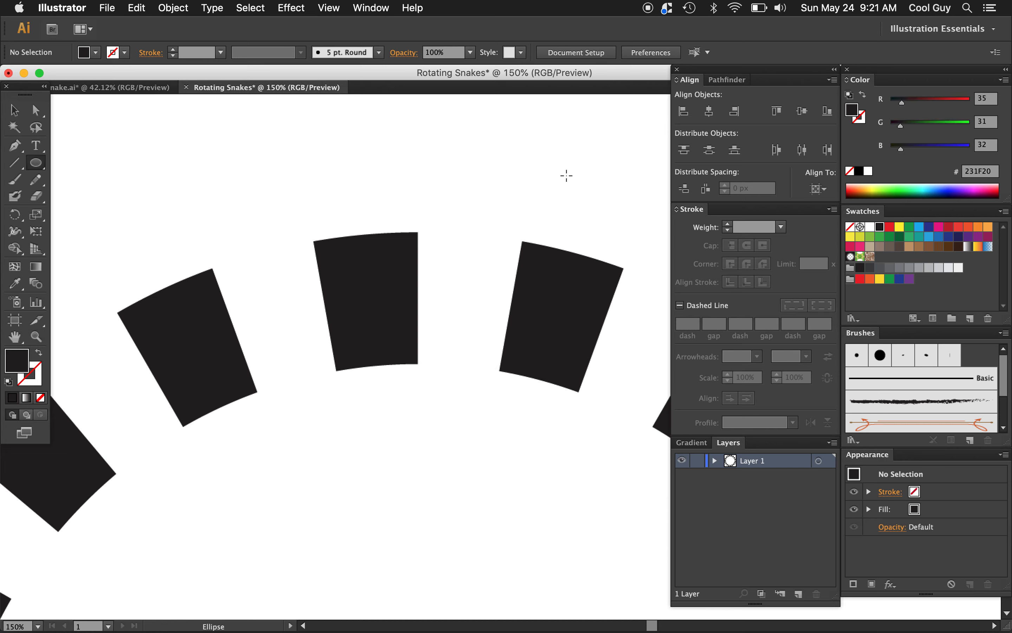
{"action": "mouse_move", "coordinate": [870, 240]}
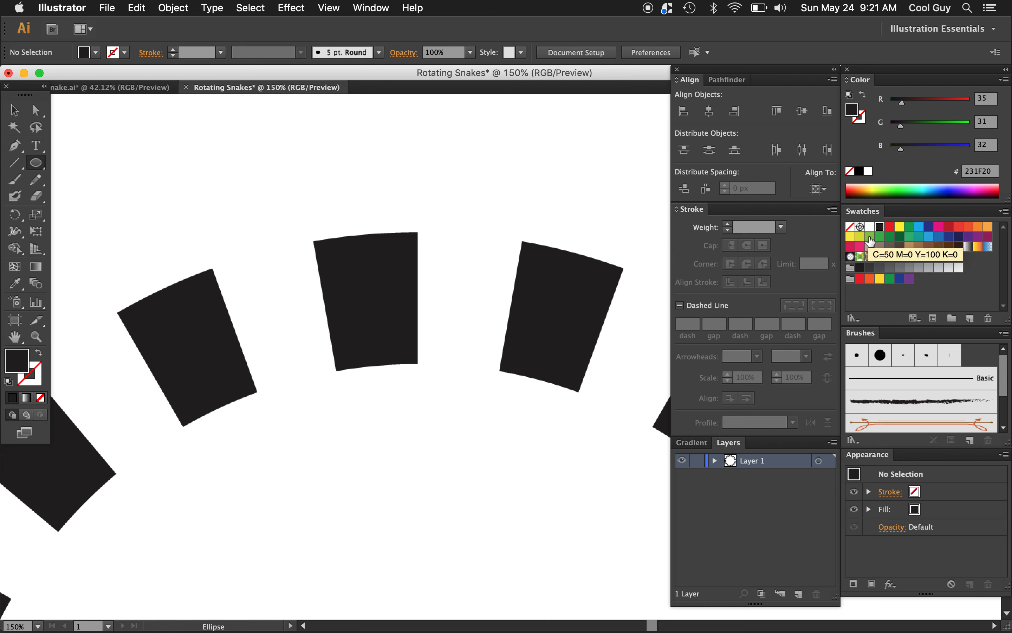
{"action": "left_click", "coordinate": [869, 240]}
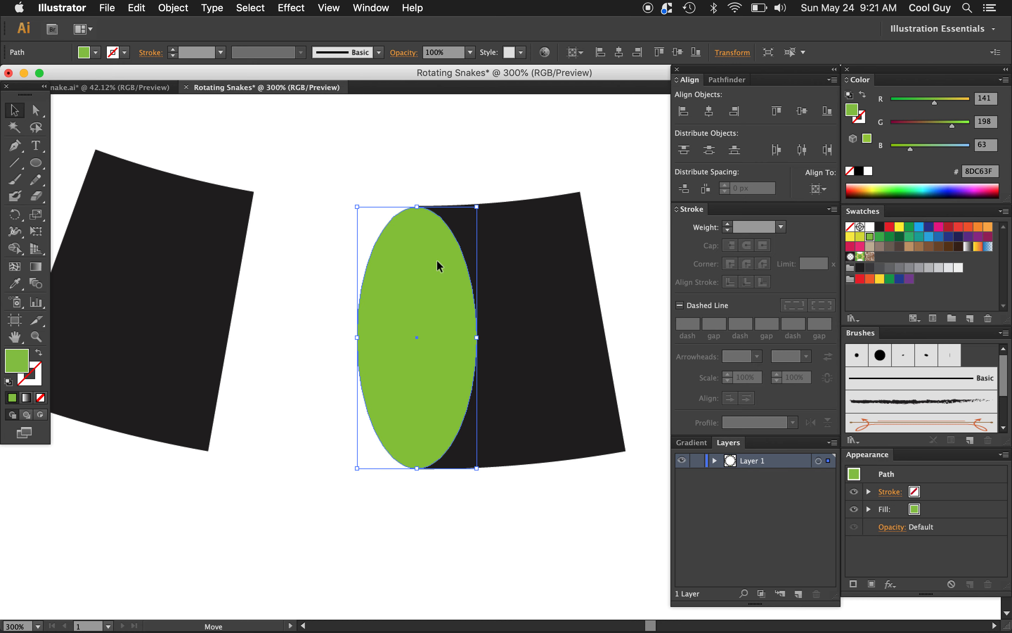
{"action": "mouse_move", "coordinate": [417, 289]}
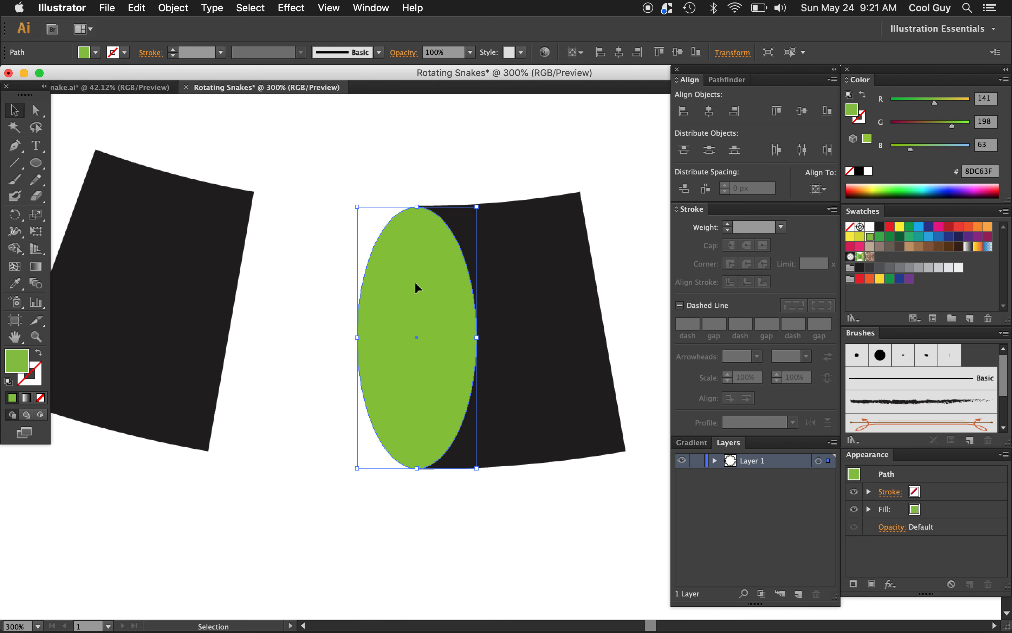
{"action": "mouse_move", "coordinate": [394, 309]}
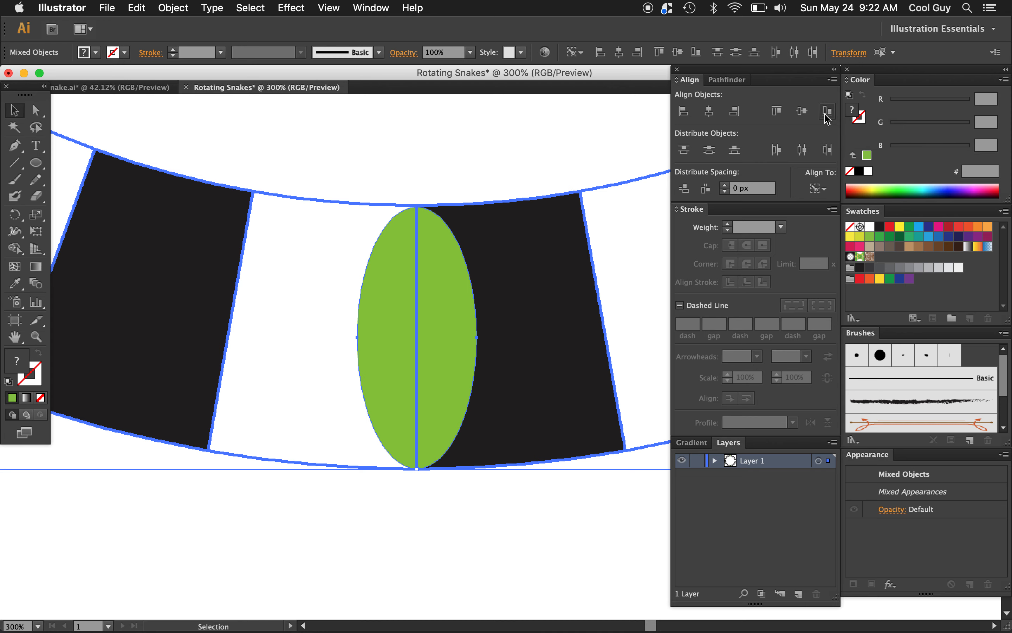
- Align the green oval so it sits centred on the top black block's edge
{"action": "left_click", "coordinate": [501, 203]}
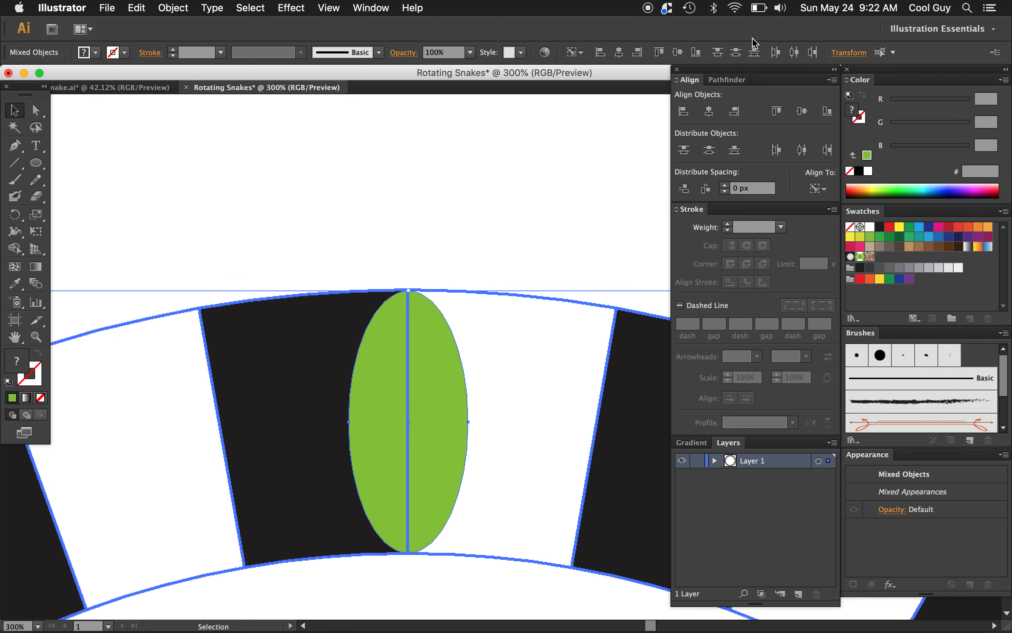
{"action": "mouse_move", "coordinate": [750, 130]}
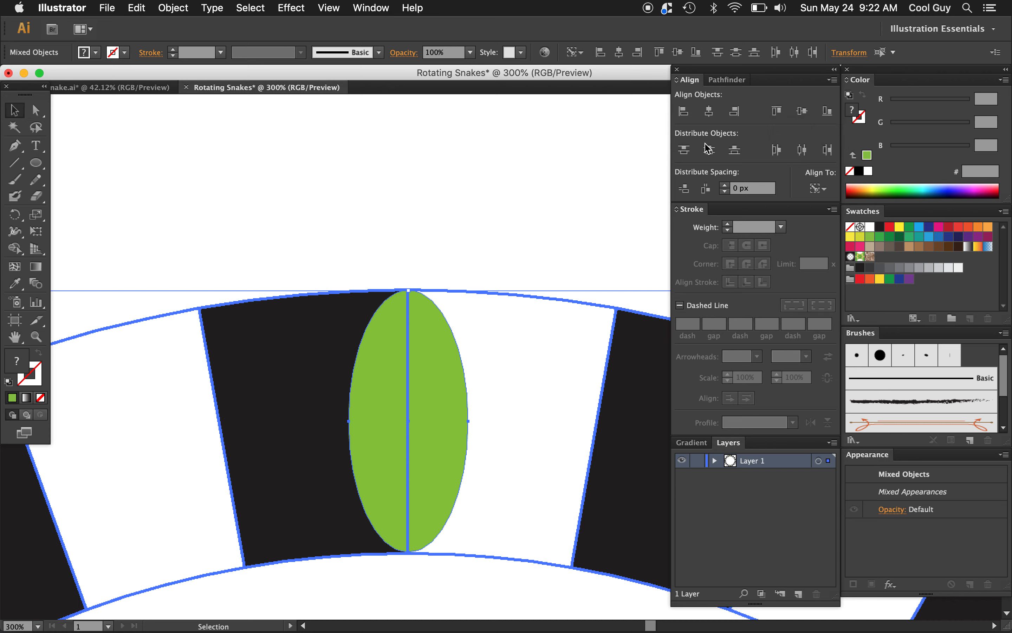
{"action": "mouse_move", "coordinate": [286, 375]}
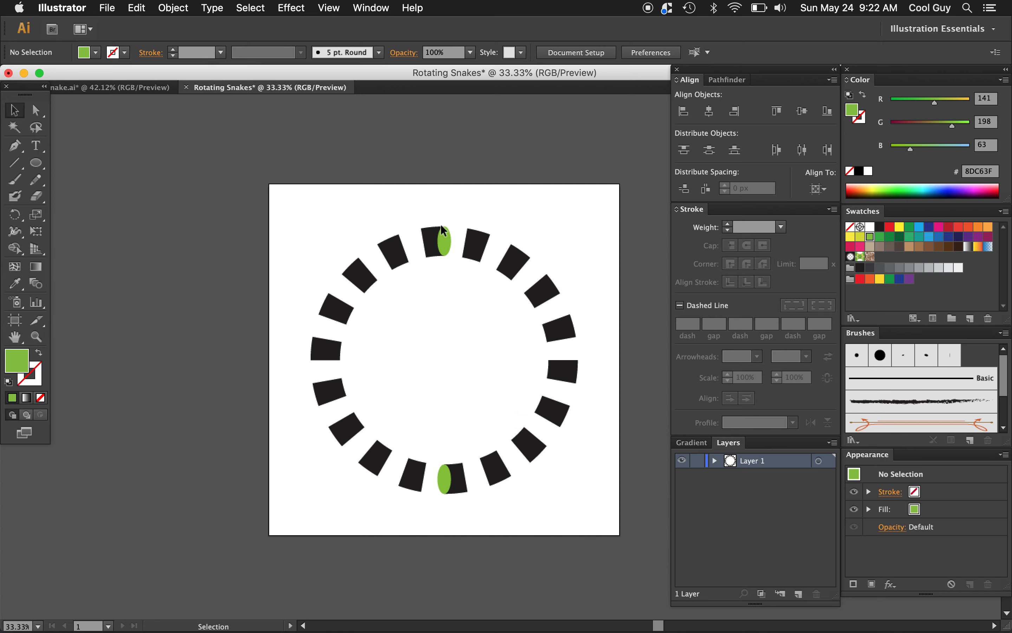
- Rotate-copy the top and bottom ovals repeatedly so every black block gets a green oval
{"action": "left_click", "coordinate": [442, 242]}
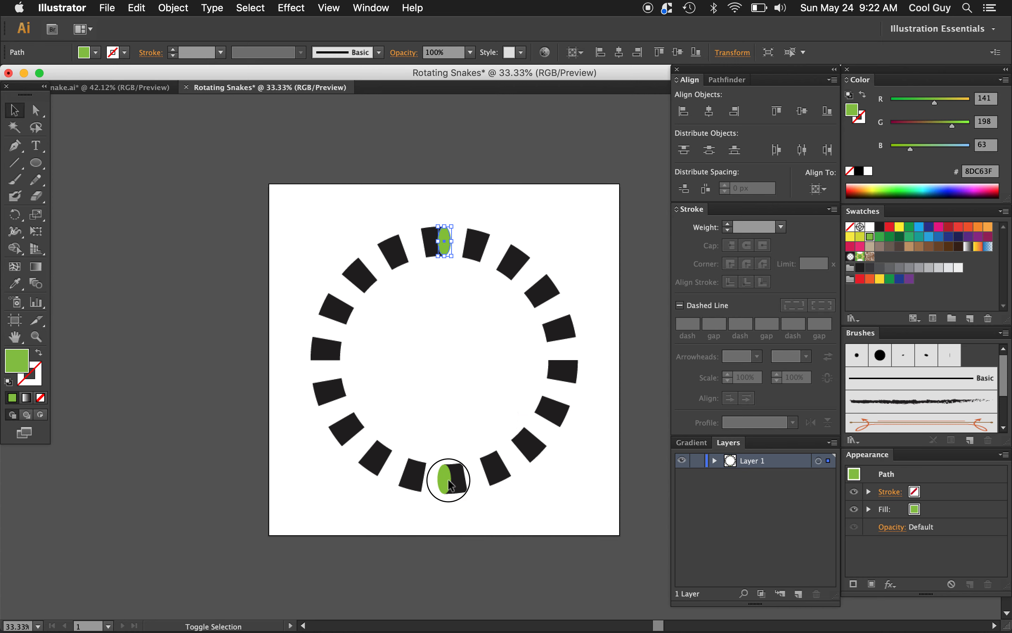
{"action": "left_click", "coordinate": [447, 480]}
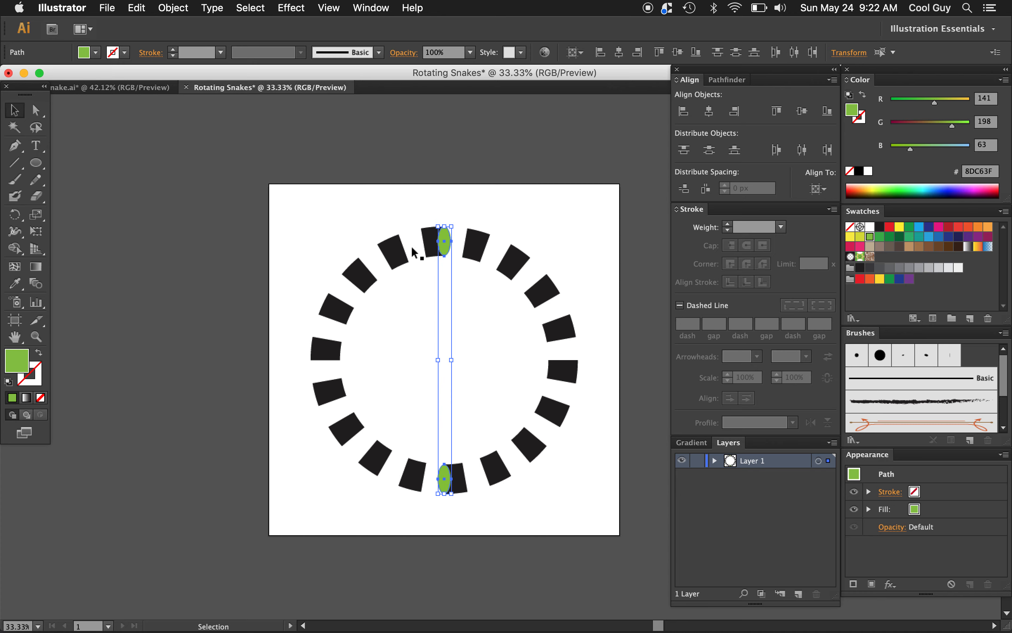
{"action": "mouse_move", "coordinate": [343, 274]}
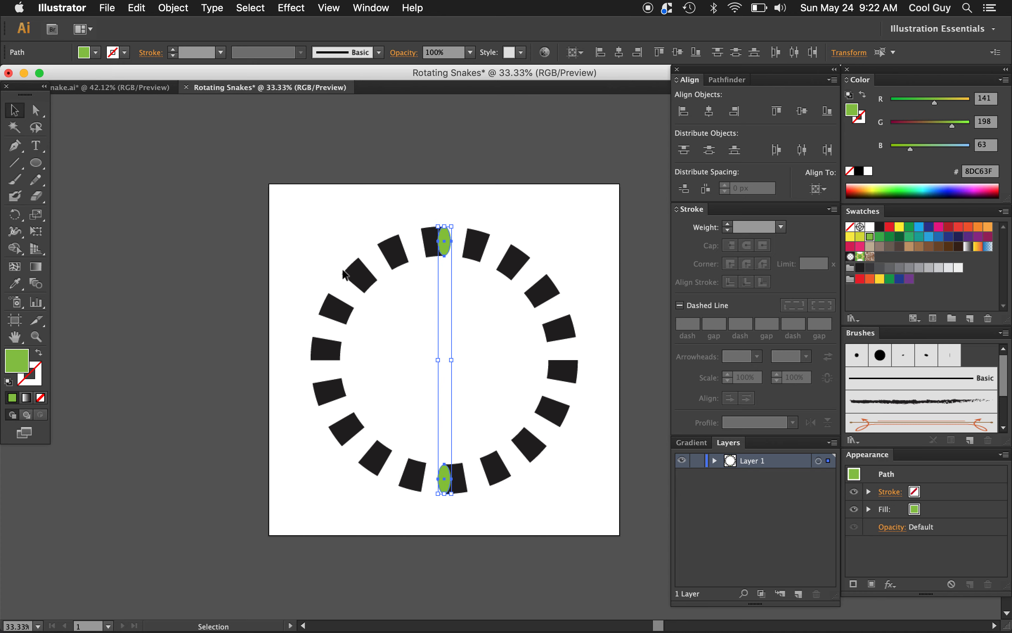
{"action": "left_click", "coordinate": [173, 7]}
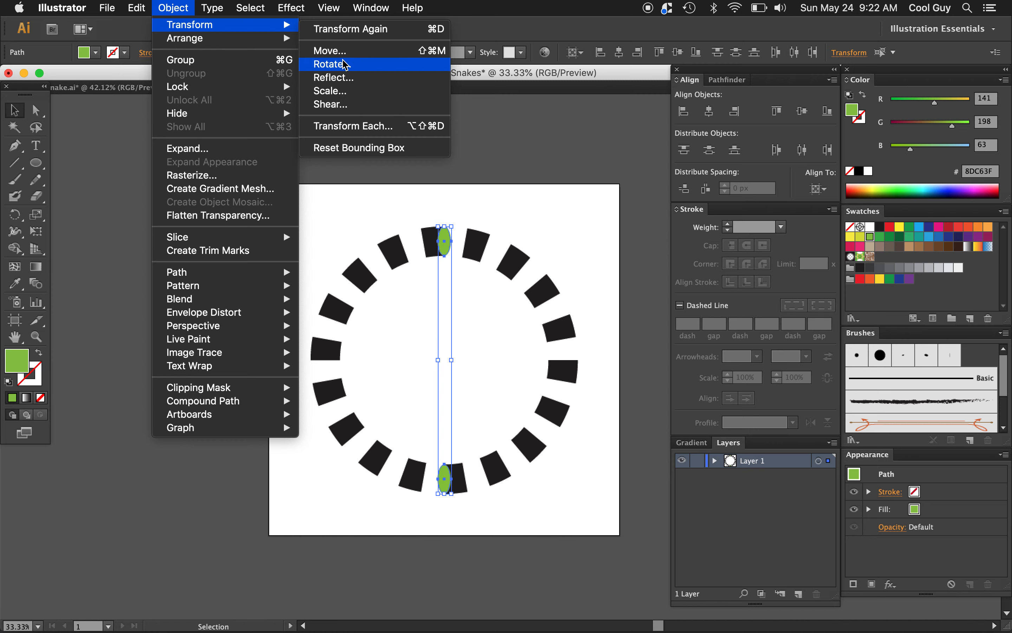
{"action": "left_click", "coordinate": [331, 64]}
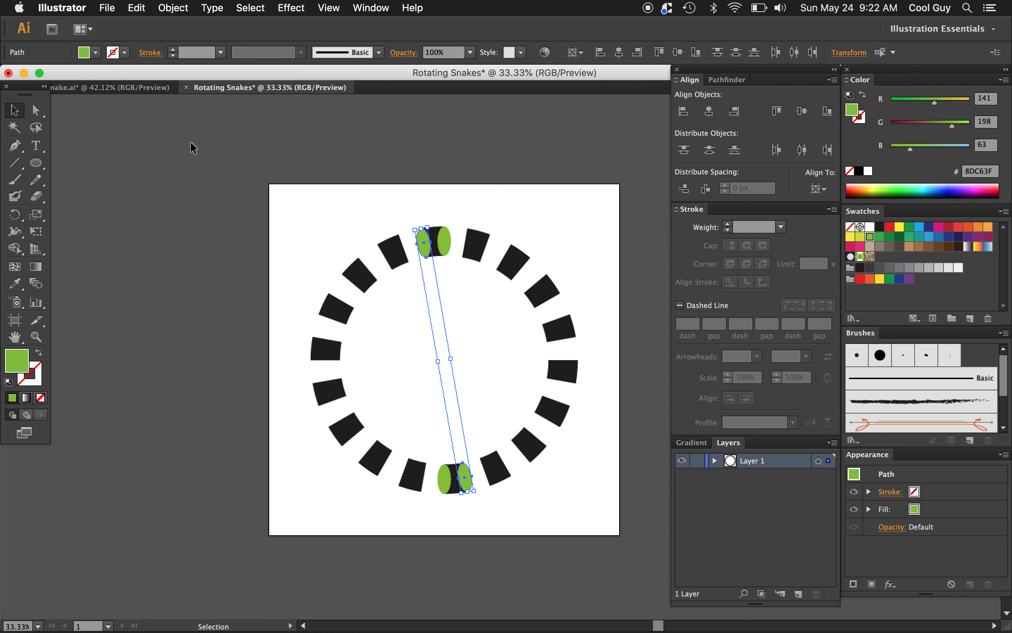
{"action": "left_click", "coordinate": [36, 109]}
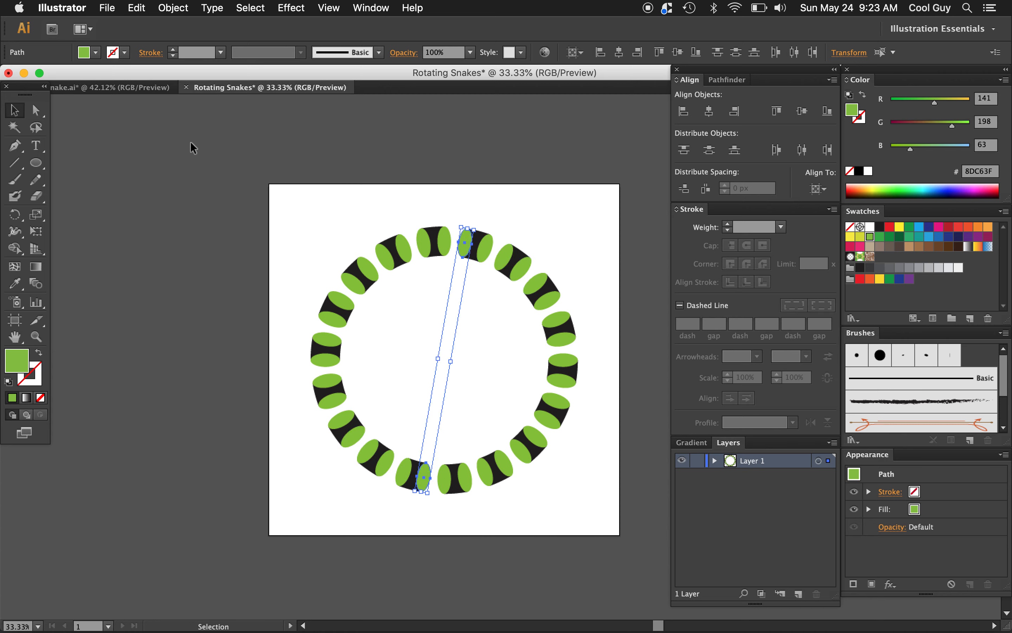
{"action": "left_click", "coordinate": [509, 212]}
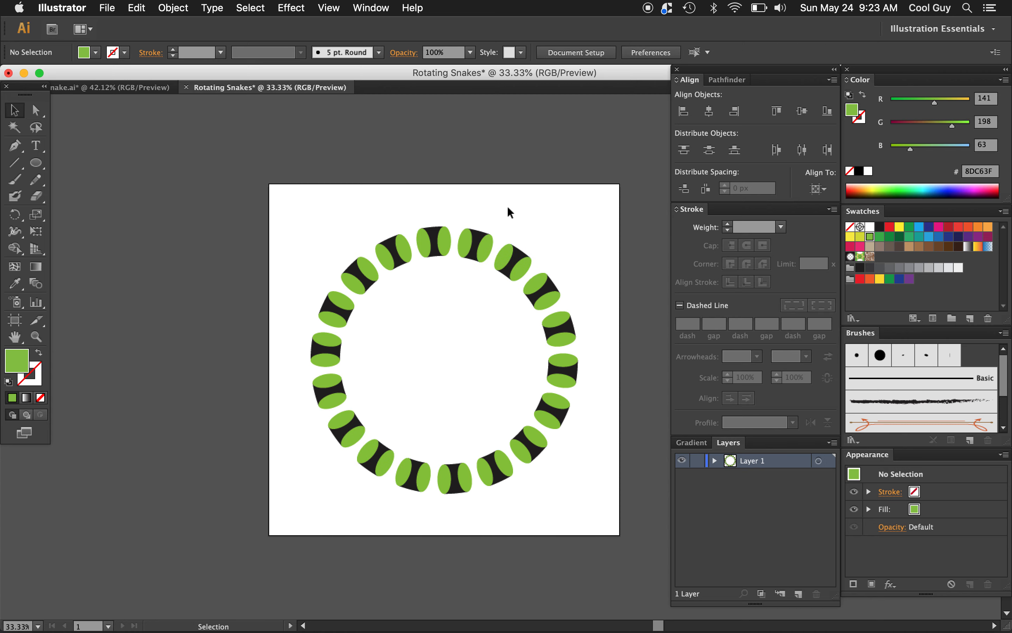
{"action": "mouse_move", "coordinate": [444, 242]}
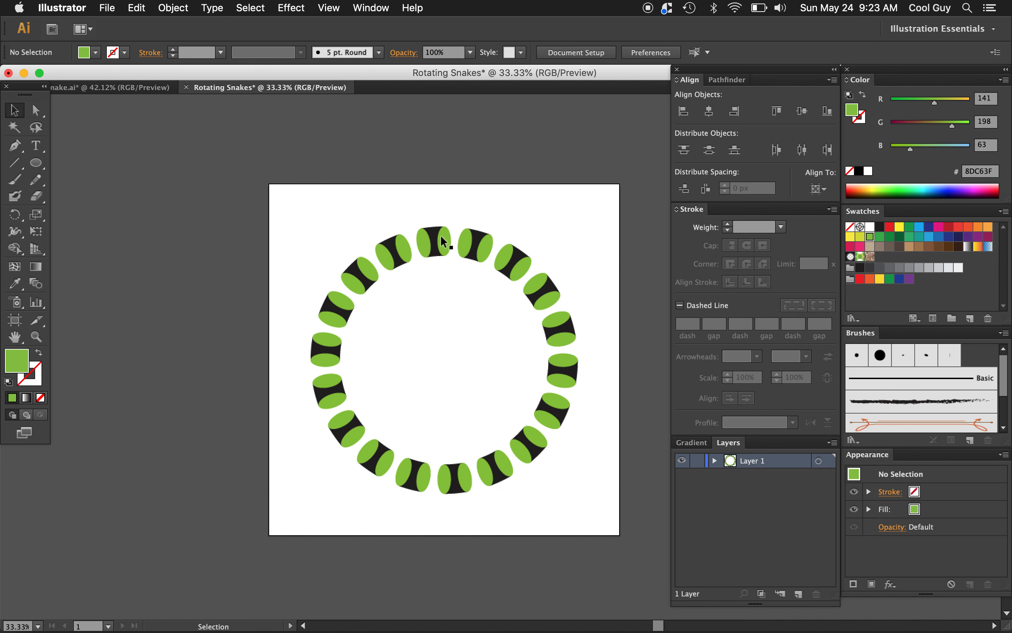
{"action": "mouse_move", "coordinate": [471, 249]}
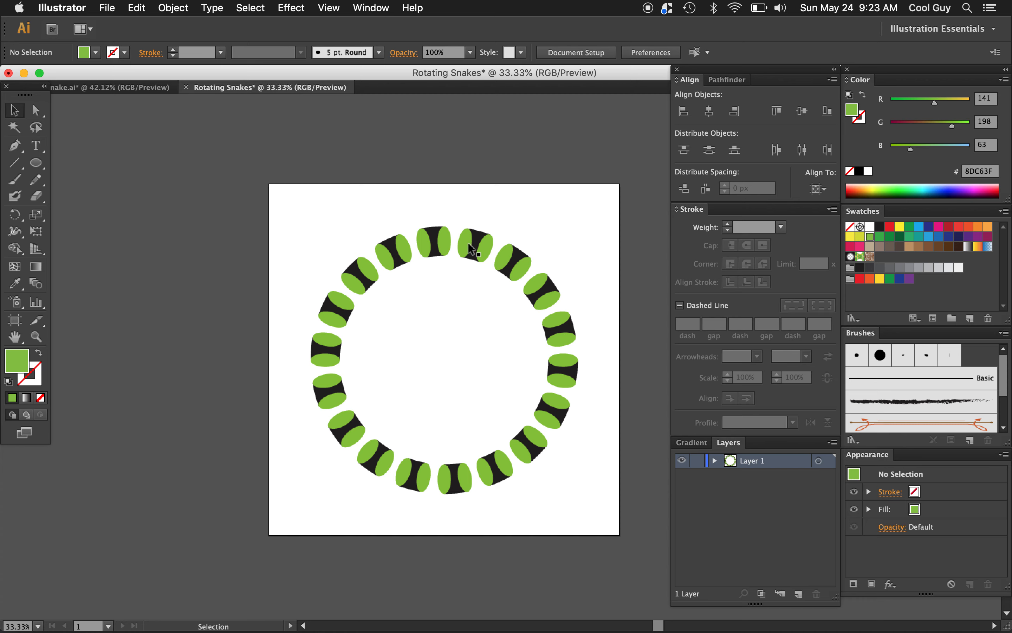
{"action": "mouse_move", "coordinate": [447, 247]}
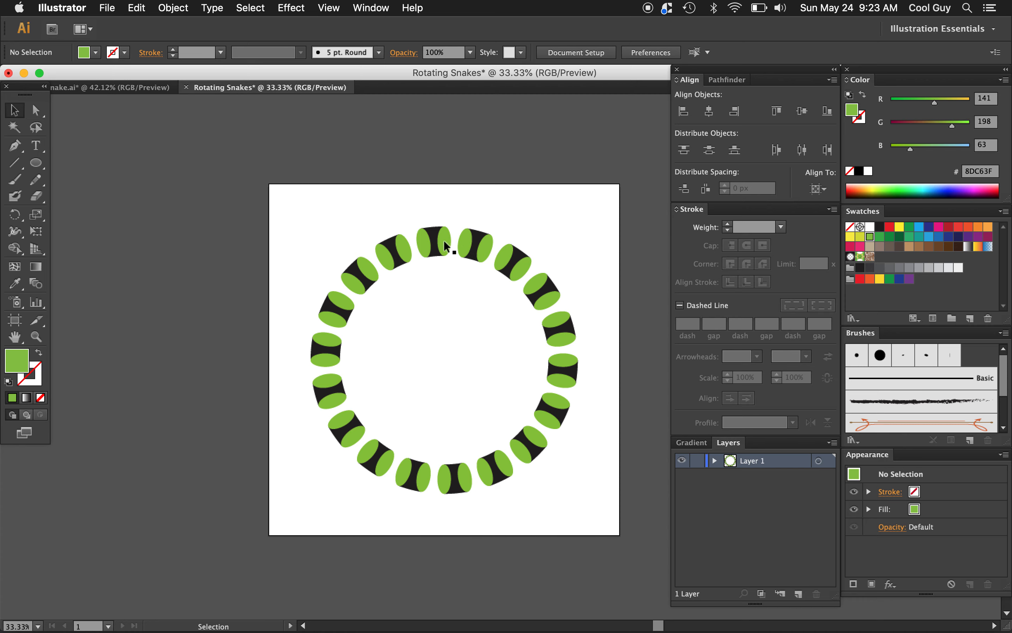
- Recolour alternate ovals with the CMYK Cyan swatch, giving each segment one green and one blue
{"action": "left_click", "coordinate": [443, 242]}
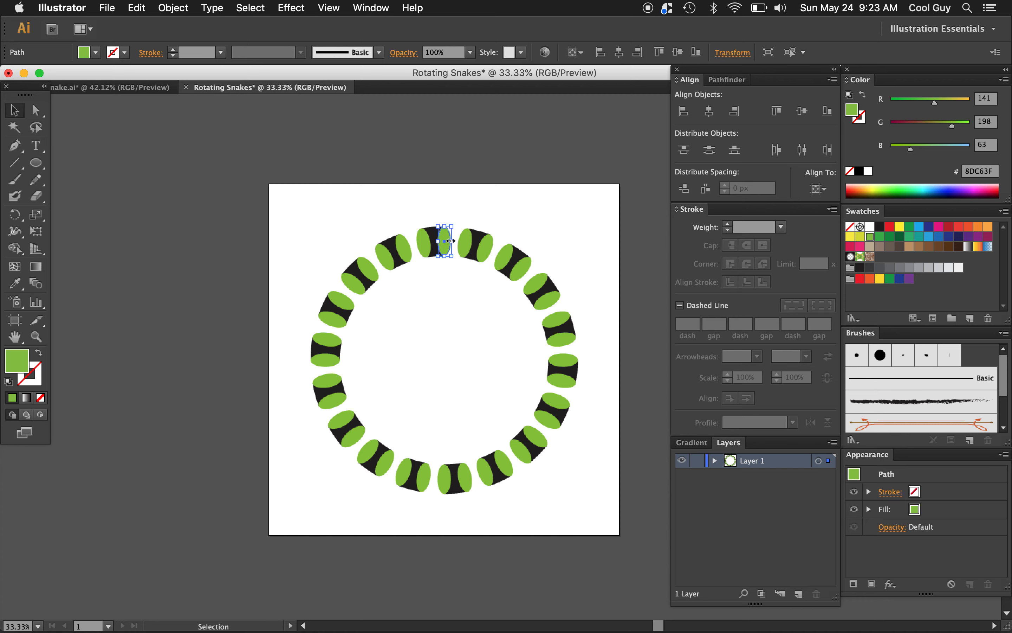
{"action": "mouse_move", "coordinate": [491, 255]}
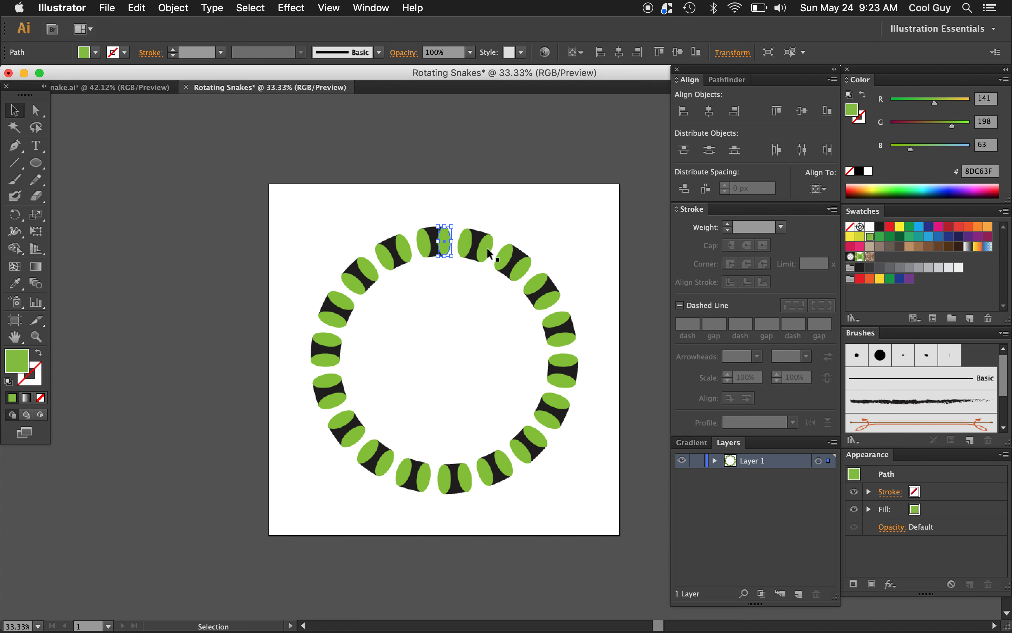
{"action": "left_click", "coordinate": [523, 268]}
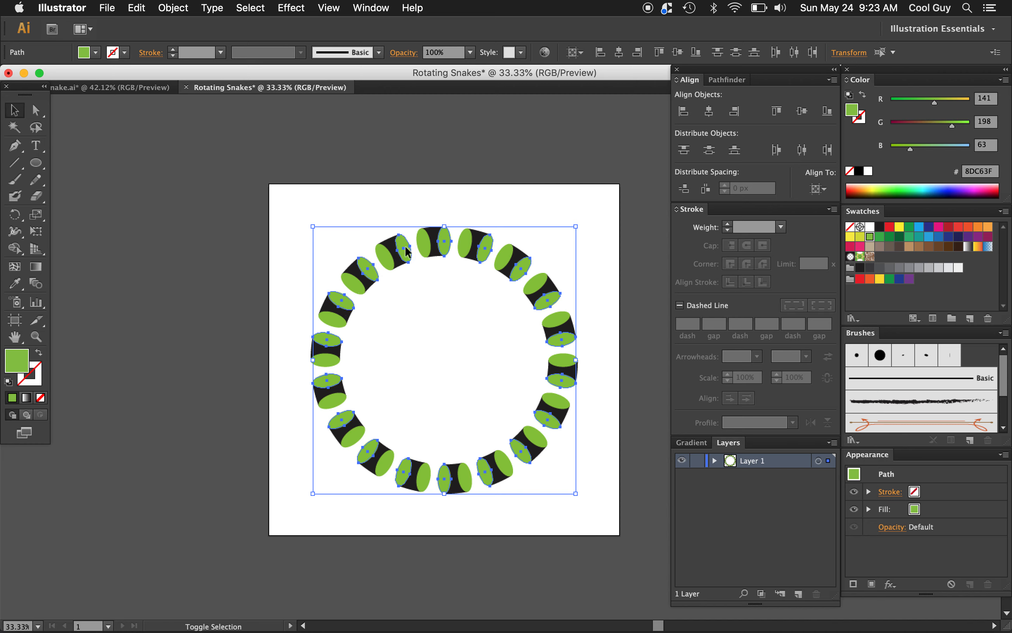
{"action": "mouse_move", "coordinate": [928, 234]}
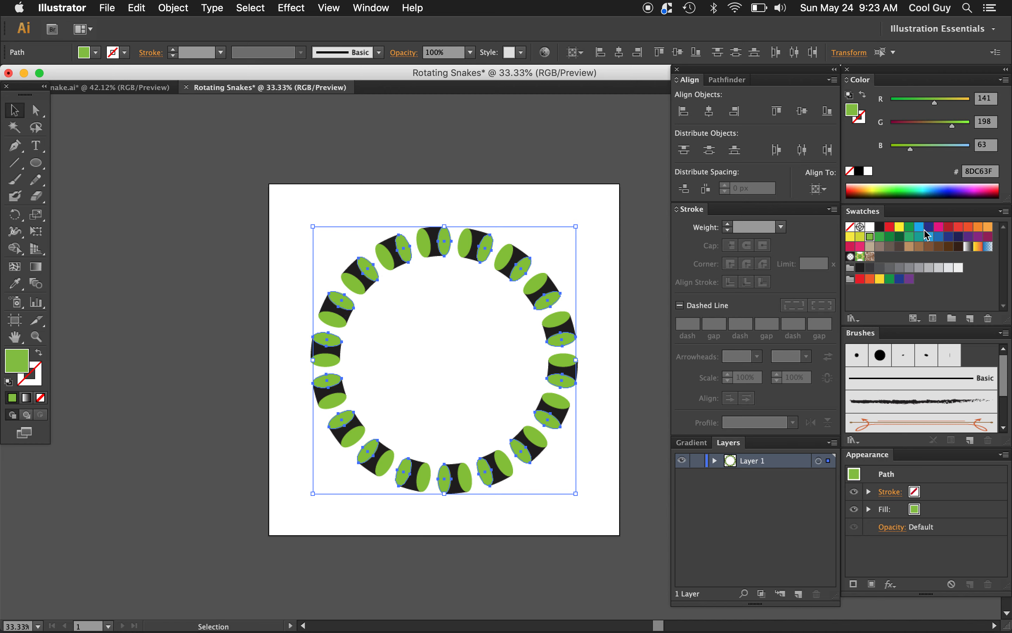
{"action": "left_click", "coordinate": [920, 227]}
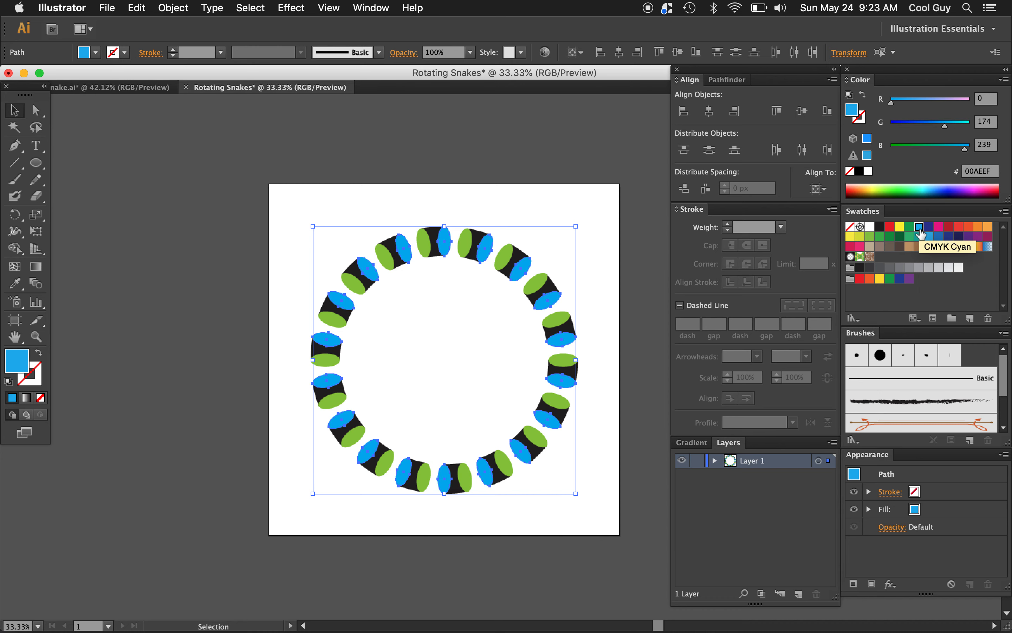
{"action": "mouse_move", "coordinate": [613, 240]}
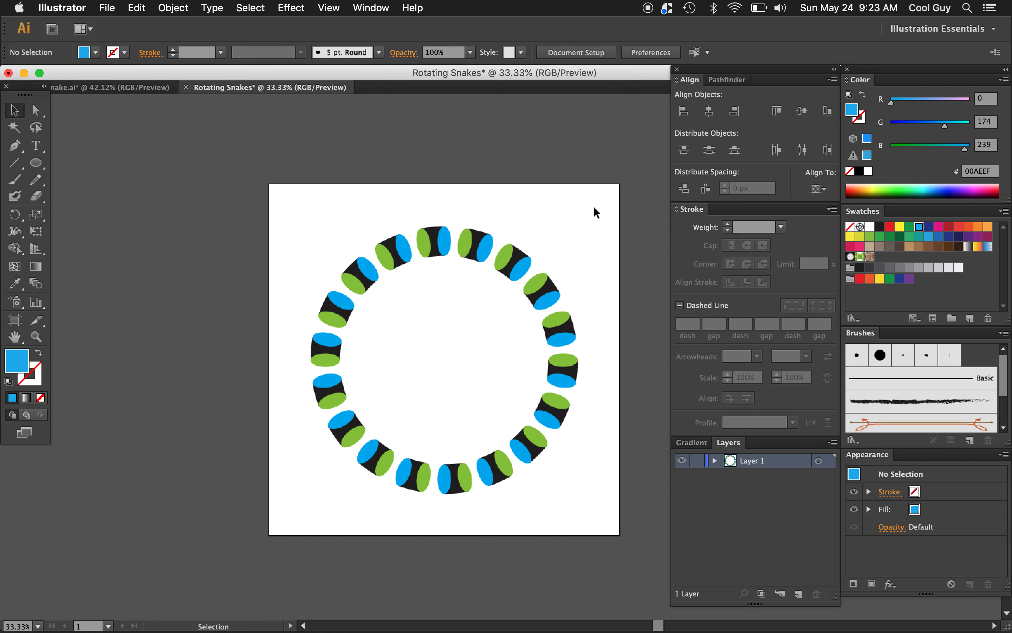
{"action": "mouse_move", "coordinate": [570, 220]}
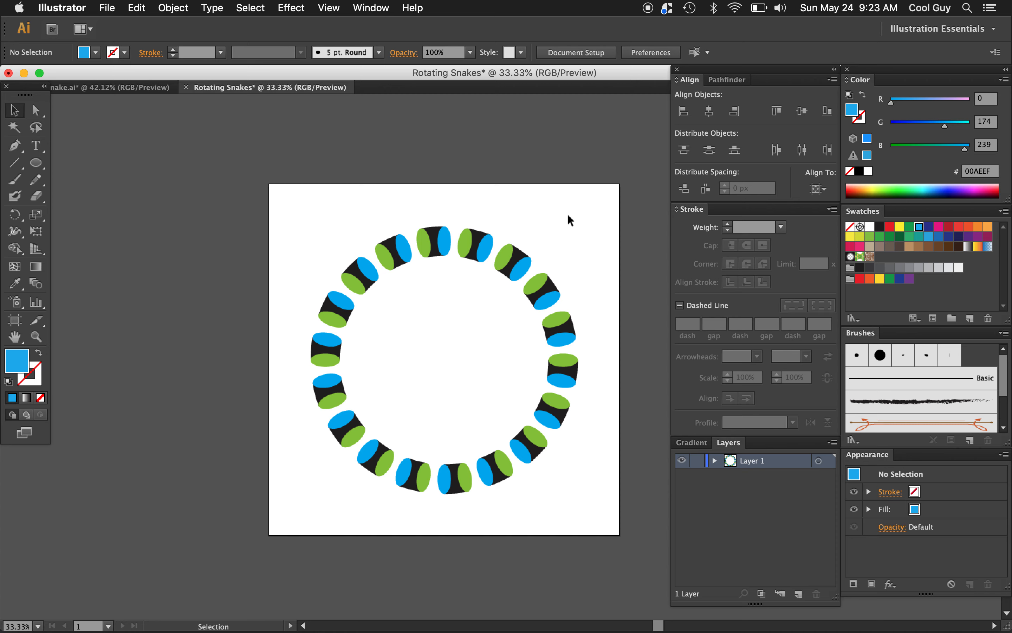
{"action": "mouse_move", "coordinate": [597, 213]}
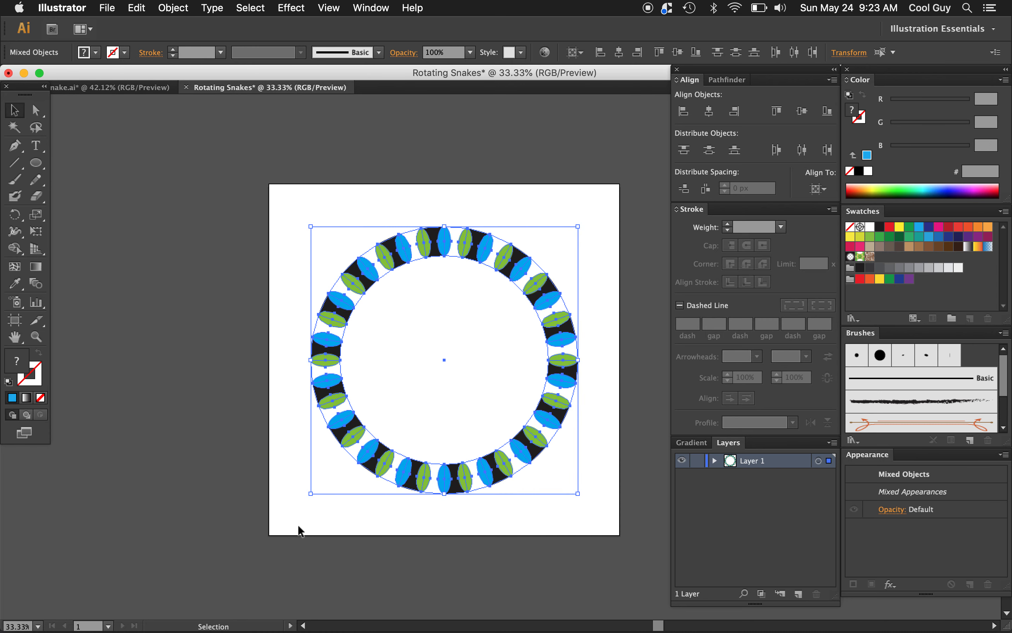
- Group the ring, scale a smaller concentric copy inside it and rotate that copy 10°
{"action": "left_click", "coordinate": [37, 109]}
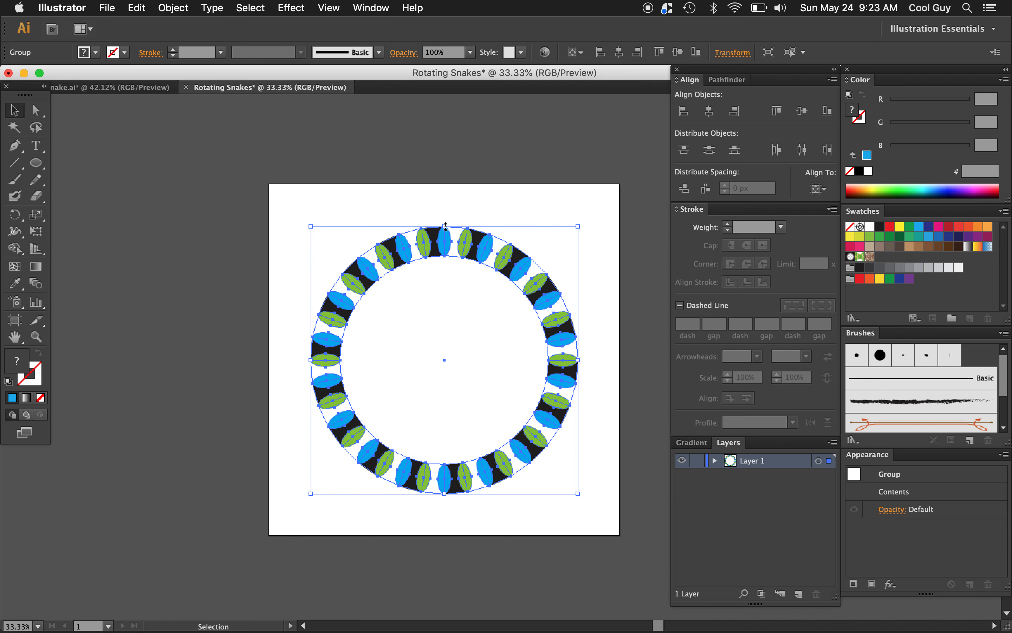
{"action": "mouse_move", "coordinate": [468, 249]}
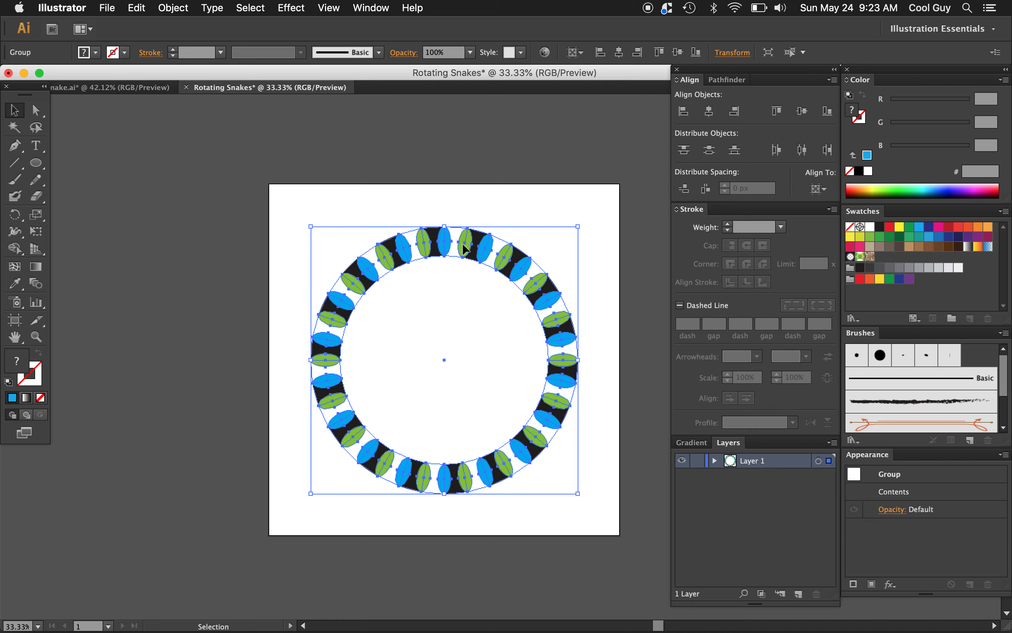
{"action": "mouse_move", "coordinate": [355, 286]}
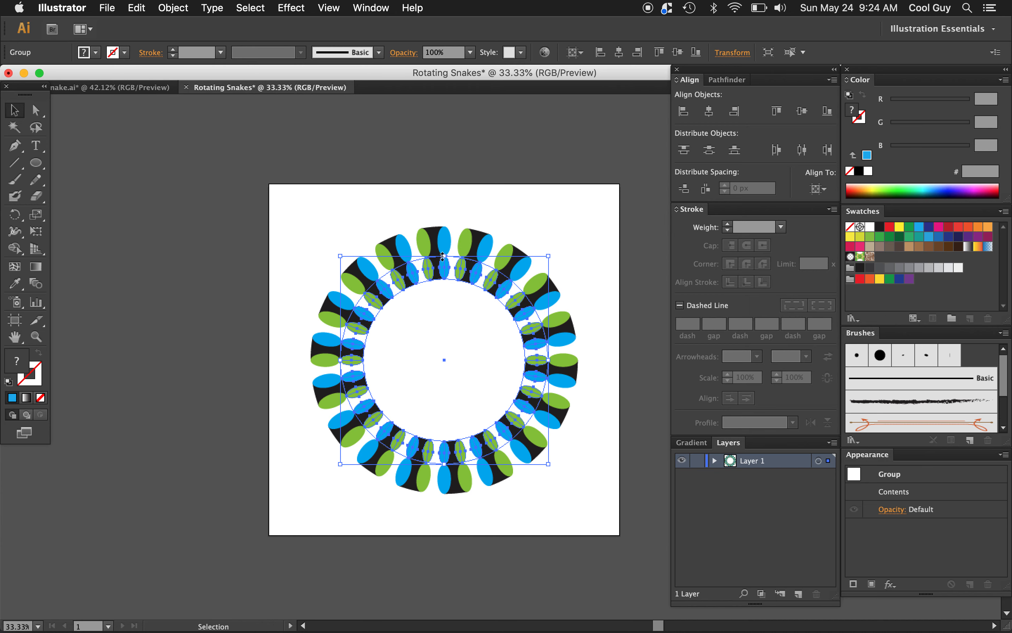
{"action": "mouse_move", "coordinate": [352, 79]}
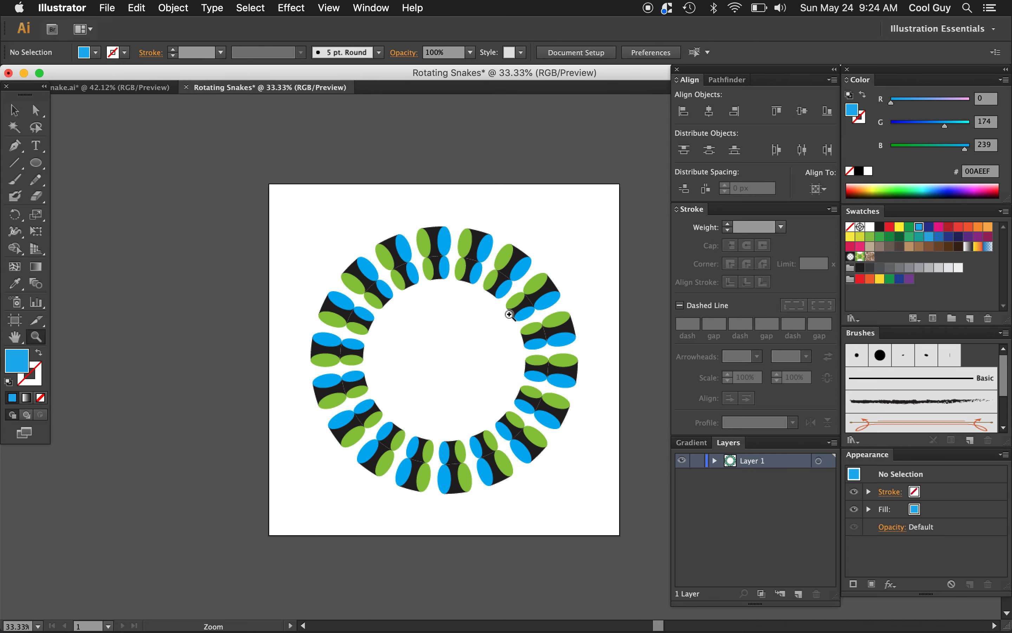
{"action": "left_click", "coordinate": [510, 314]}
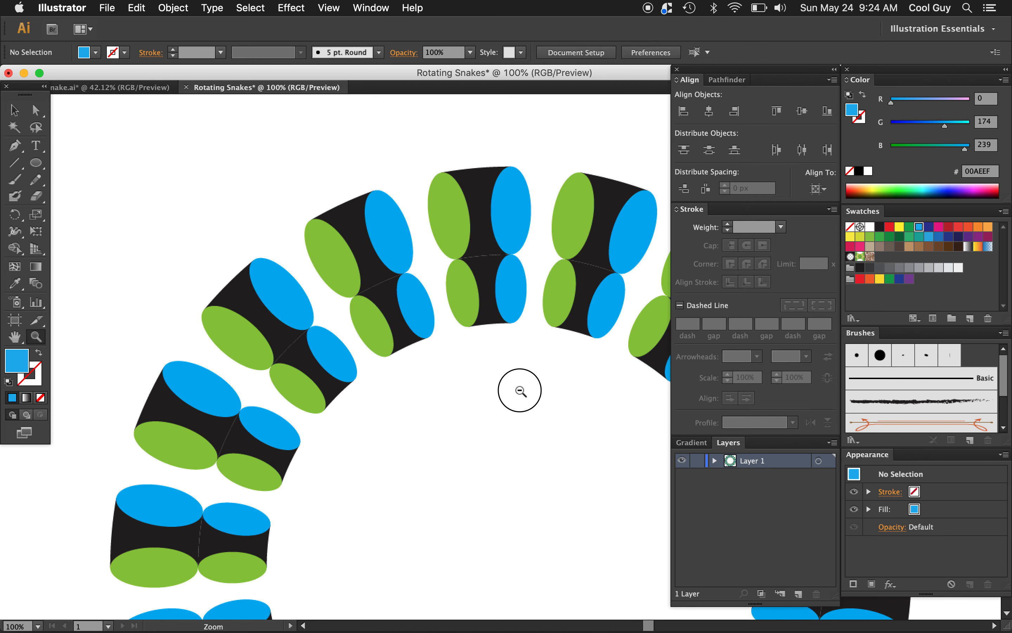
{"action": "left_click", "coordinate": [520, 391]}
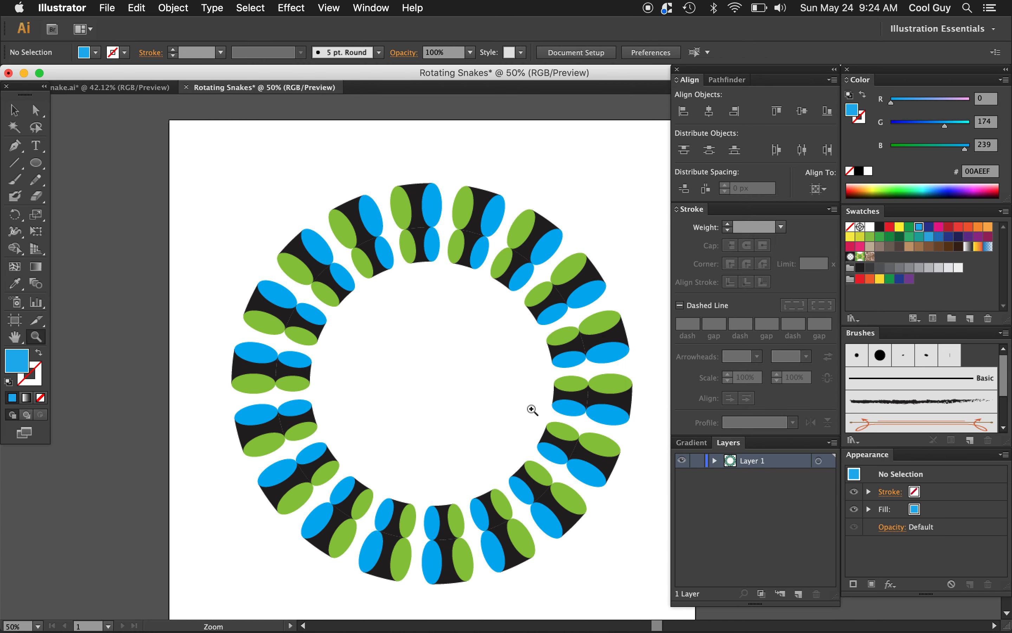
{"action": "left_click", "coordinate": [172, 8]}
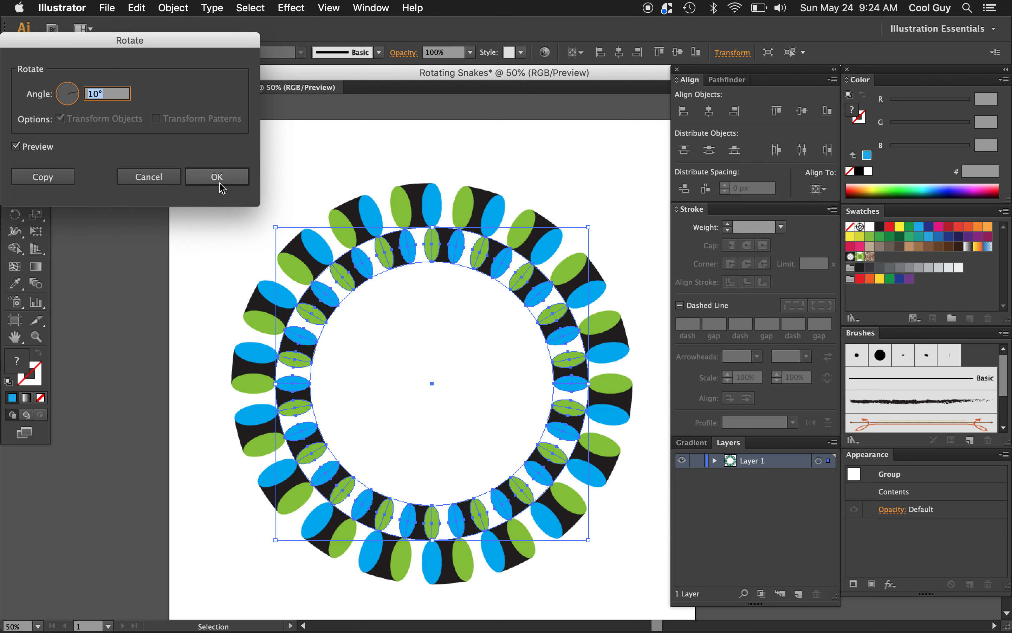
{"action": "left_click", "coordinate": [217, 177]}
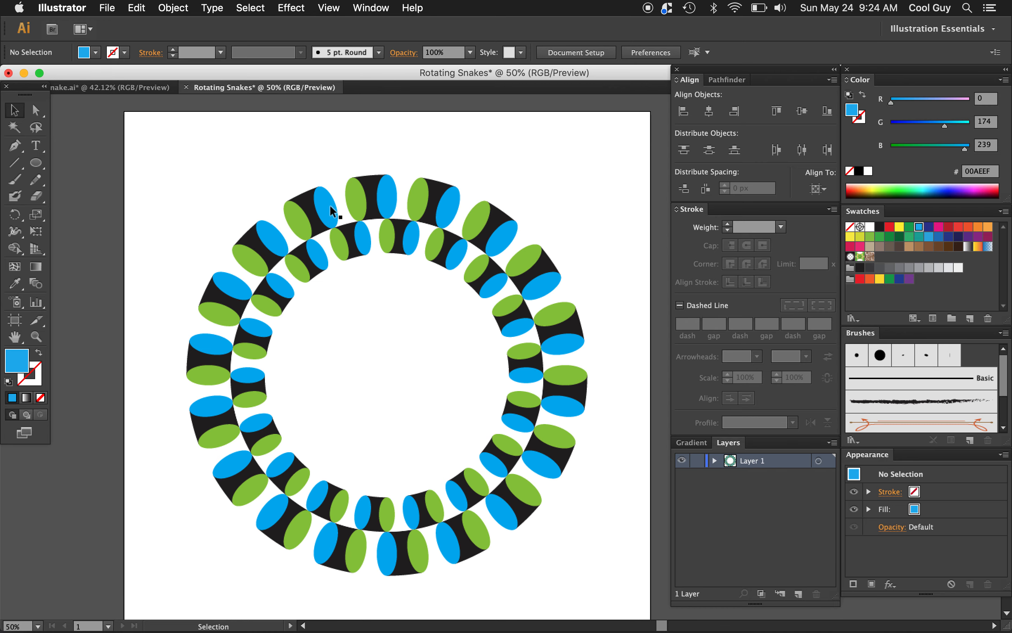
{"action": "mouse_move", "coordinate": [611, 203]}
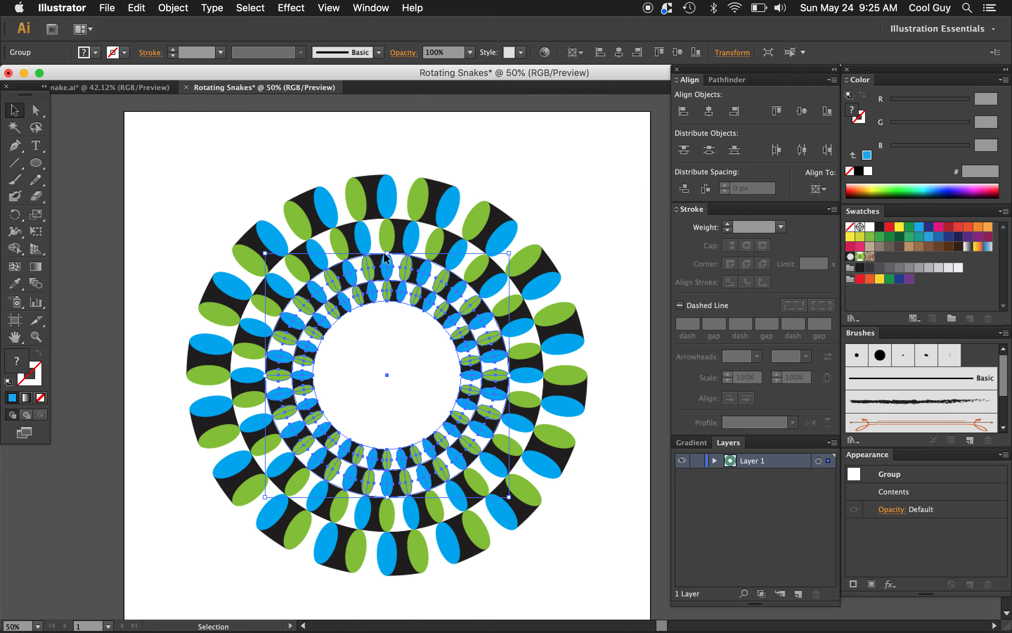
- Add further scaled-down, 10°-rotated ring copies until they fill the centre of the disc
{"action": "left_click", "coordinate": [573, 181]}
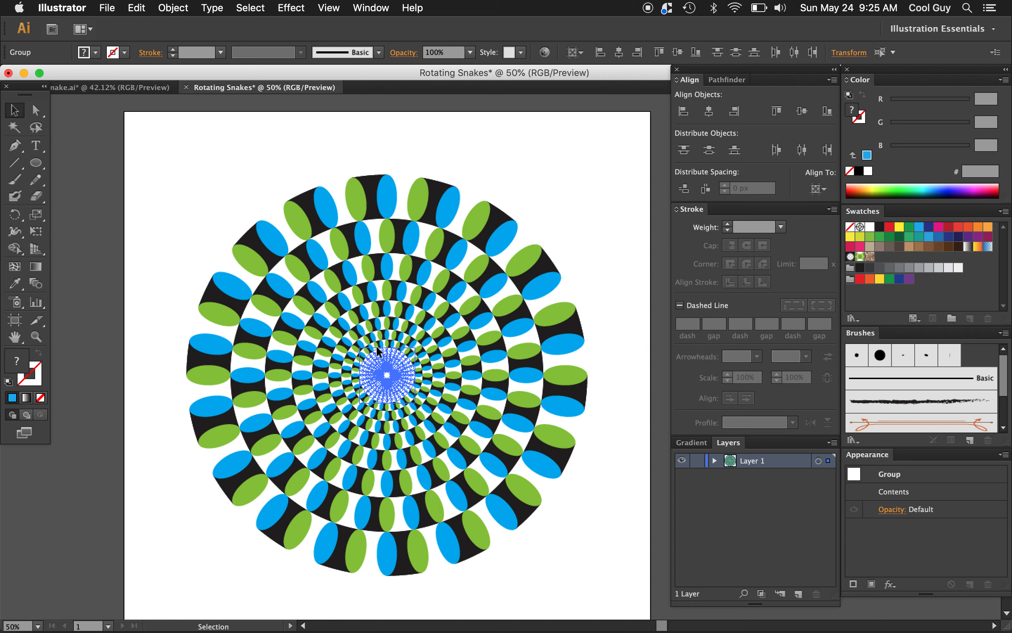
{"action": "left_click", "coordinate": [552, 221]}
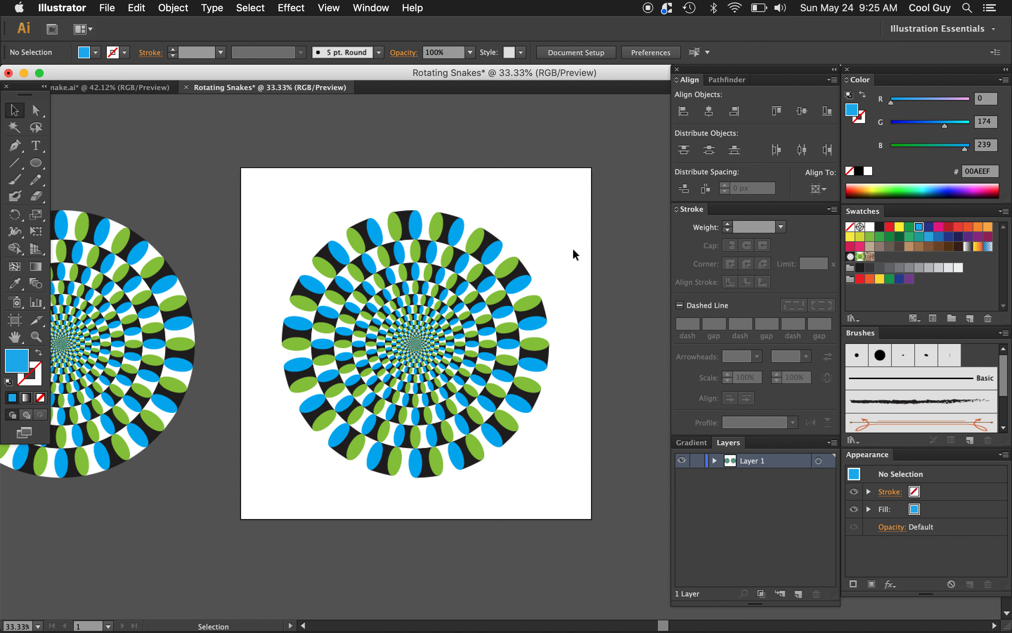
{"action": "mouse_move", "coordinate": [487, 297]}
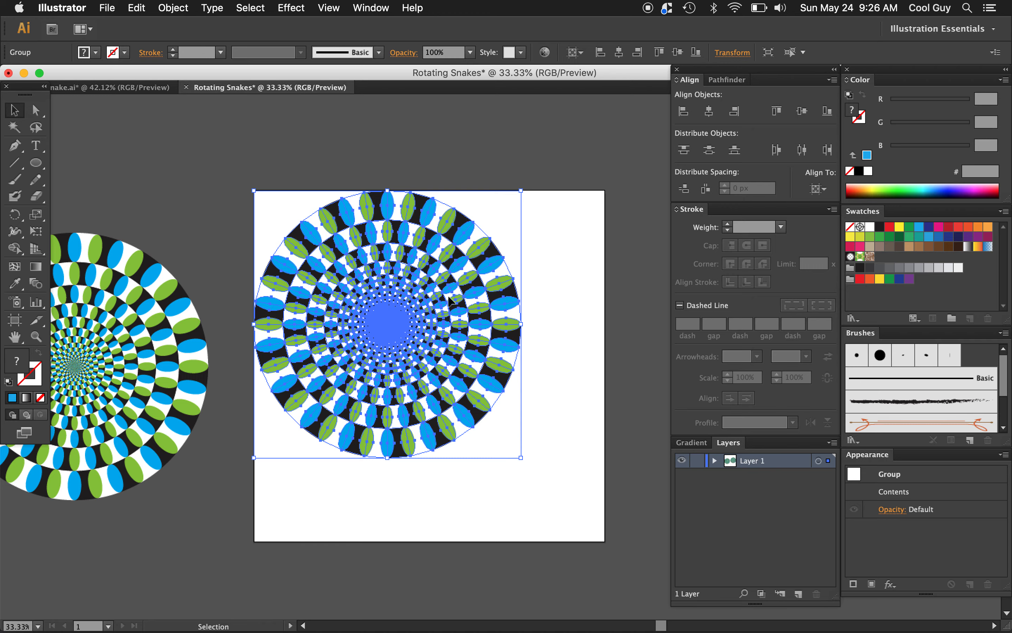
{"action": "mouse_move", "coordinate": [523, 462]}
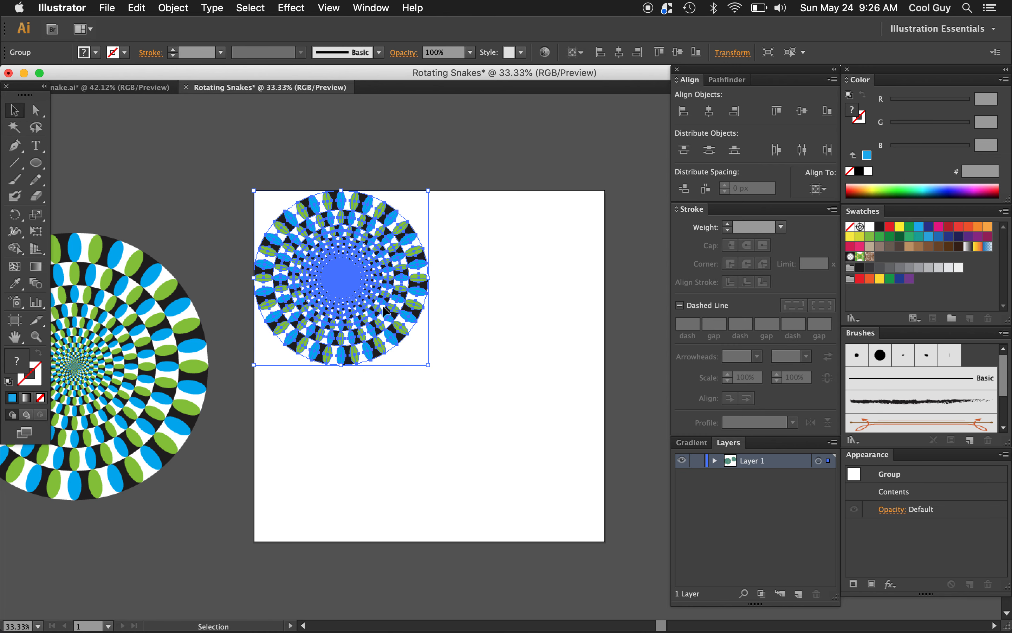
{"action": "mouse_move", "coordinate": [428, 365]}
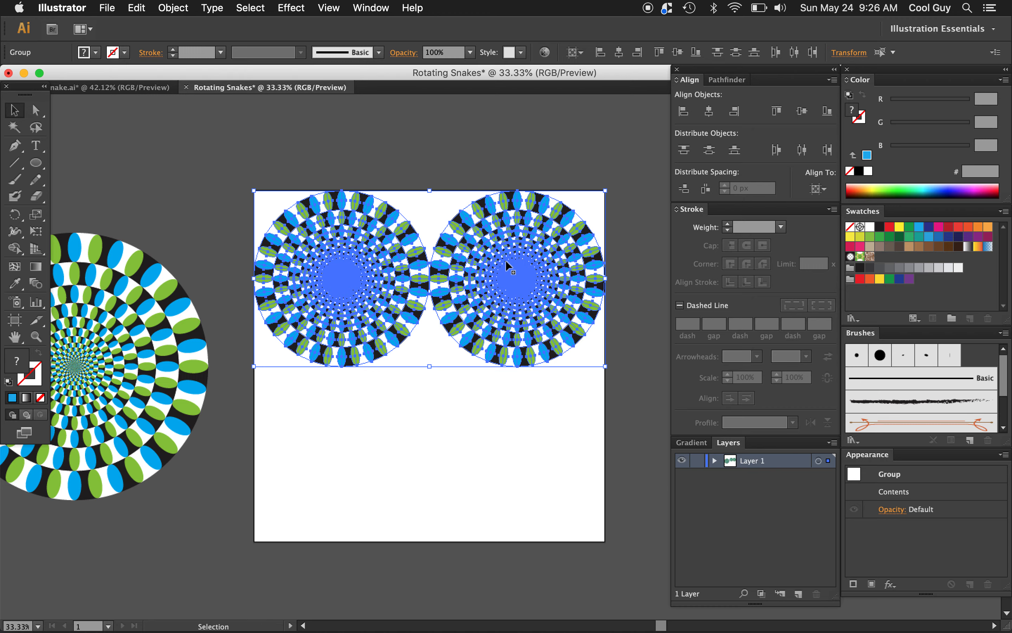
{"action": "mouse_move", "coordinate": [510, 259]}
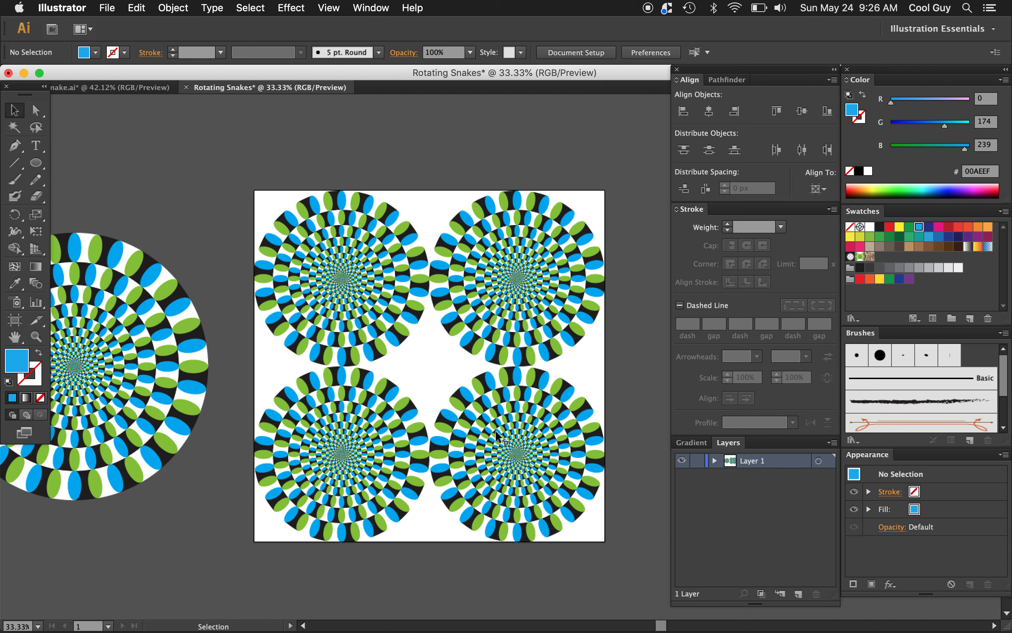
- Copy a snake disc to the artboard centre, scale it smaller and hide the panels
{"action": "left_click", "coordinate": [515, 452]}
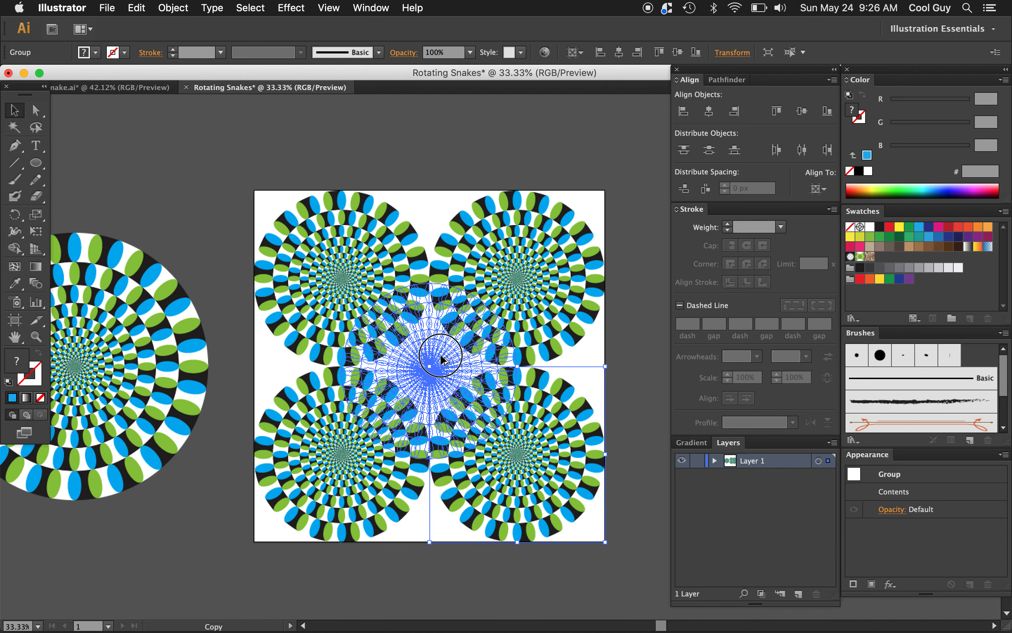
{"action": "left_click", "coordinate": [708, 111]}
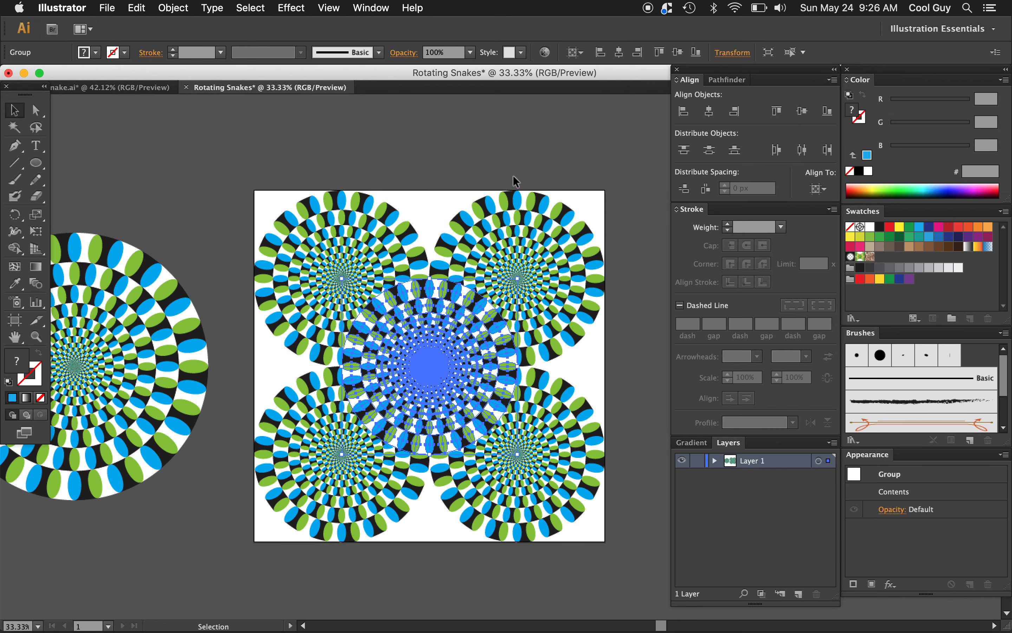
{"action": "mouse_move", "coordinate": [413, 123]}
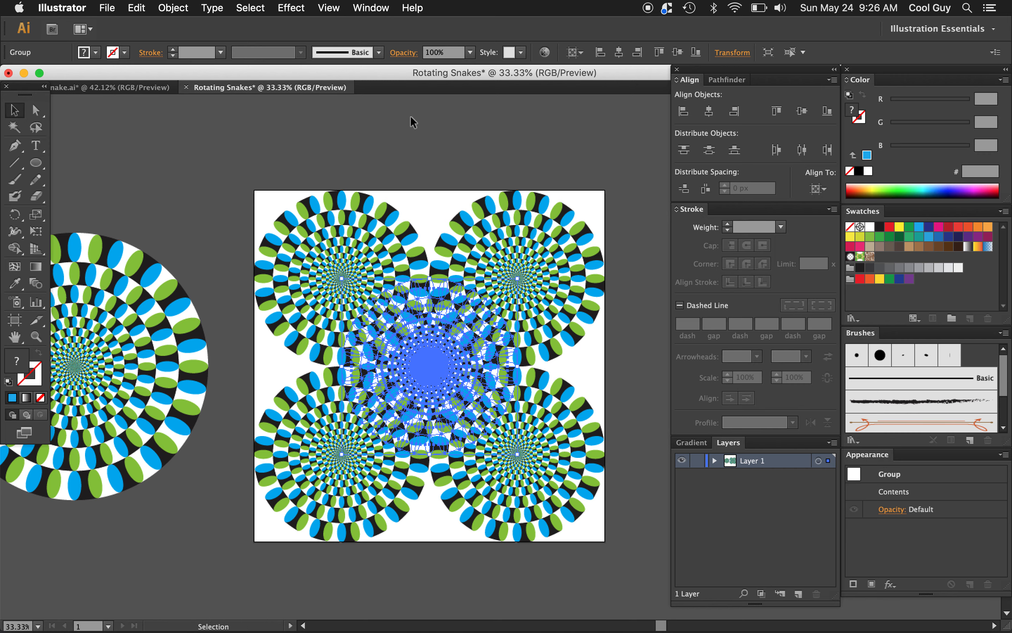
{"action": "left_click", "coordinate": [172, 7]}
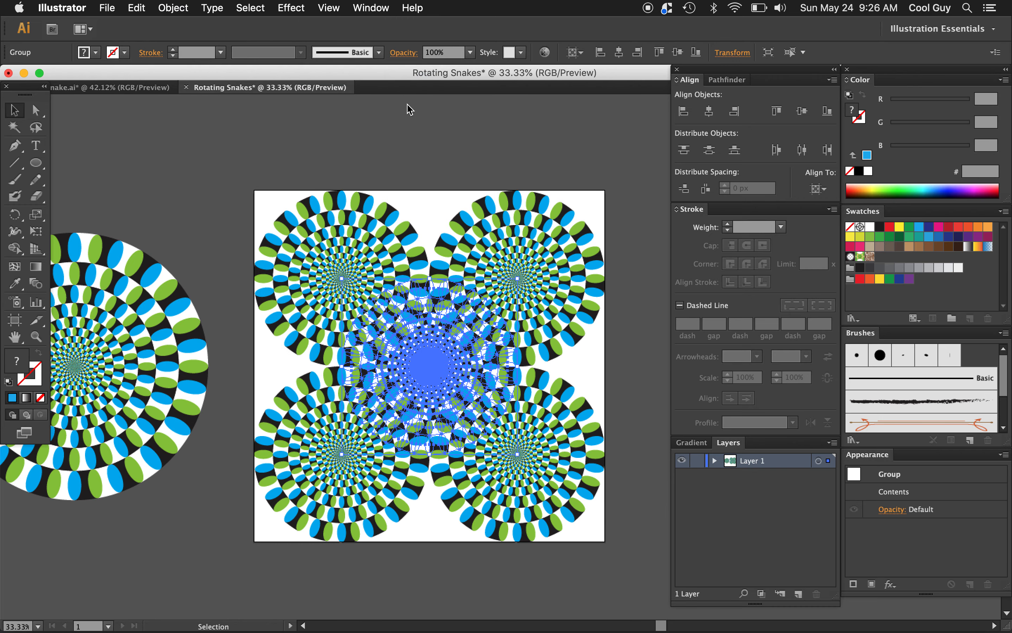
{"action": "left_click", "coordinate": [257, 143]}
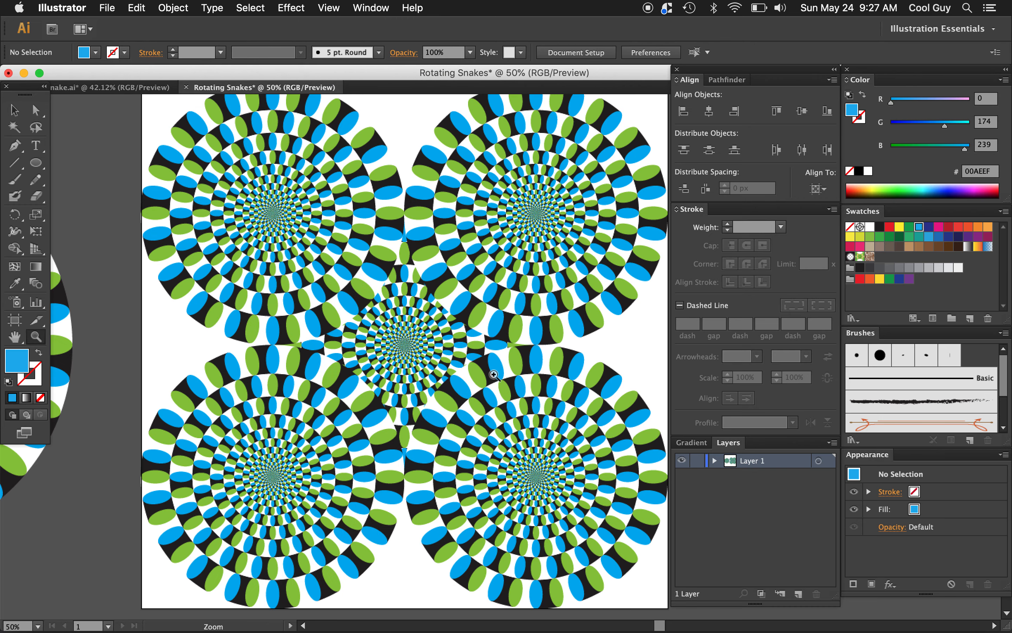
{"action": "key", "text": "Tab"}
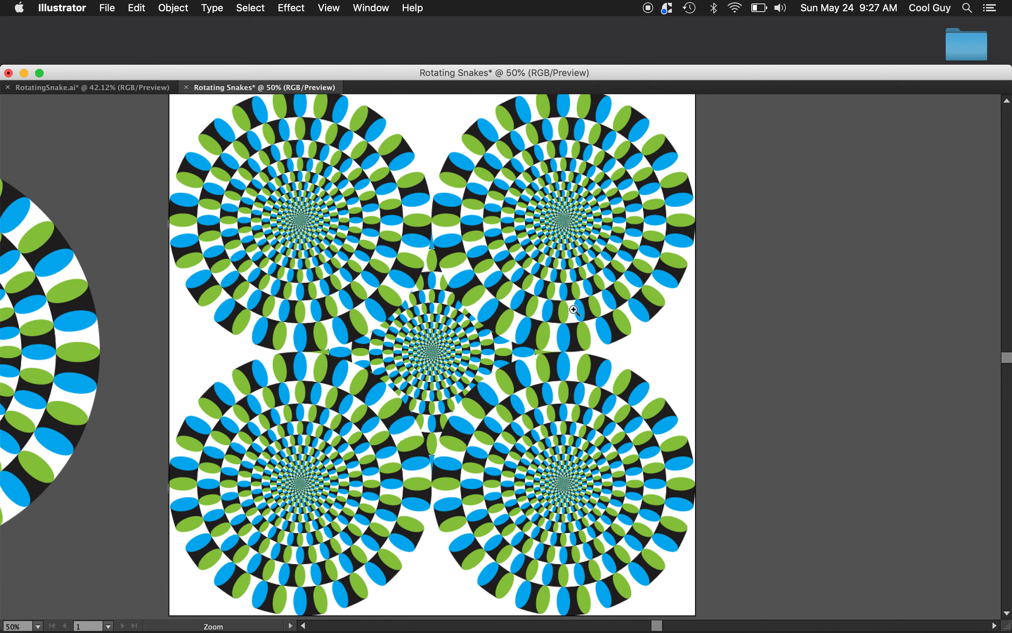
{"action": "mouse_move", "coordinate": [501, 351]}
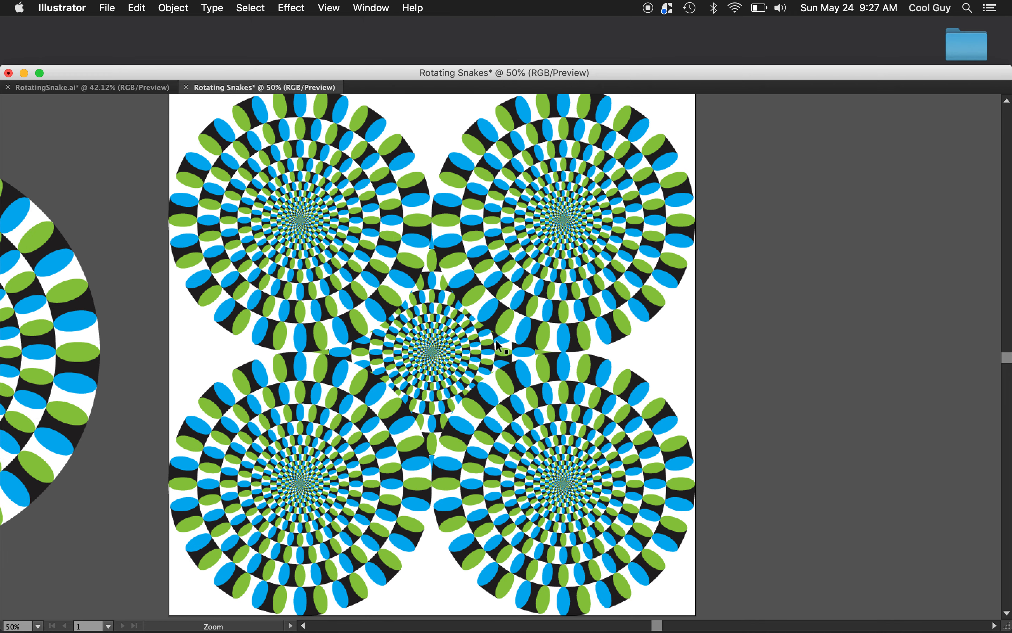